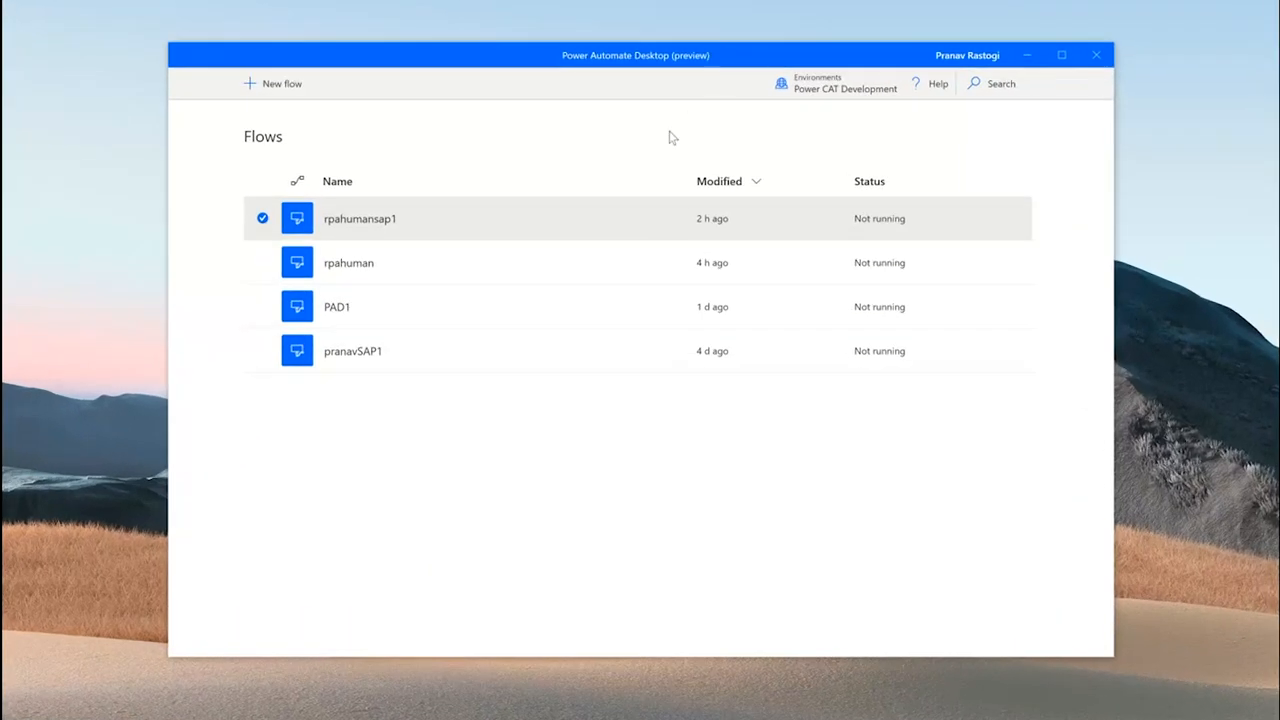
{"action": "mouse_move", "coordinate": [645, 499]}
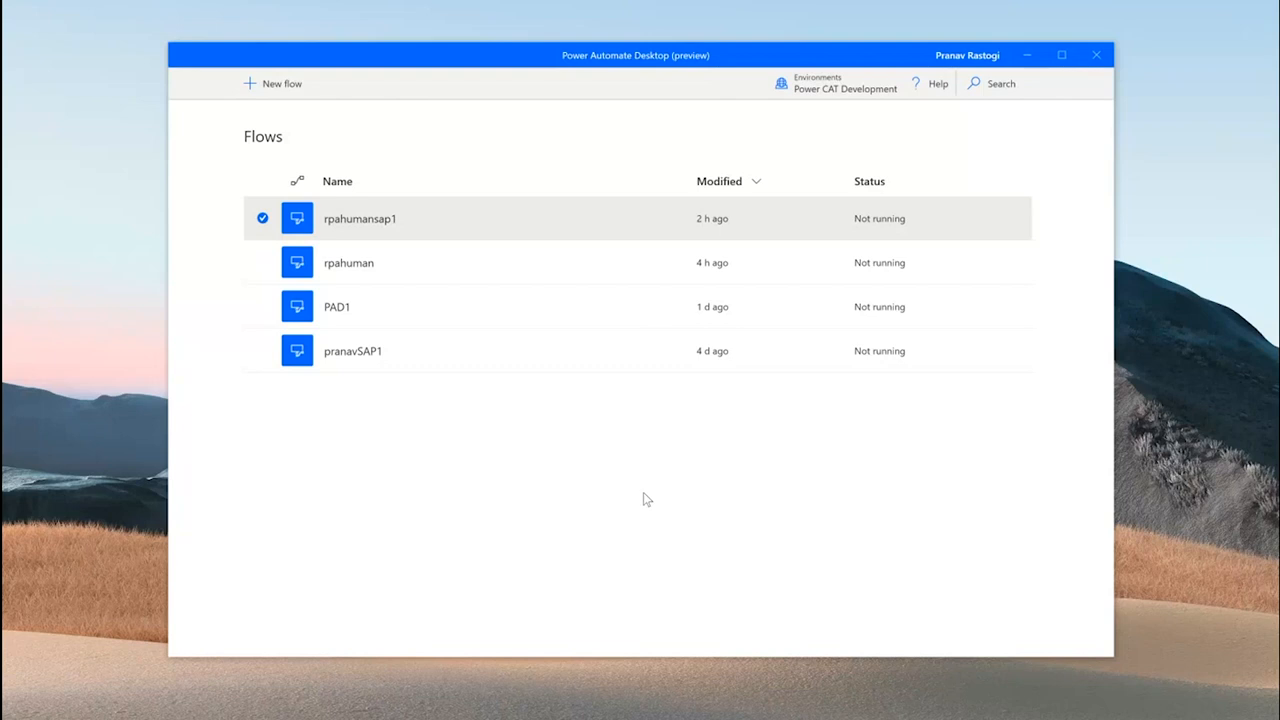
{"action": "mouse_move", "coordinate": [282, 84]}
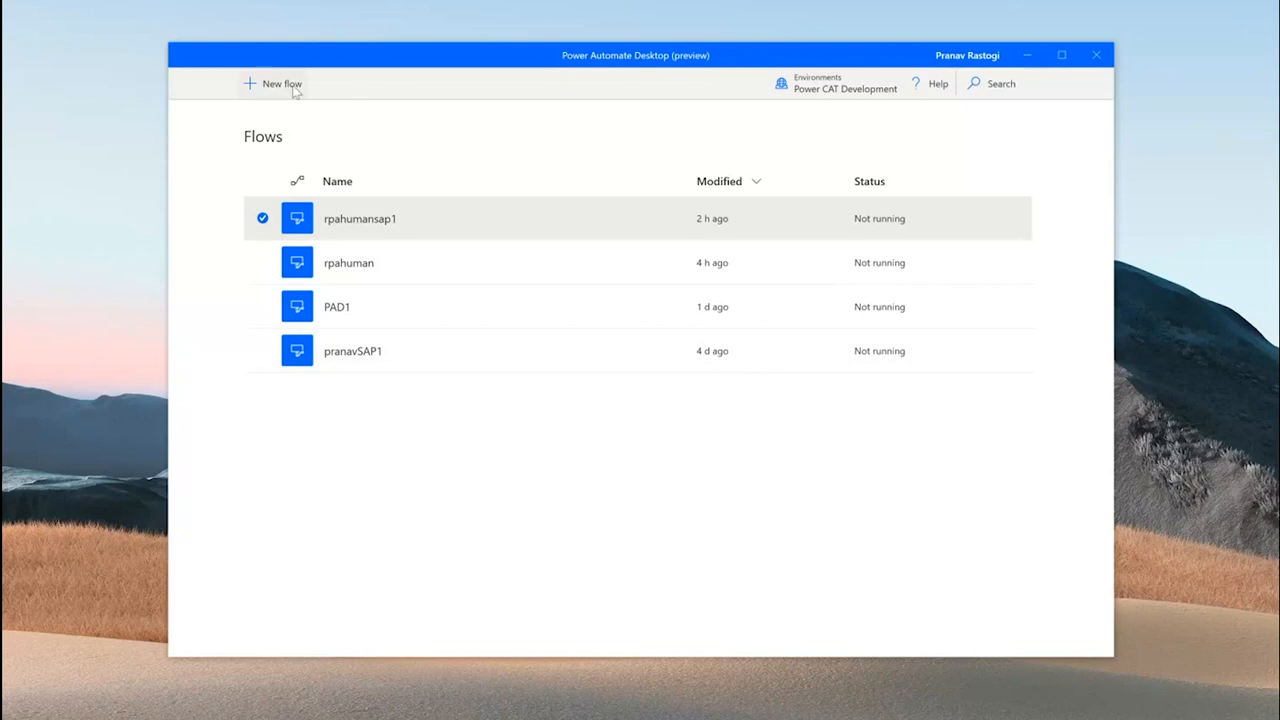
After one abandoned attempt, create a desktop flow named 'jon11' and open its designer
{"action": "left_click", "coordinate": [281, 83]}
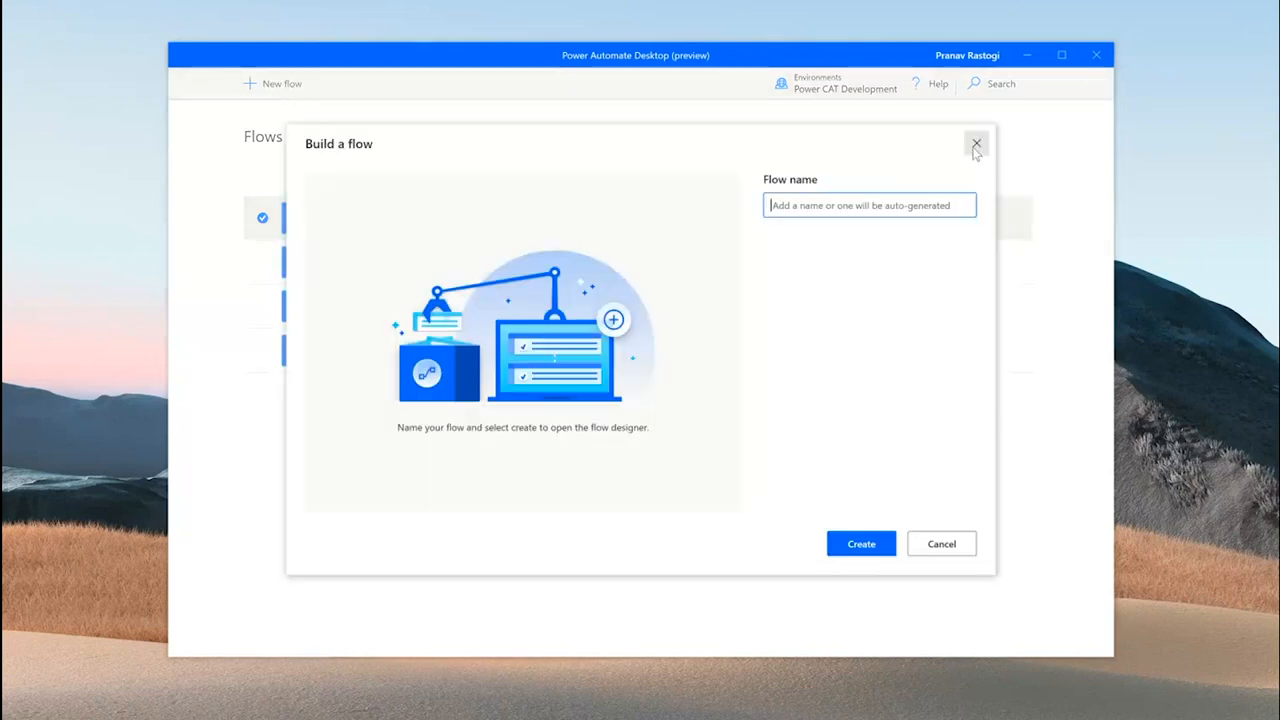
{"action": "left_click", "coordinate": [976, 144]}
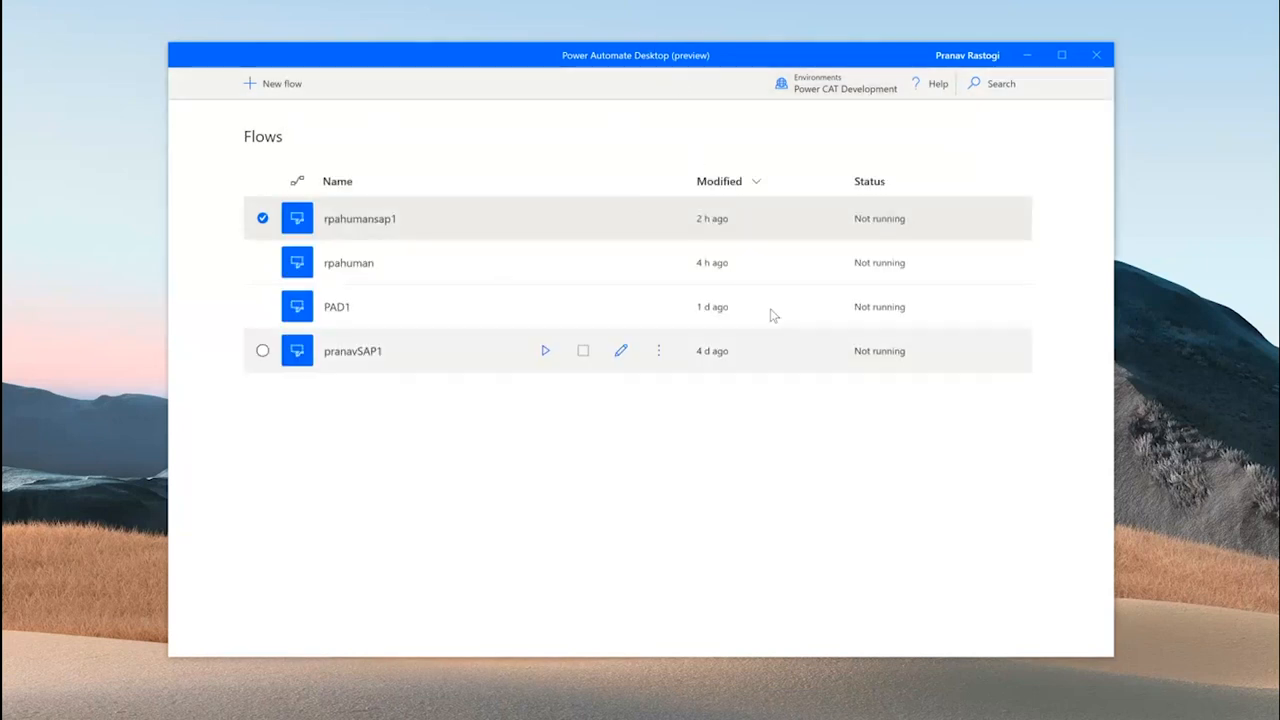
{"action": "mouse_move", "coordinate": [888, 462]}
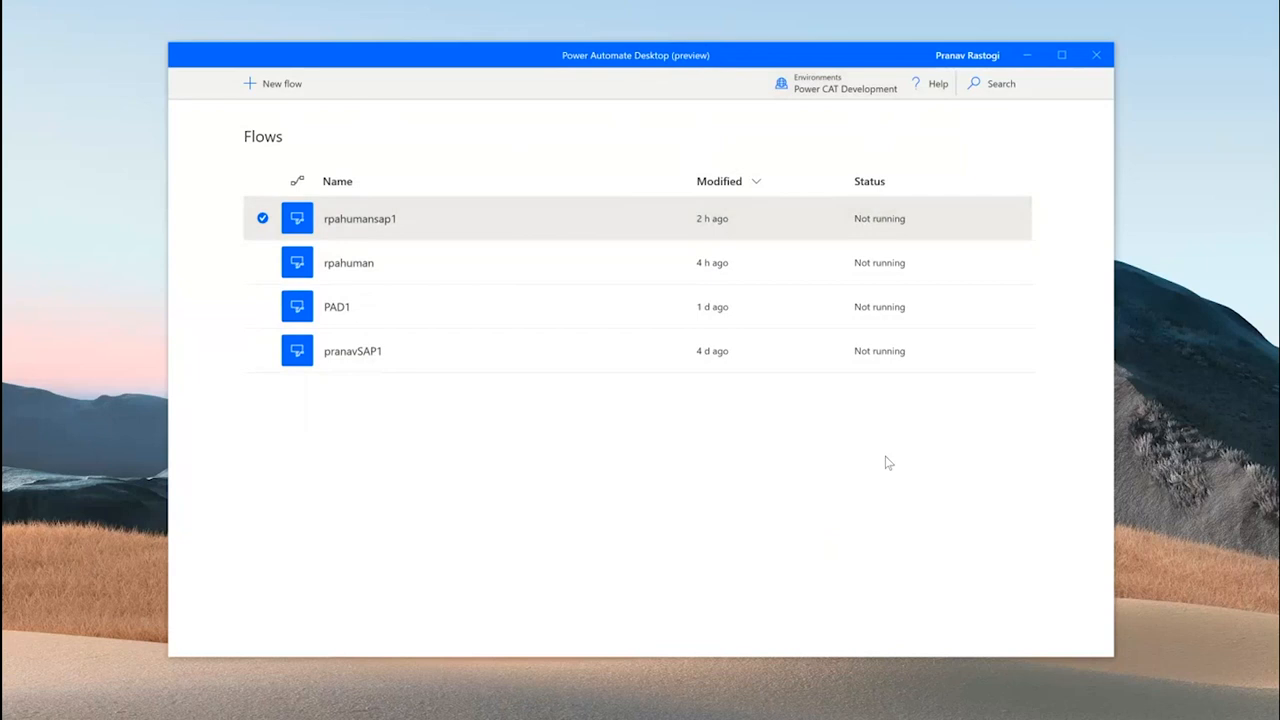
{"action": "mouse_move", "coordinate": [755, 490]}
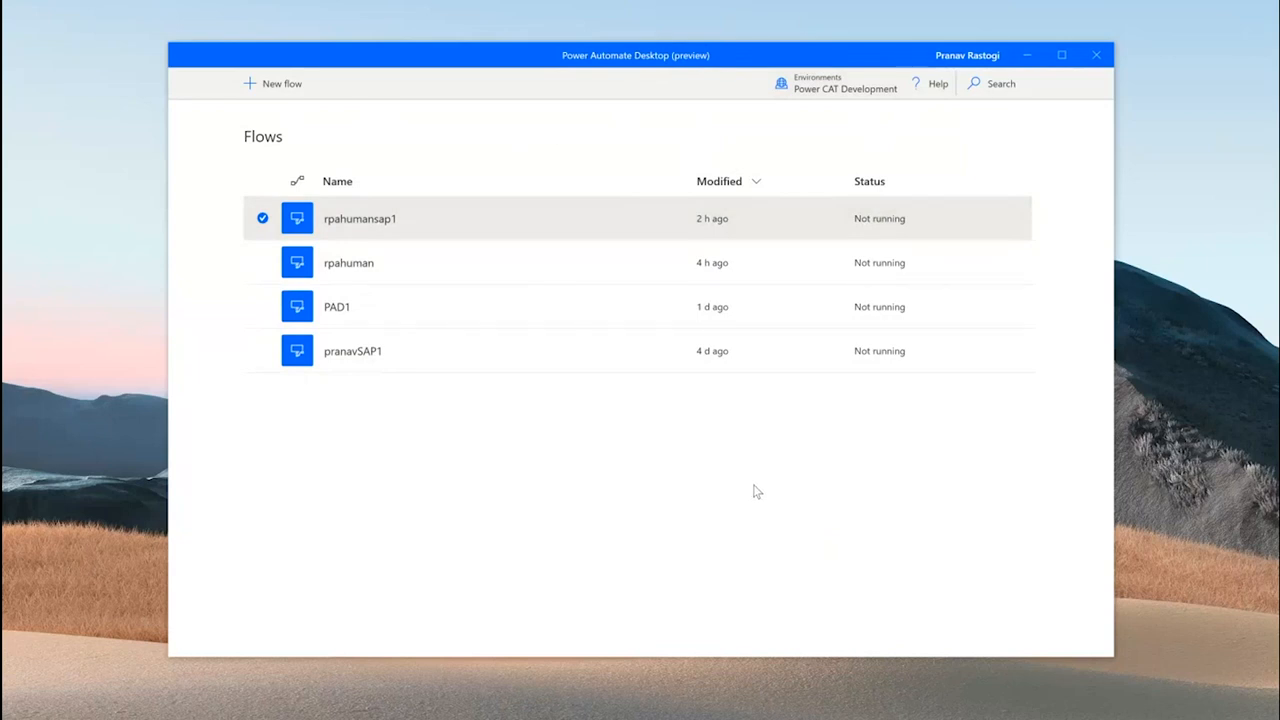
{"action": "mouse_move", "coordinate": [765, 495]}
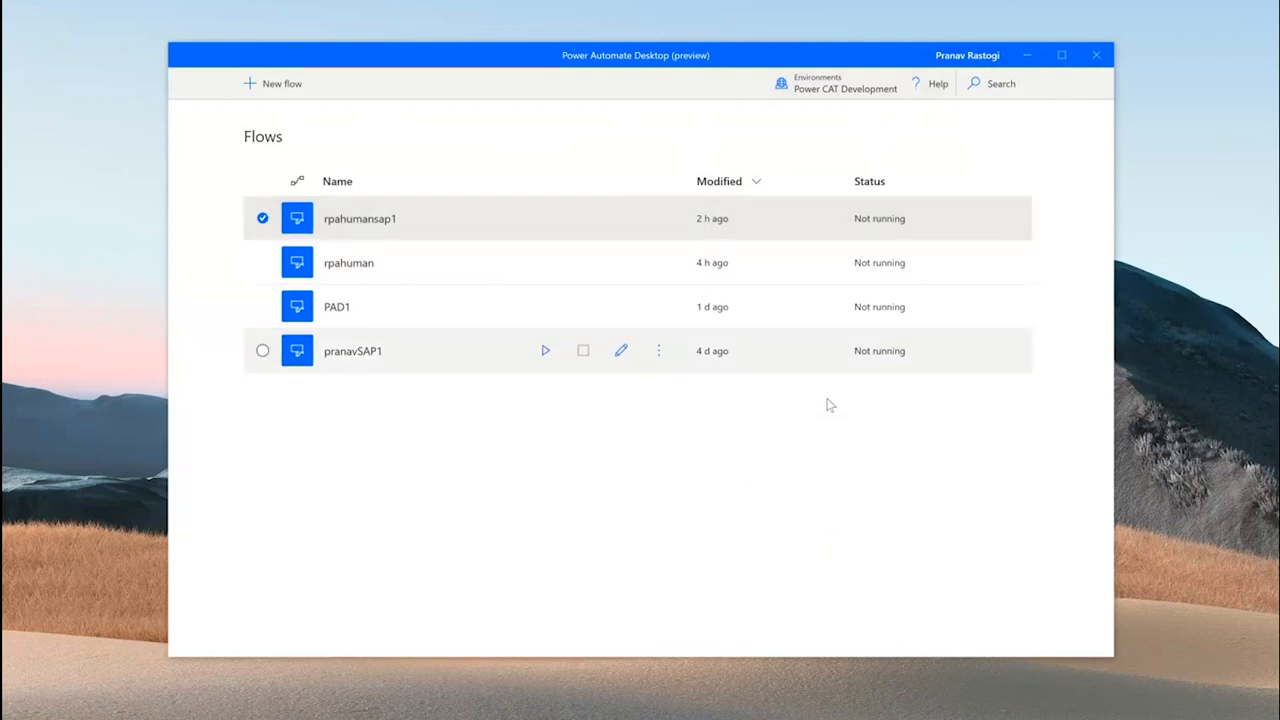
{"action": "left_click", "coordinate": [274, 83]}
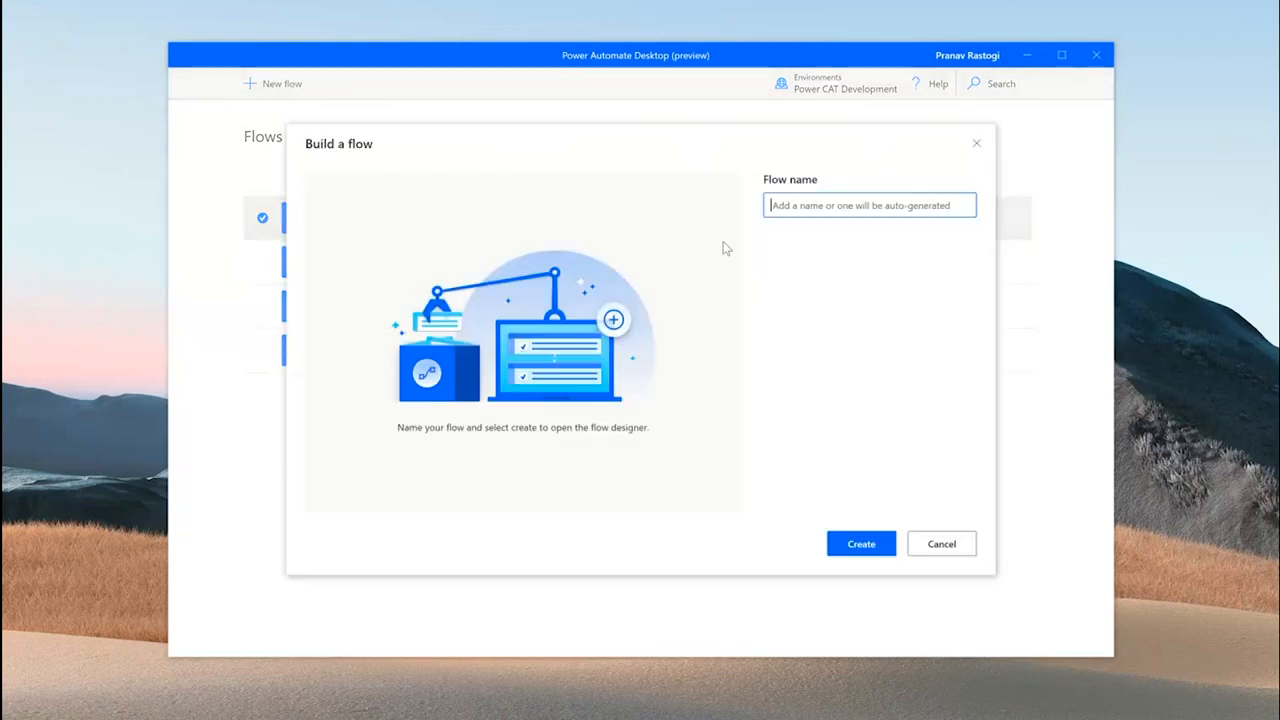
{"action": "type", "text": "jon11"}
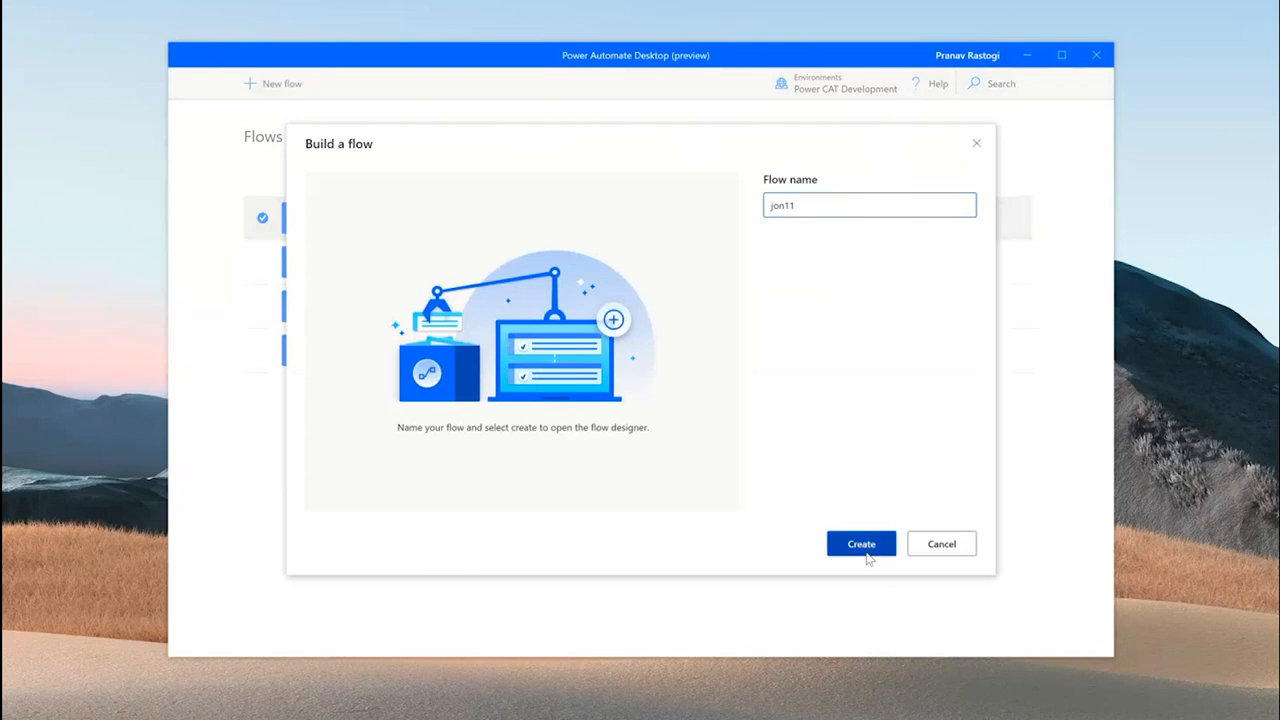
{"action": "left_click", "coordinate": [860, 543]}
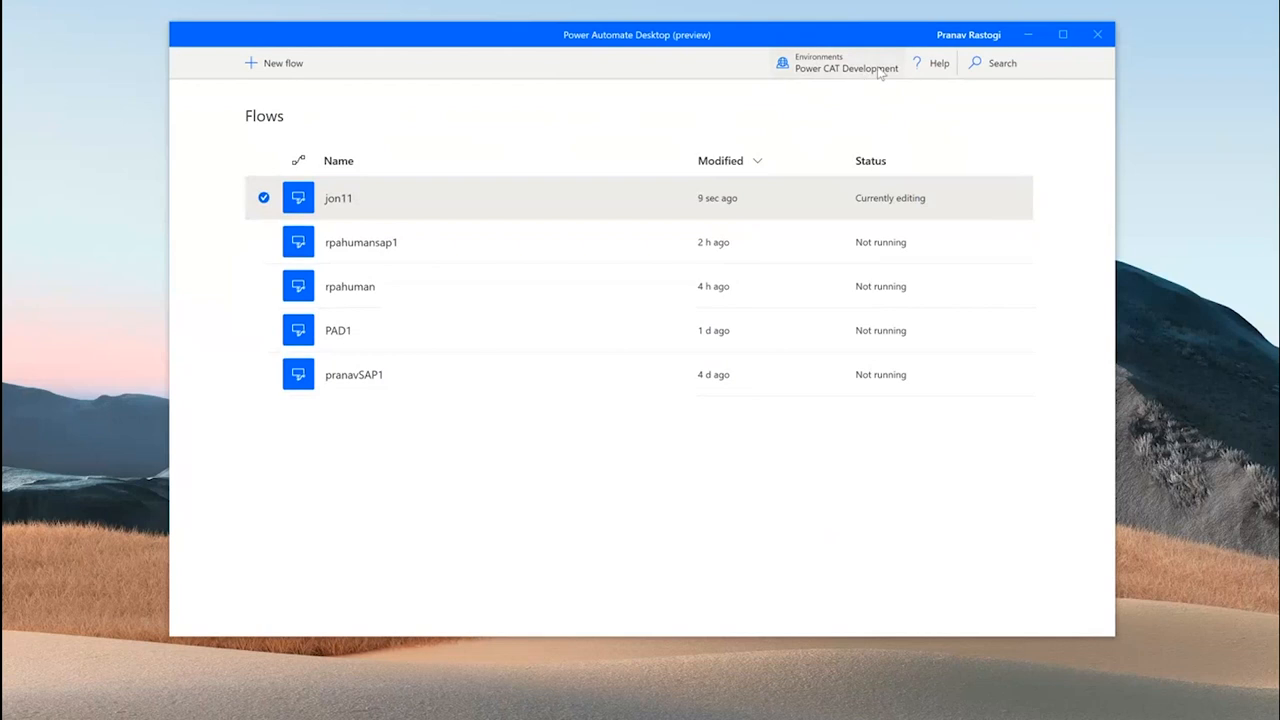
{"action": "mouse_move", "coordinate": [845, 92]}
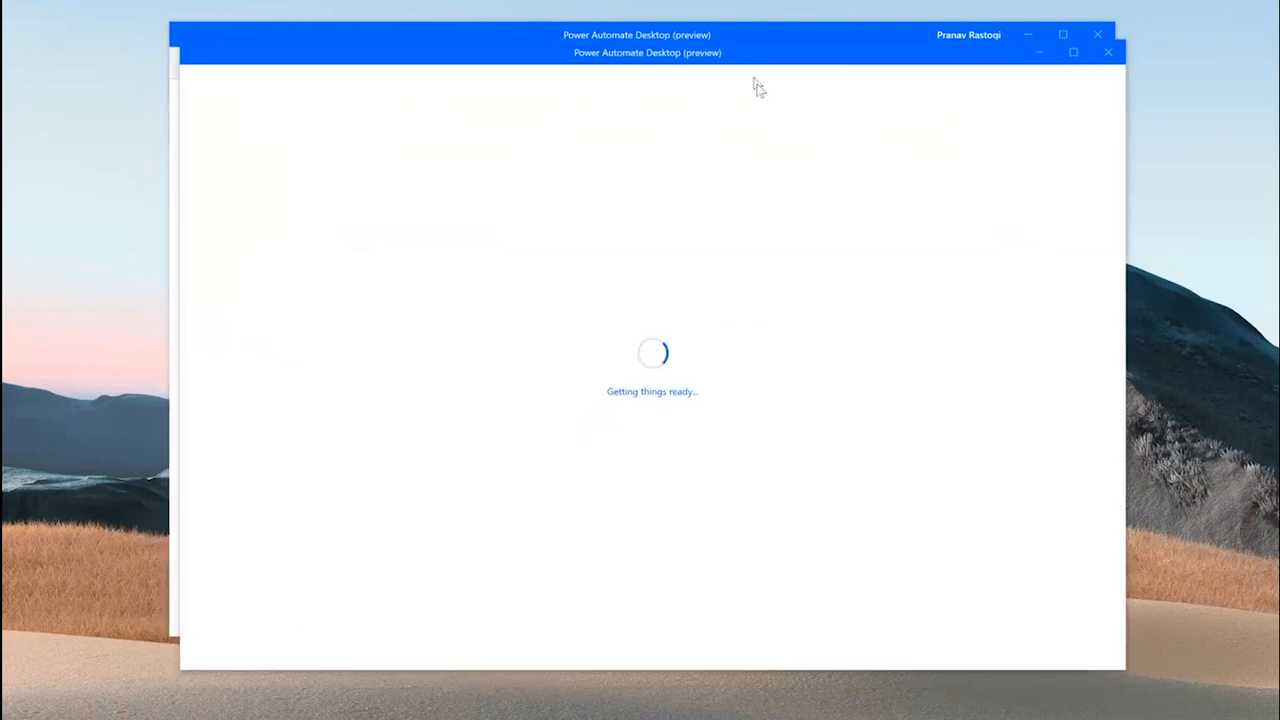
{"action": "mouse_move", "coordinate": [757, 123]}
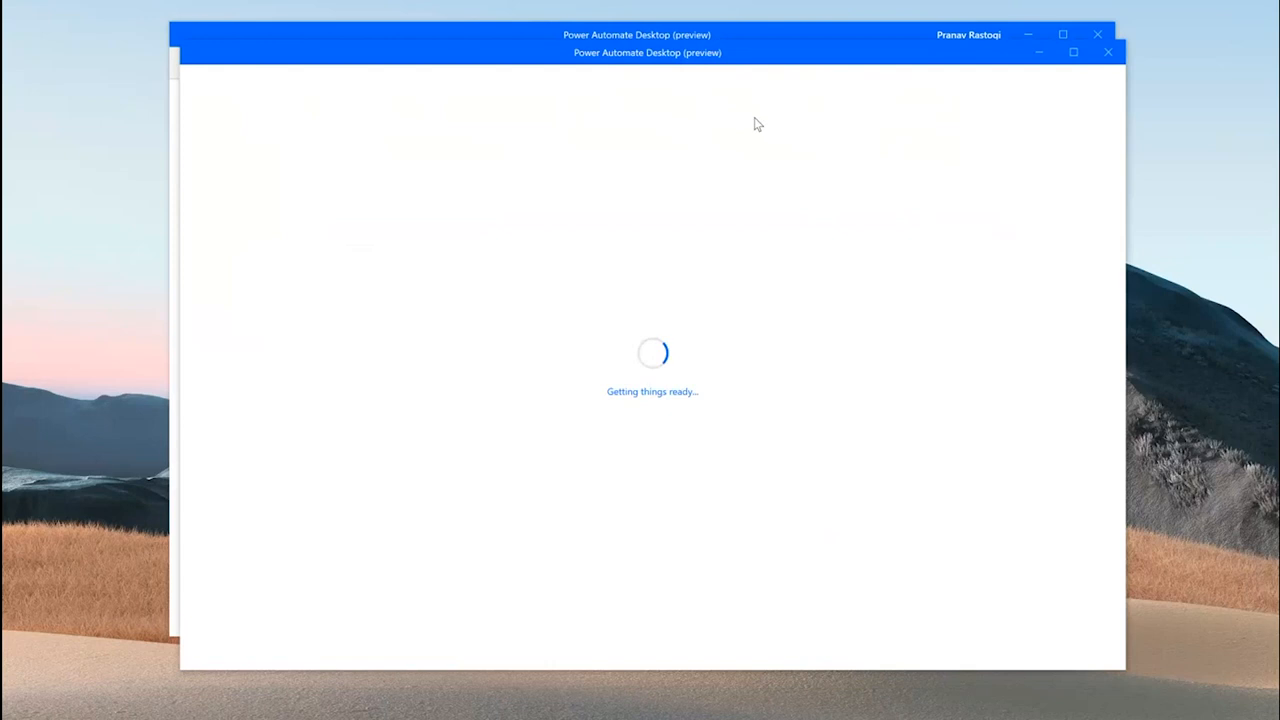
{"action": "mouse_move", "coordinate": [768, 137]}
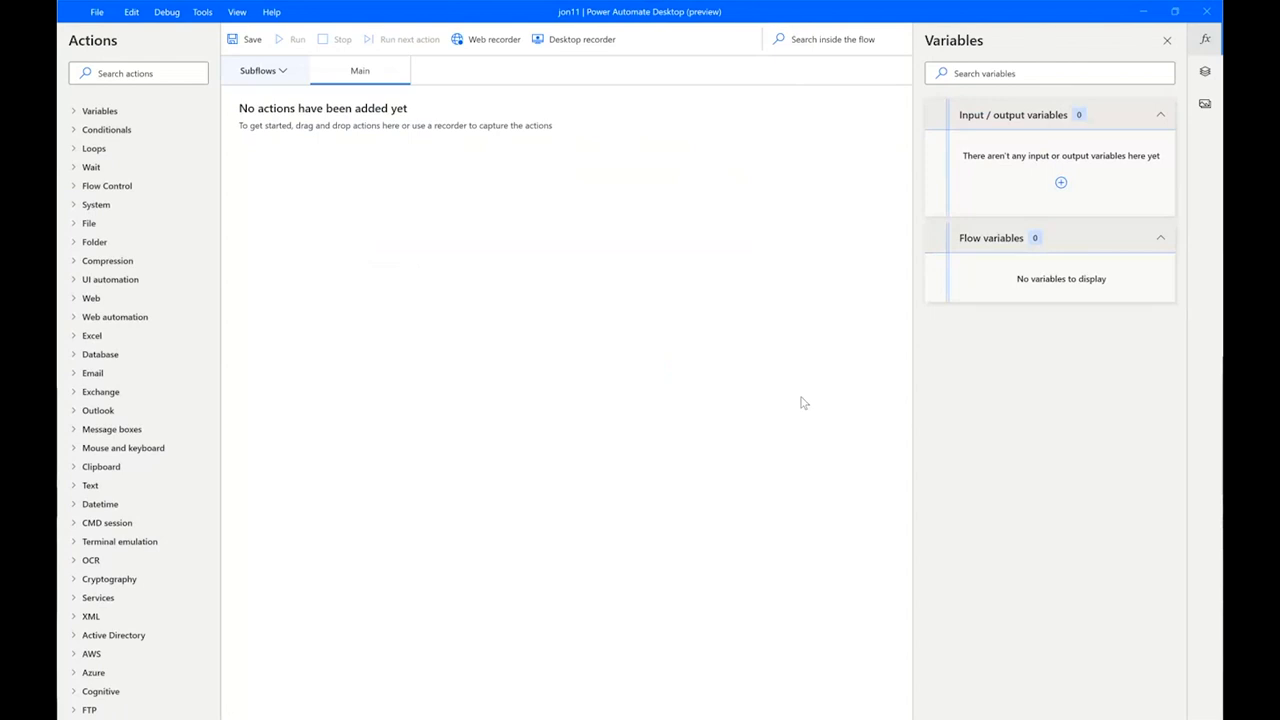
{"action": "mouse_move", "coordinate": [689, 126]}
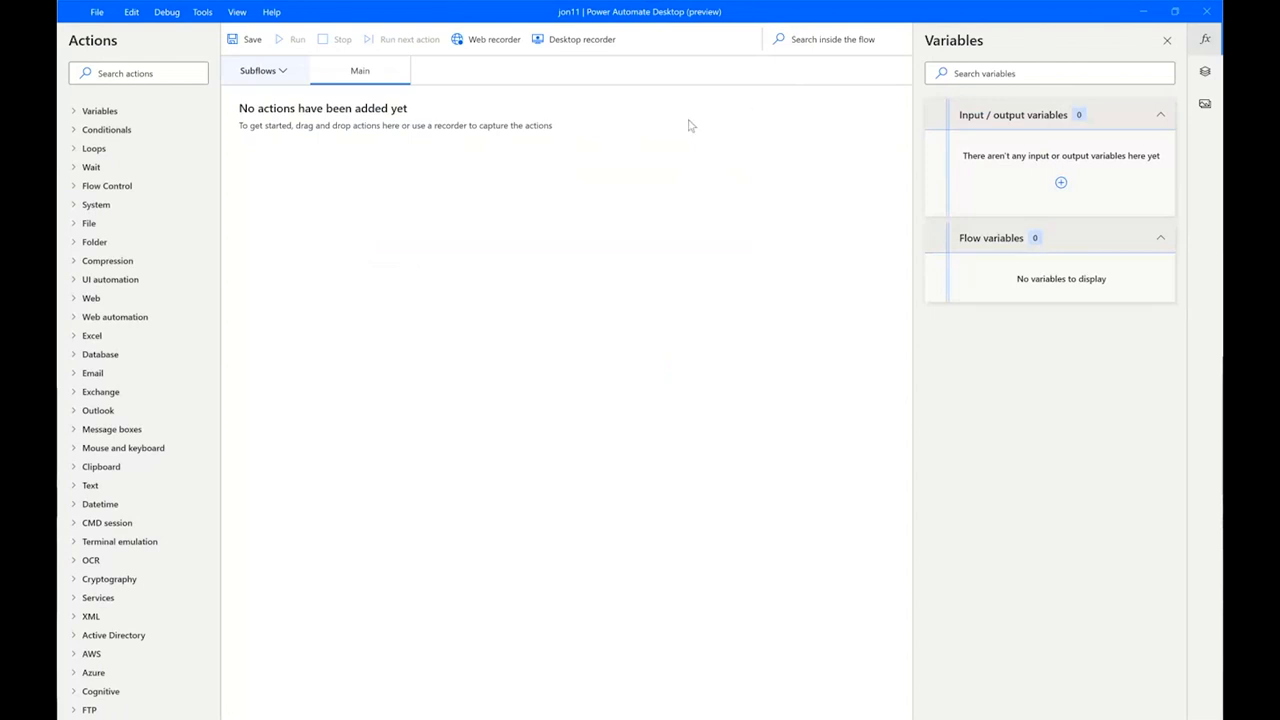
{"action": "mouse_move", "coordinate": [585, 70]}
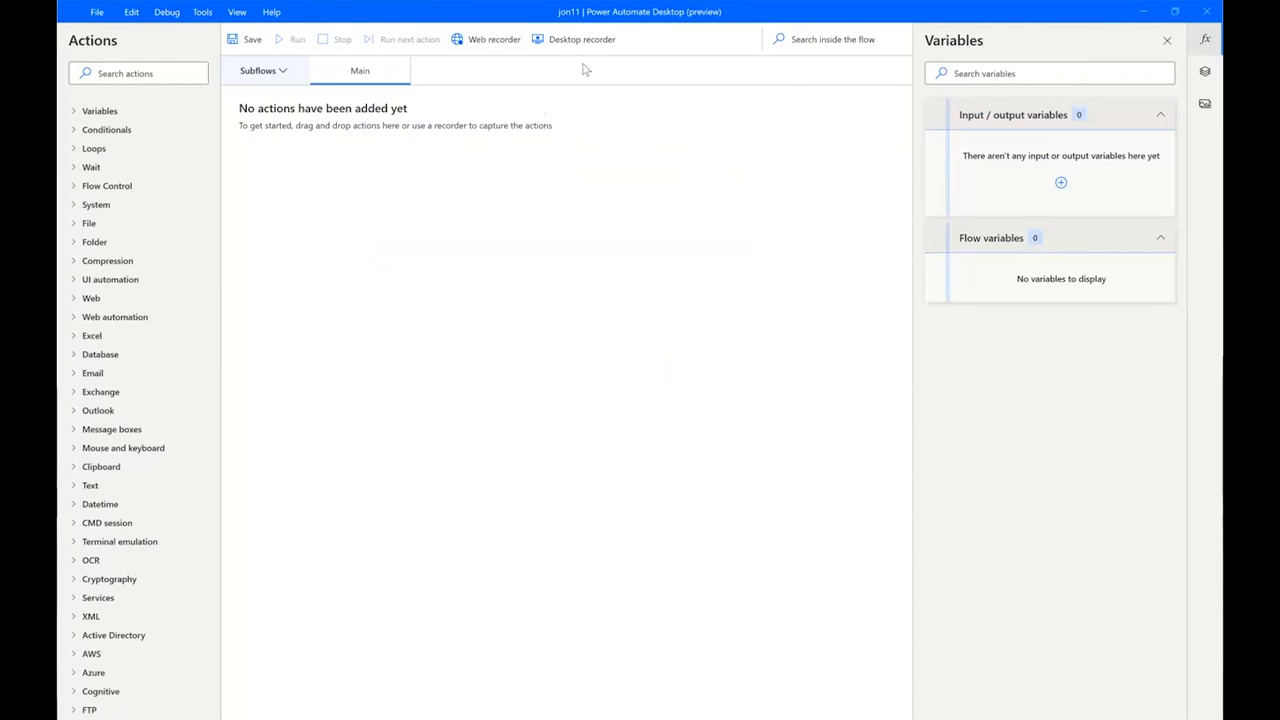
{"action": "mouse_move", "coordinate": [590, 185]}
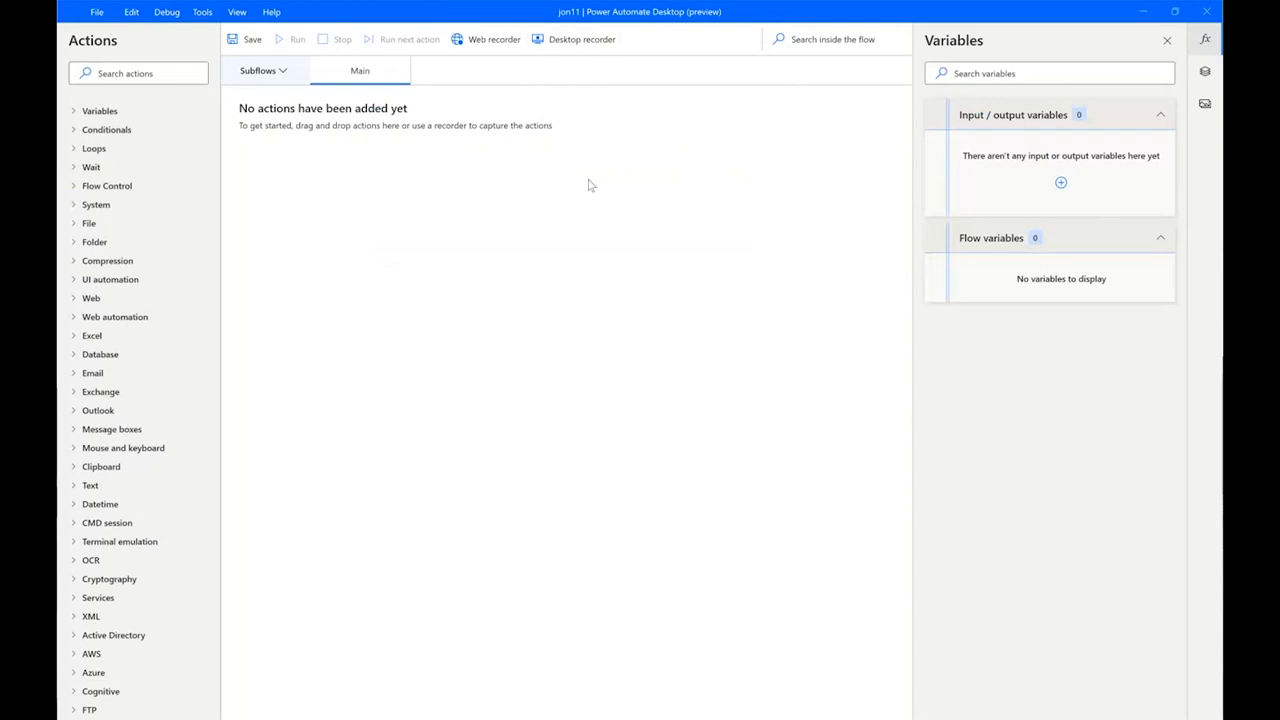
{"action": "mouse_move", "coordinate": [505, 248]}
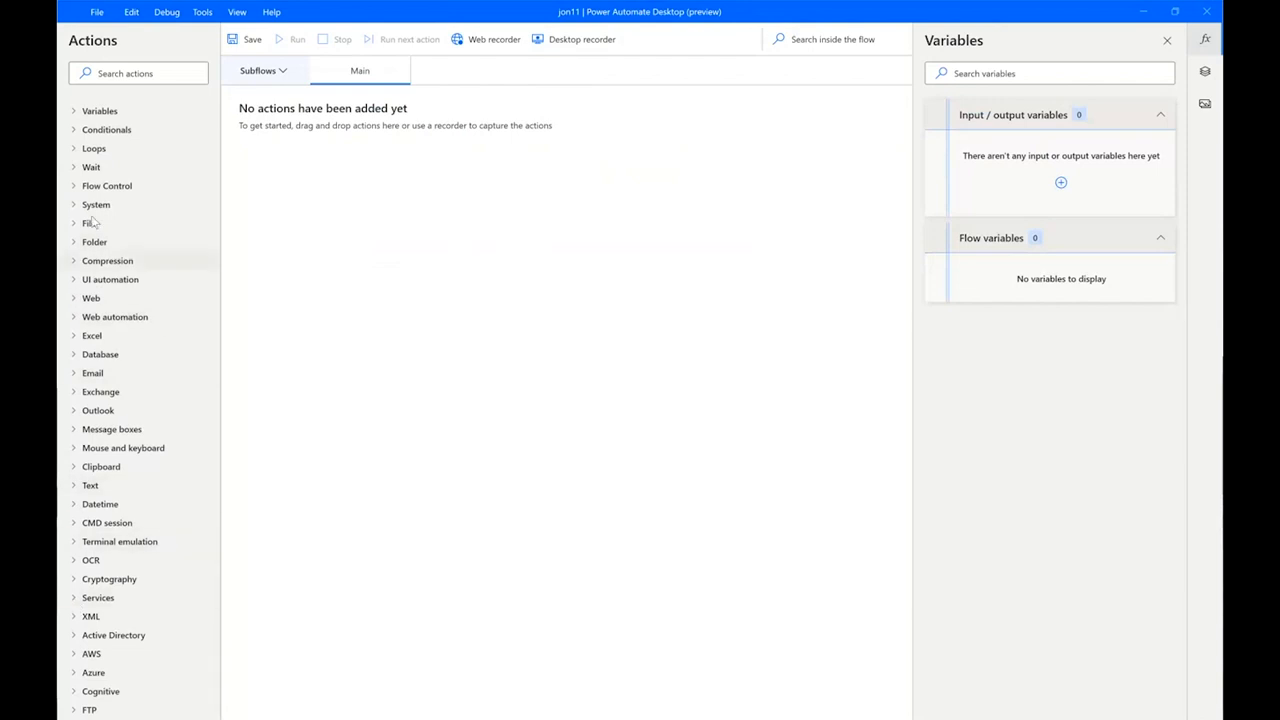
{"action": "mouse_move", "coordinate": [140, 518]}
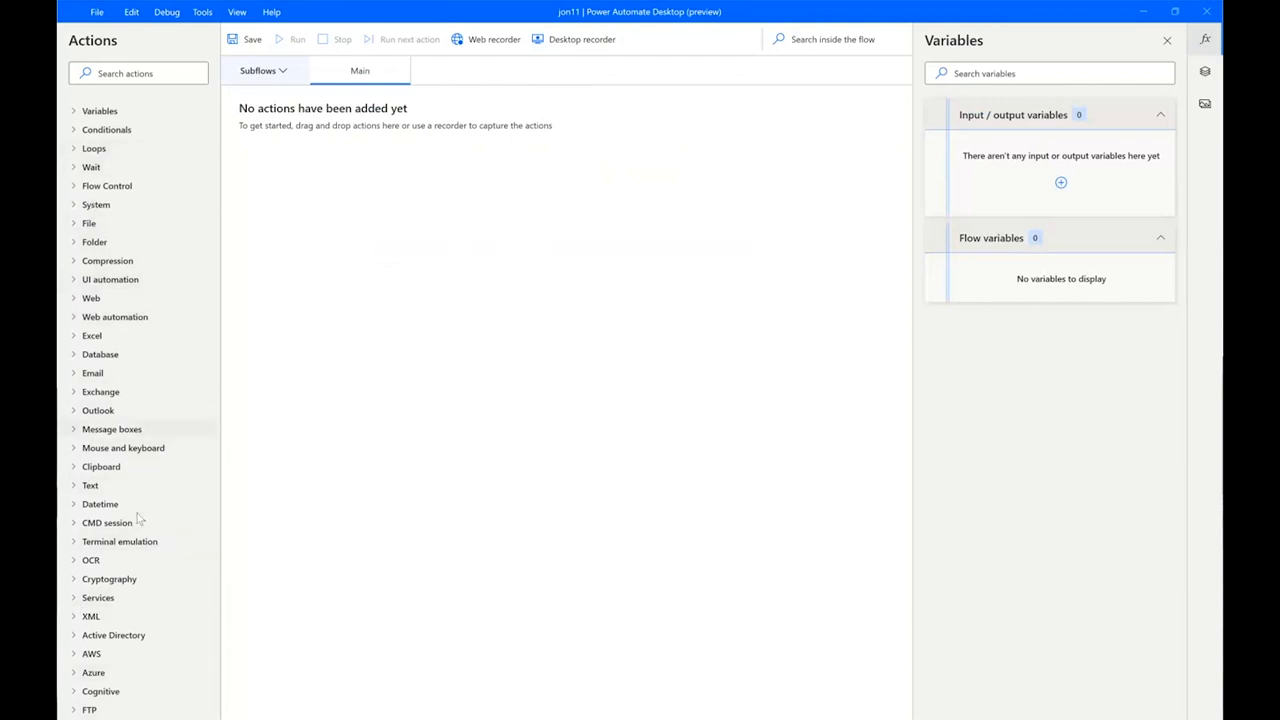
{"action": "mouse_move", "coordinate": [158, 267]}
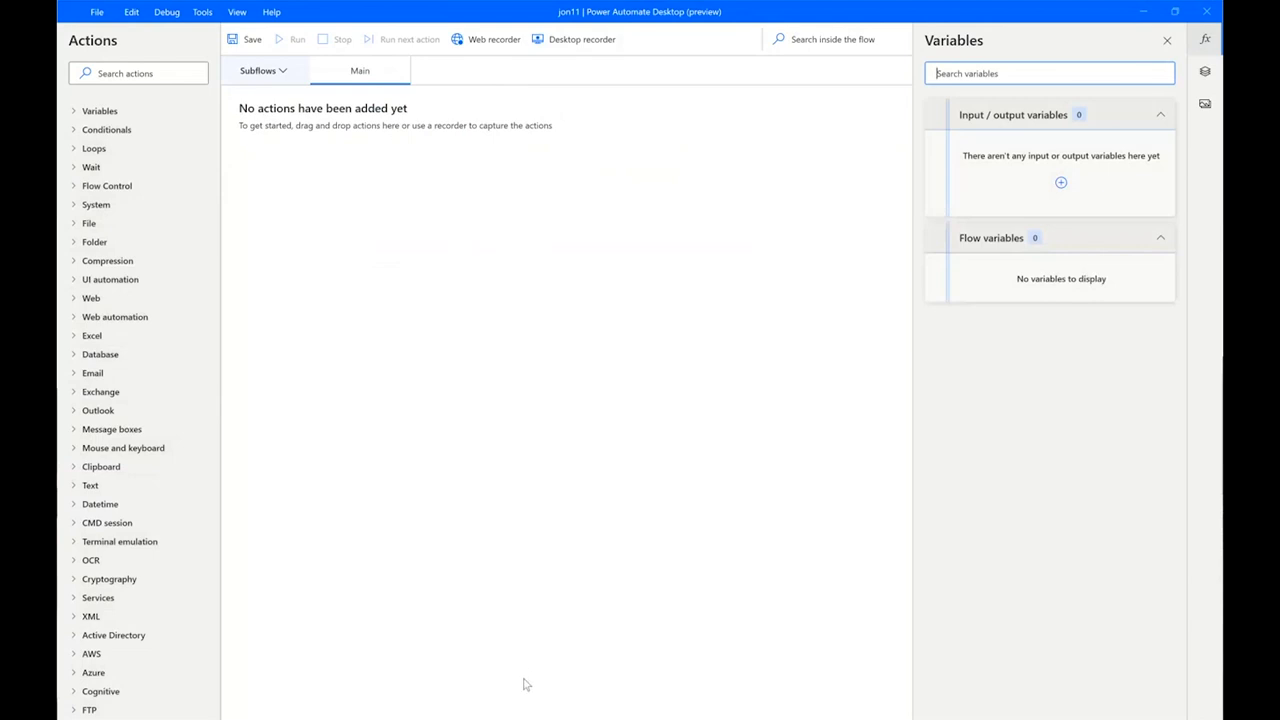
{"action": "mouse_move", "coordinate": [370, 642]}
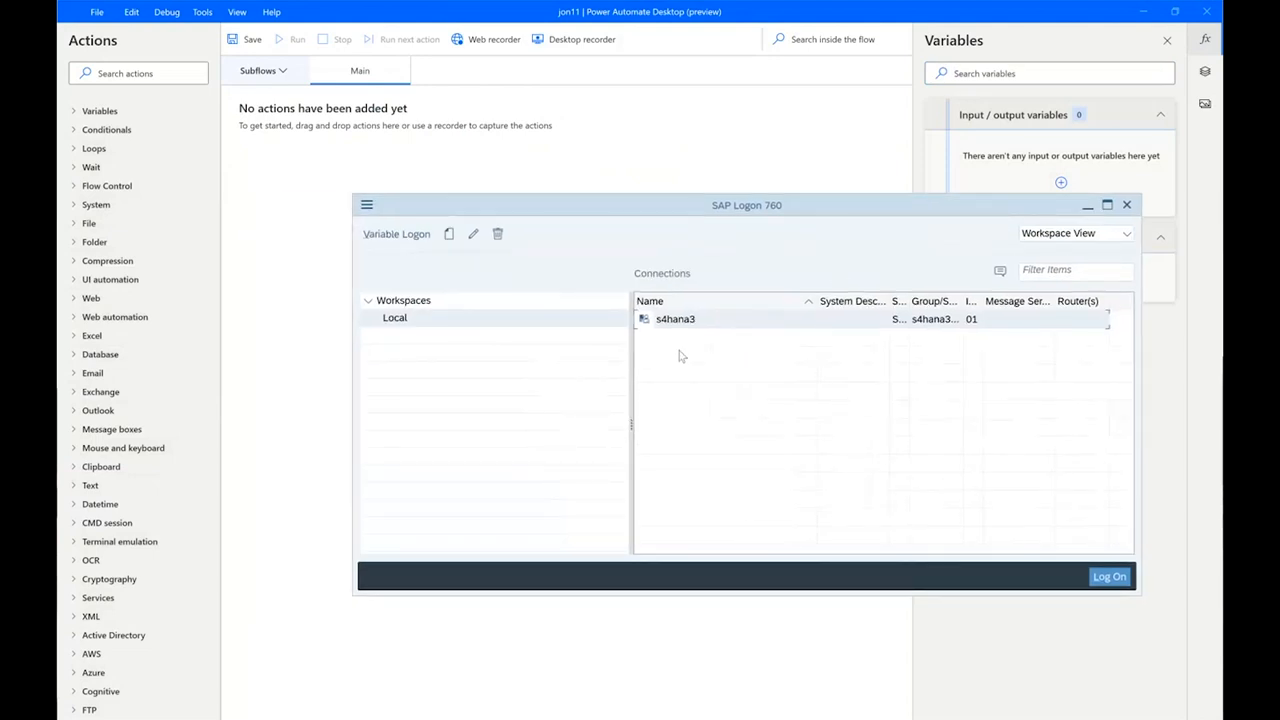
{"action": "mouse_move", "coordinate": [680, 328]}
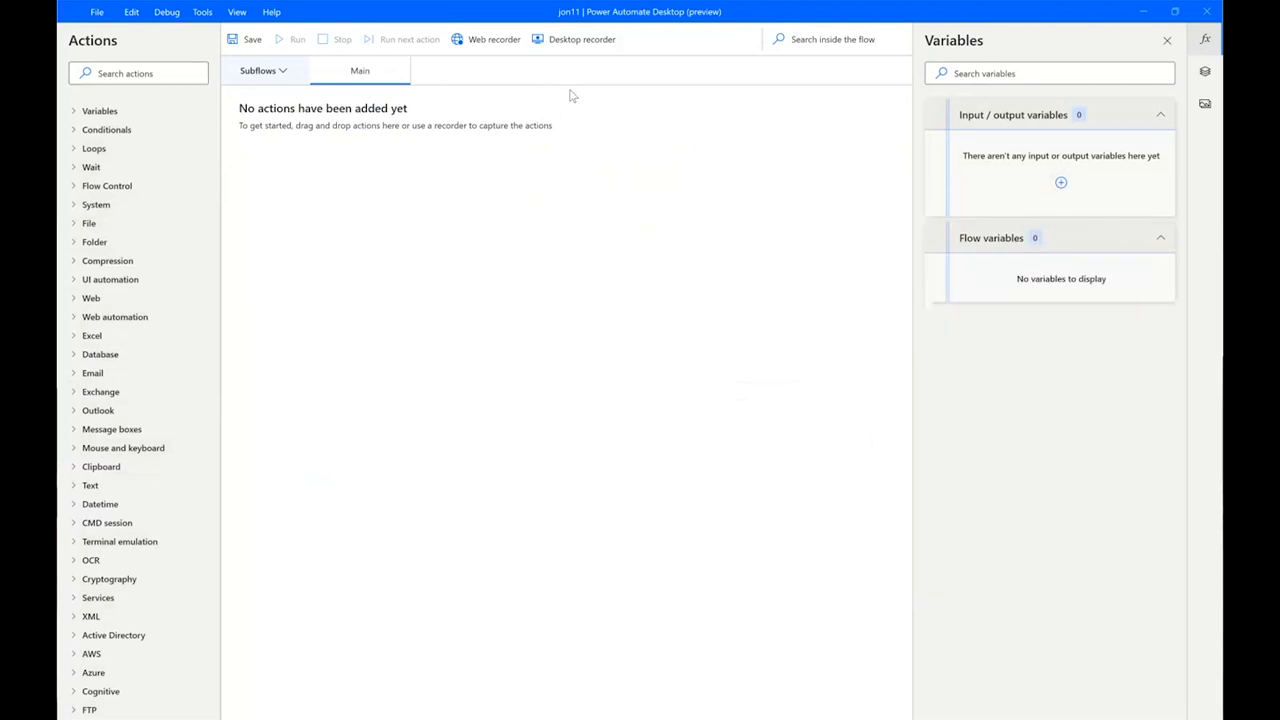
{"action": "mouse_move", "coordinate": [582, 39]}
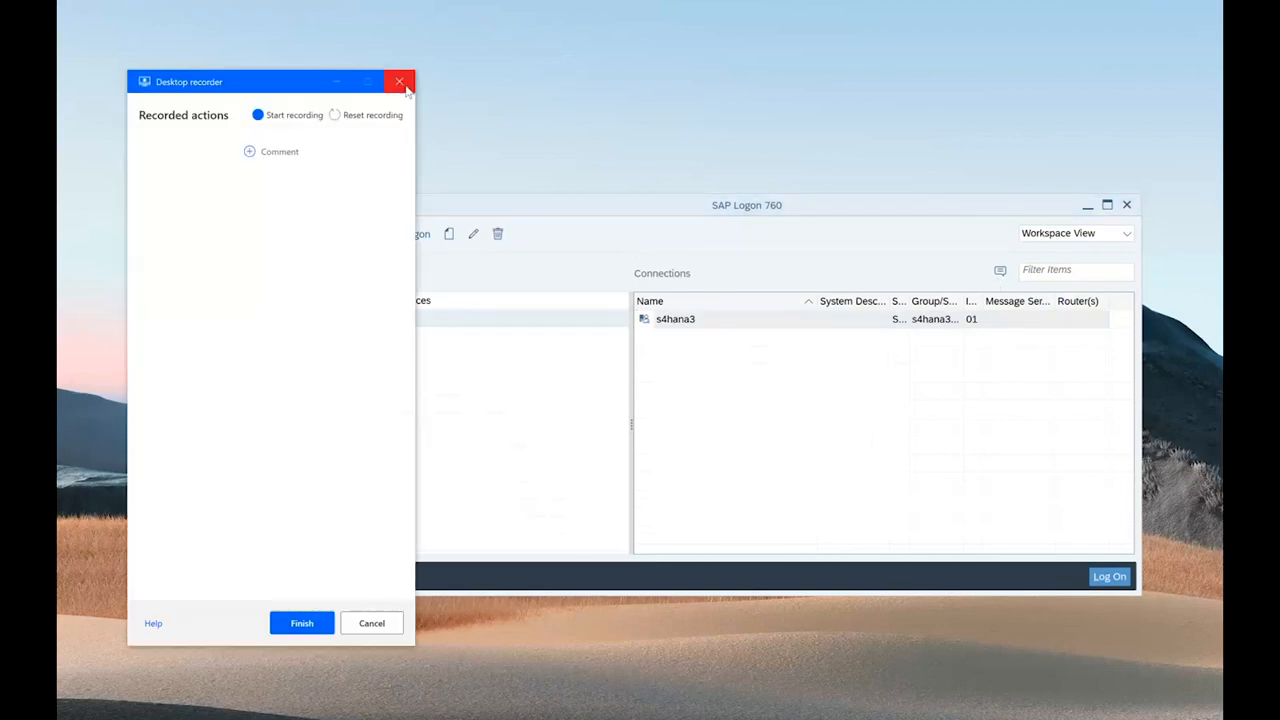
{"action": "left_click", "coordinate": [399, 81]}
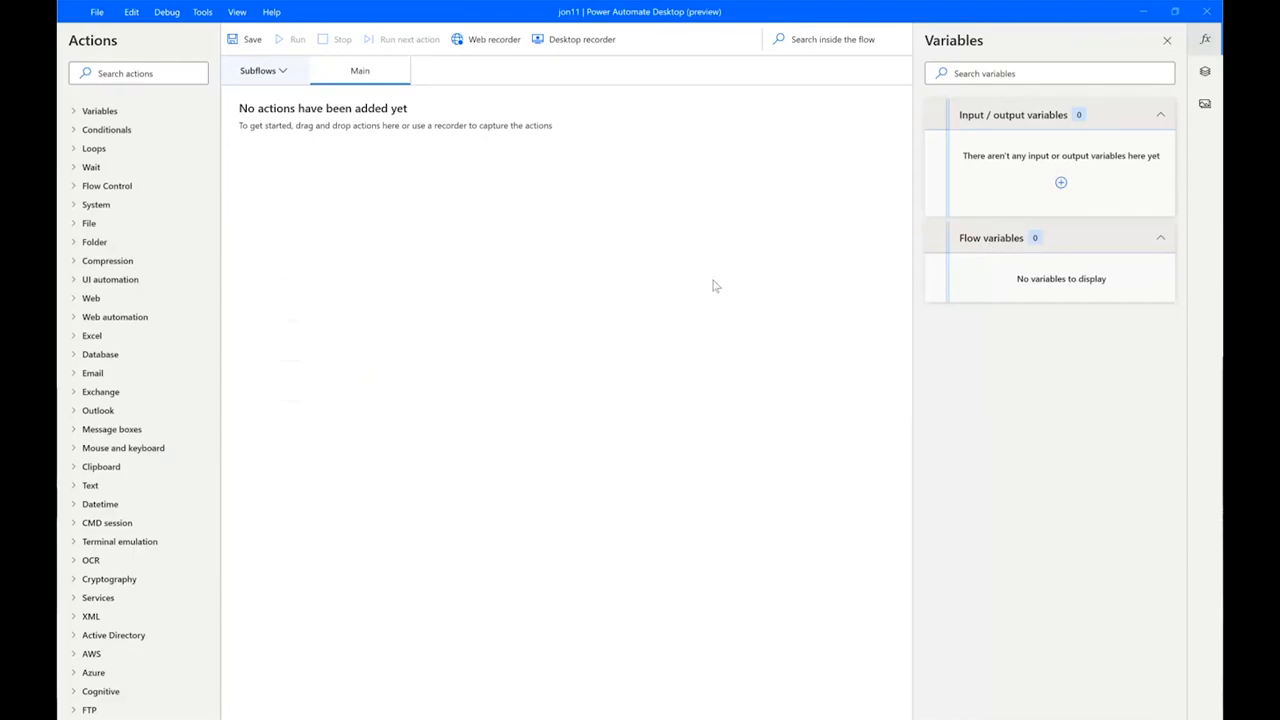
{"action": "mouse_move", "coordinate": [591, 659]}
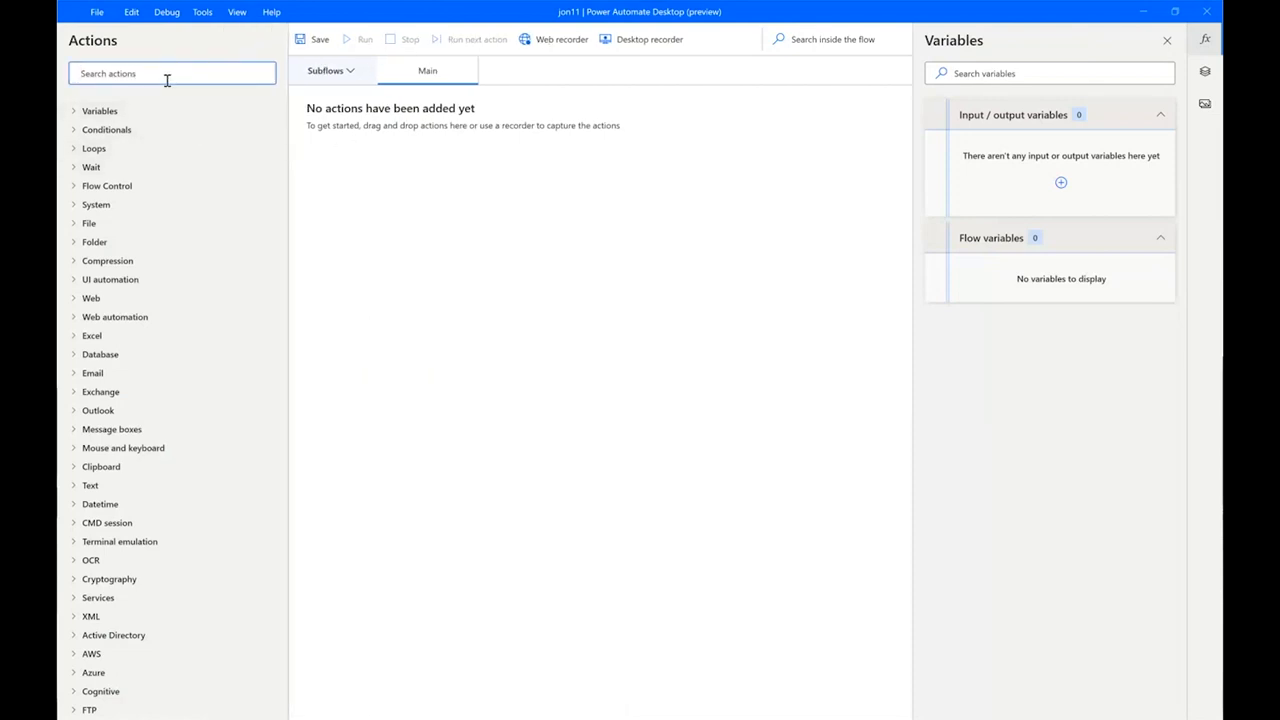
Add a Click UI element in window action targeting SAP Logon's s4hana3 connection entry
{"action": "type", "text": "d"}
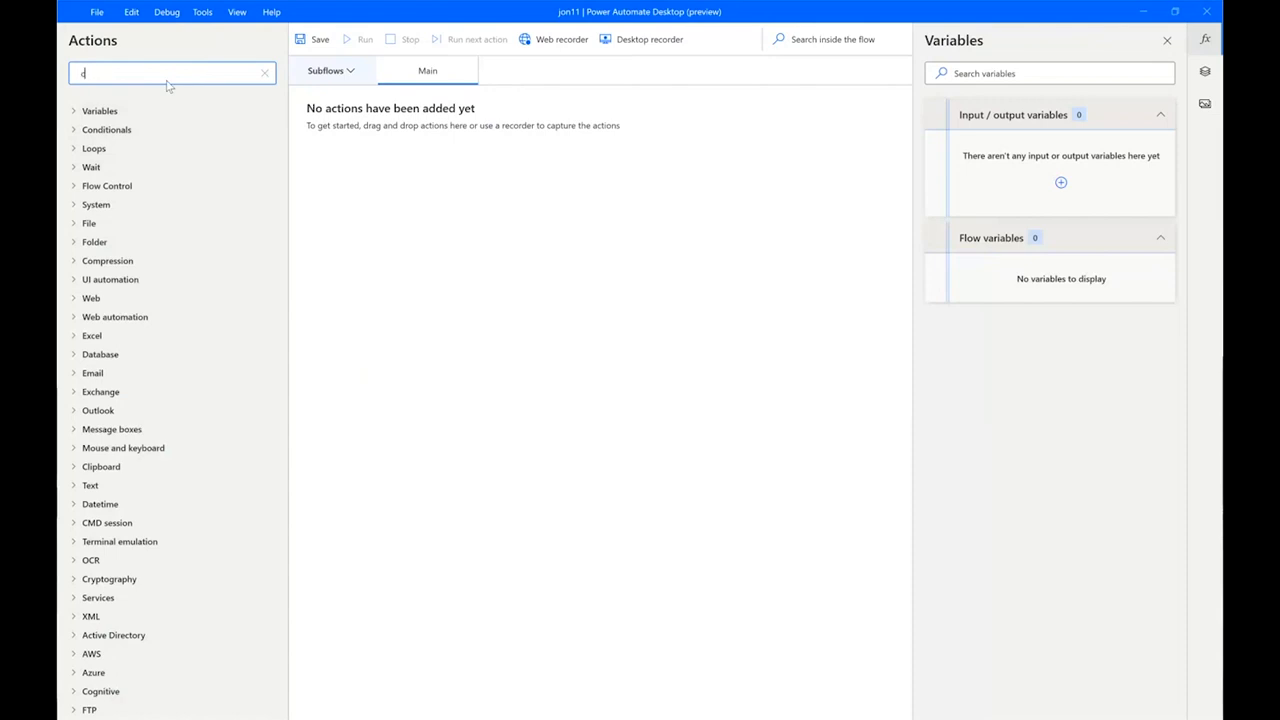
{"action": "type", "text": "click"}
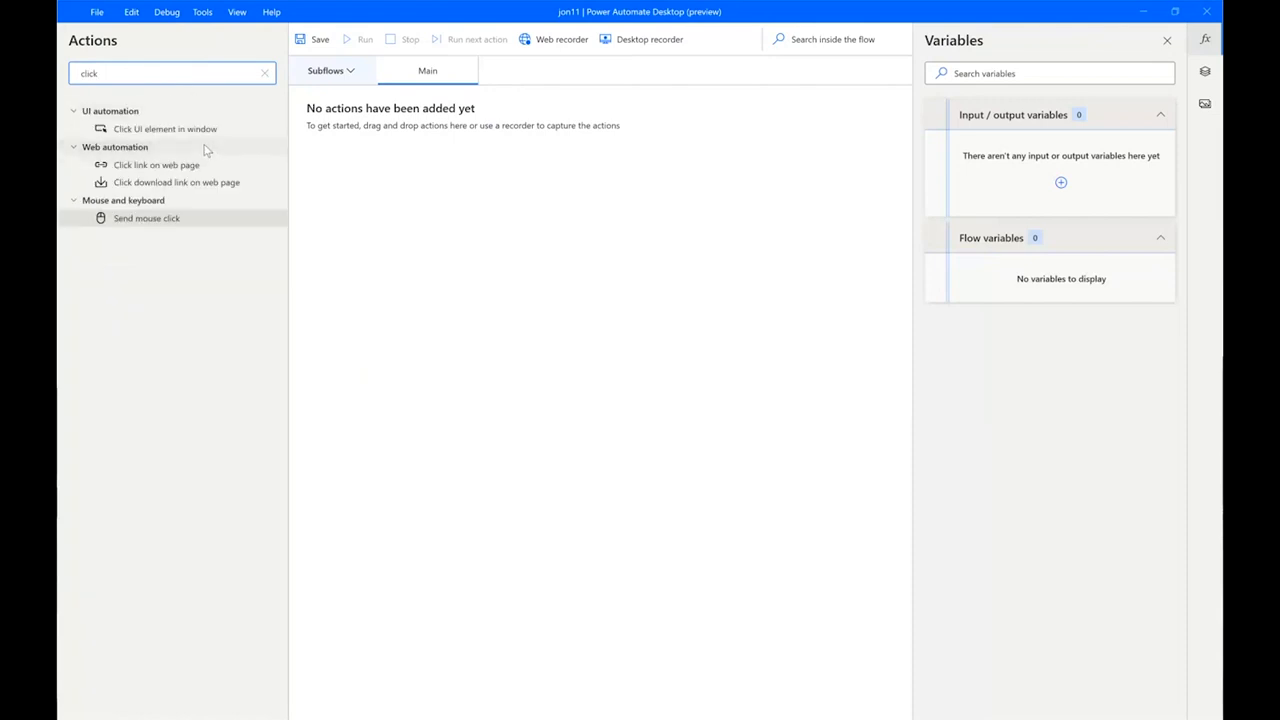
{"action": "left_click_drag", "start_coordinate": [165, 128], "coordinate": [515, 170]}
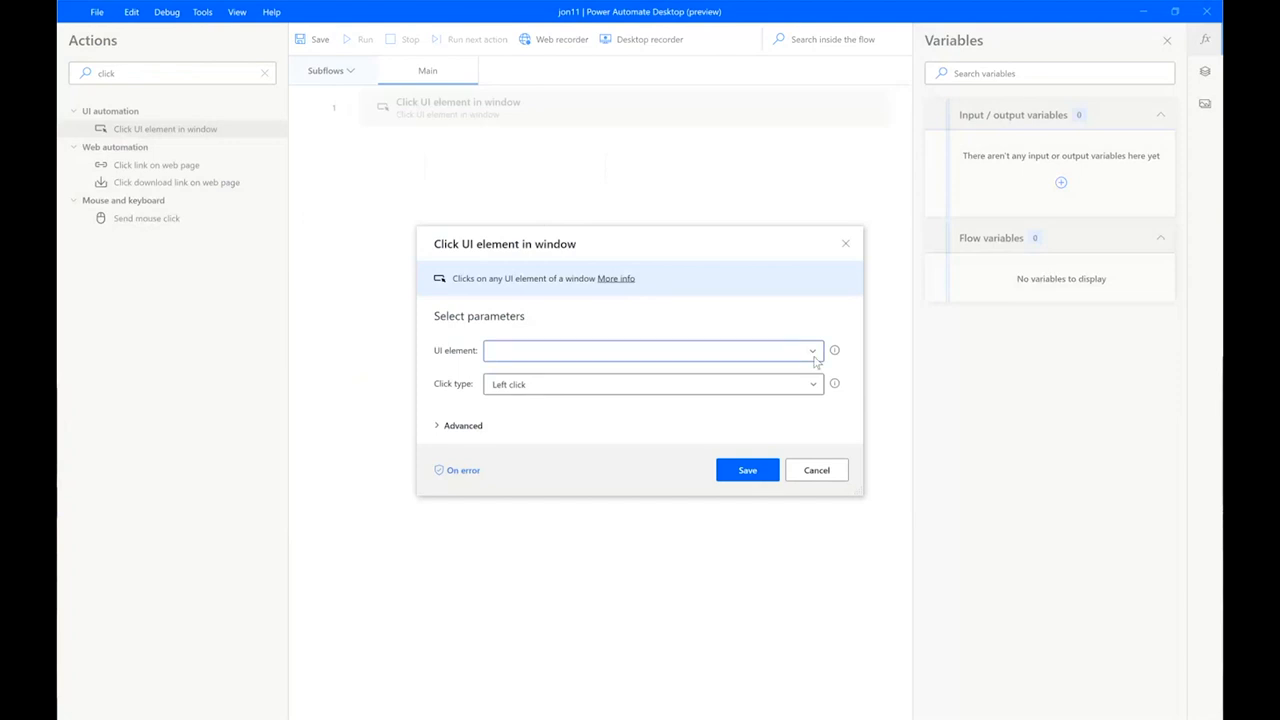
{"action": "left_click", "coordinate": [812, 350]}
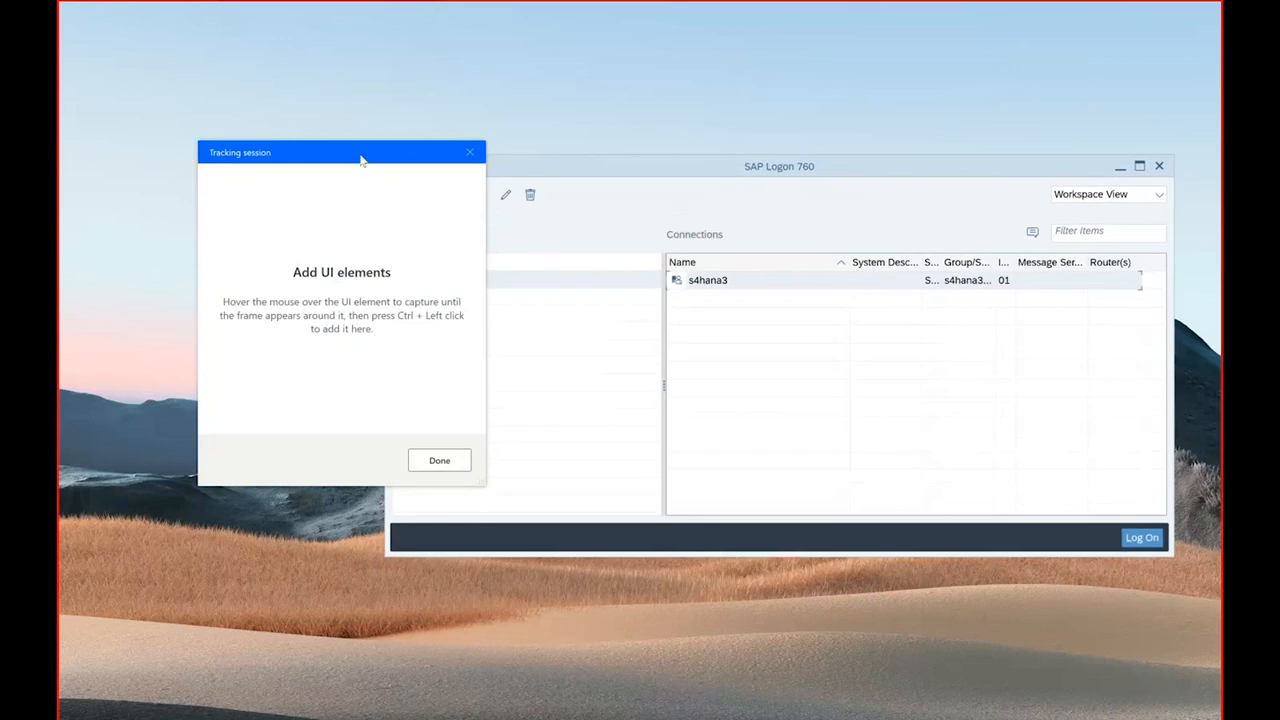
{"action": "left_click_drag", "start_coordinate": [360, 152], "coordinate": [280, 138]}
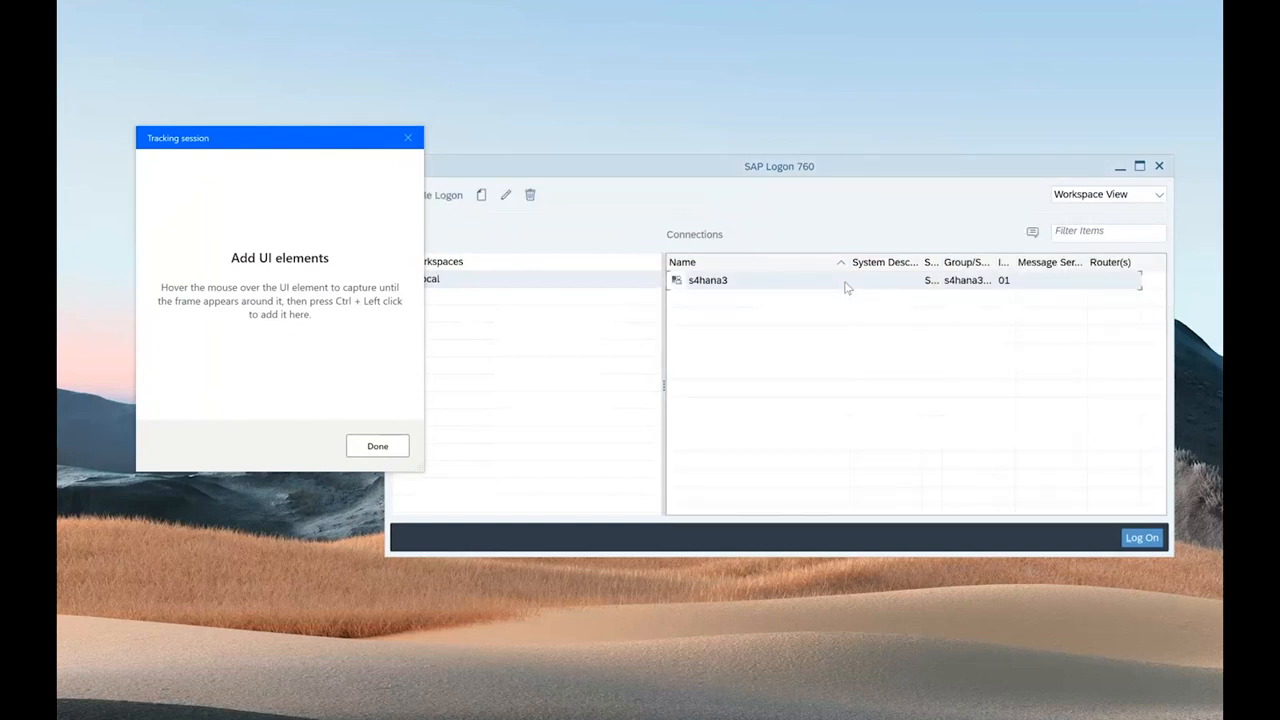
{"action": "left_click", "coordinate": [707, 280]}
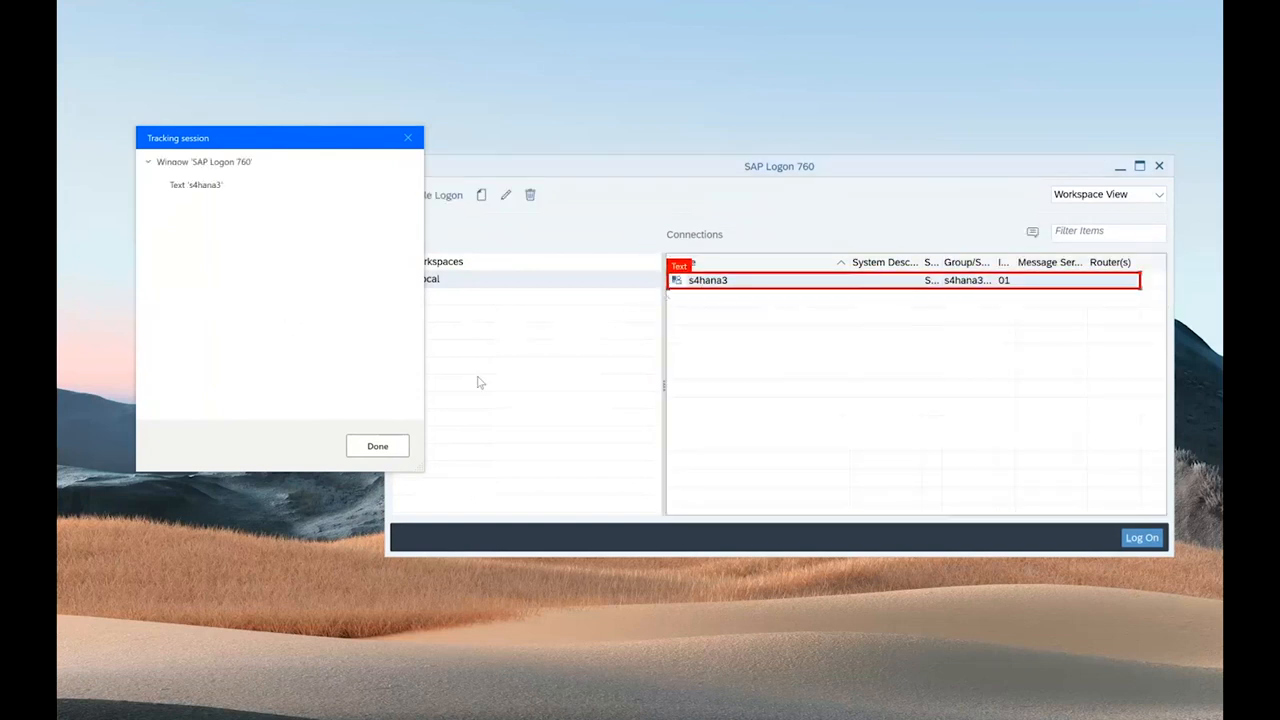
{"action": "left_click", "coordinate": [377, 446]}
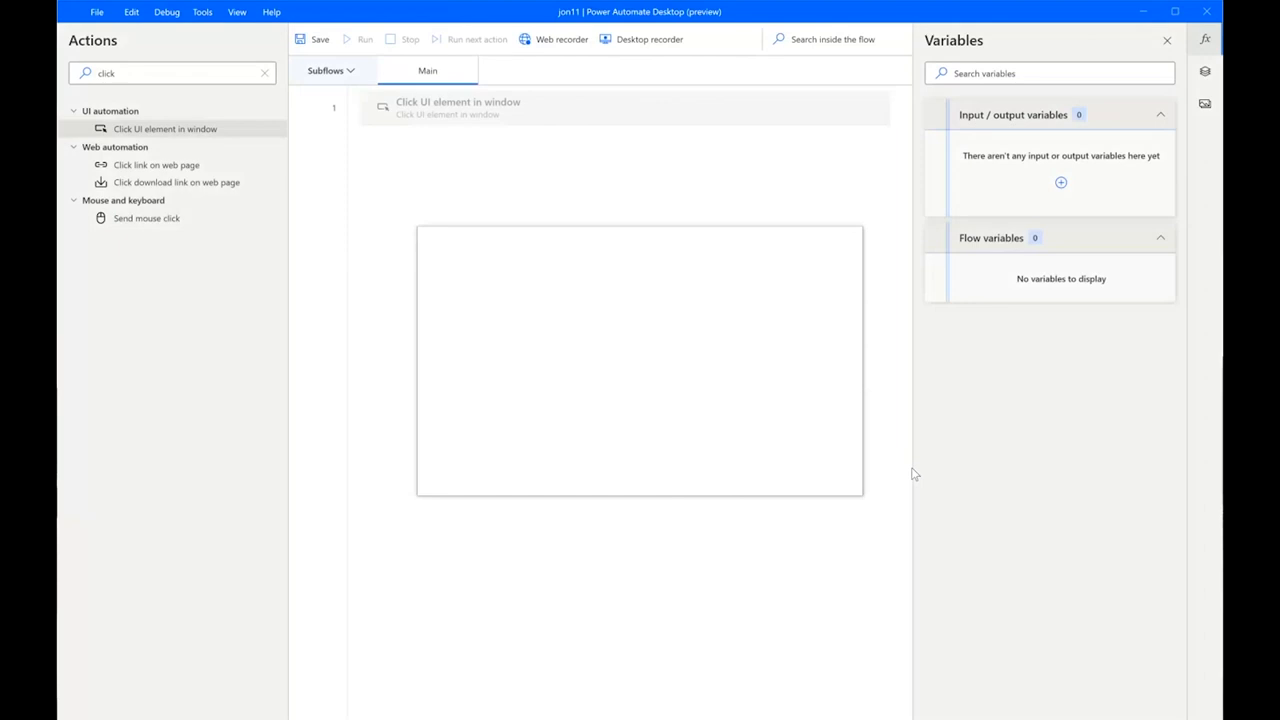
Set the click type to Double click, keep error retry off, and save
{"action": "left_click", "coordinate": [812, 384]}
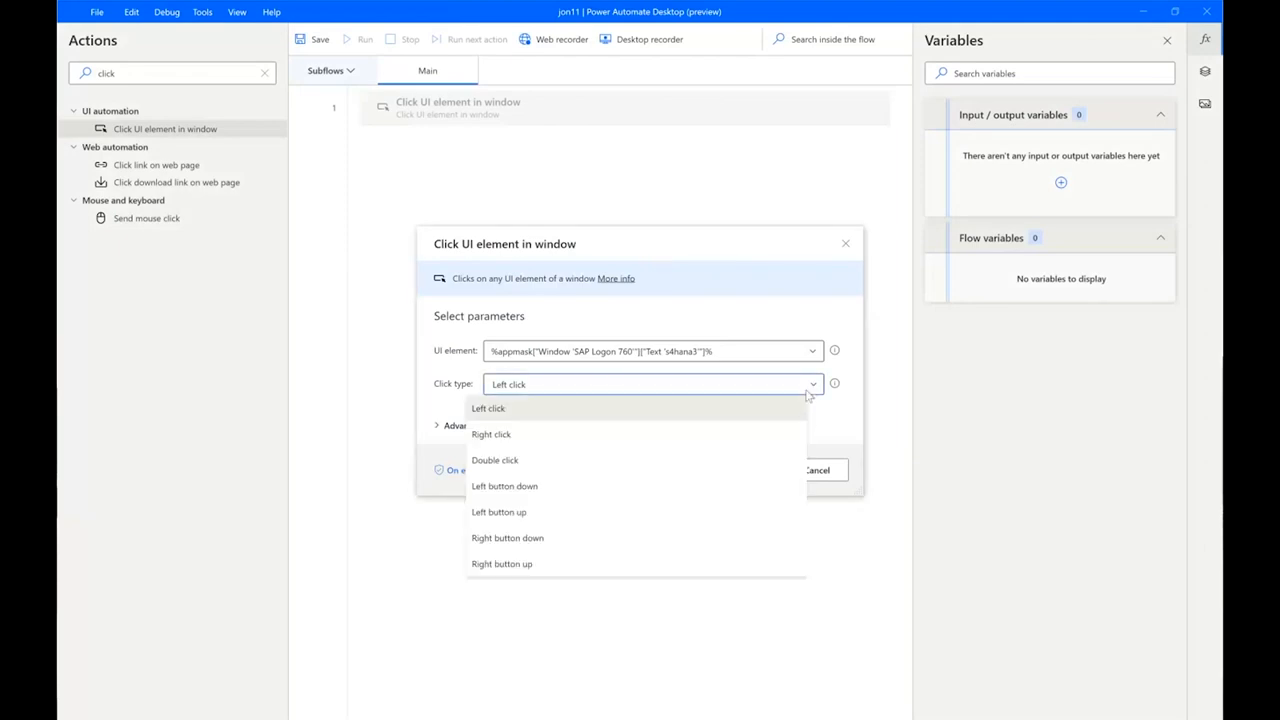
{"action": "mouse_move", "coordinate": [631, 447]}
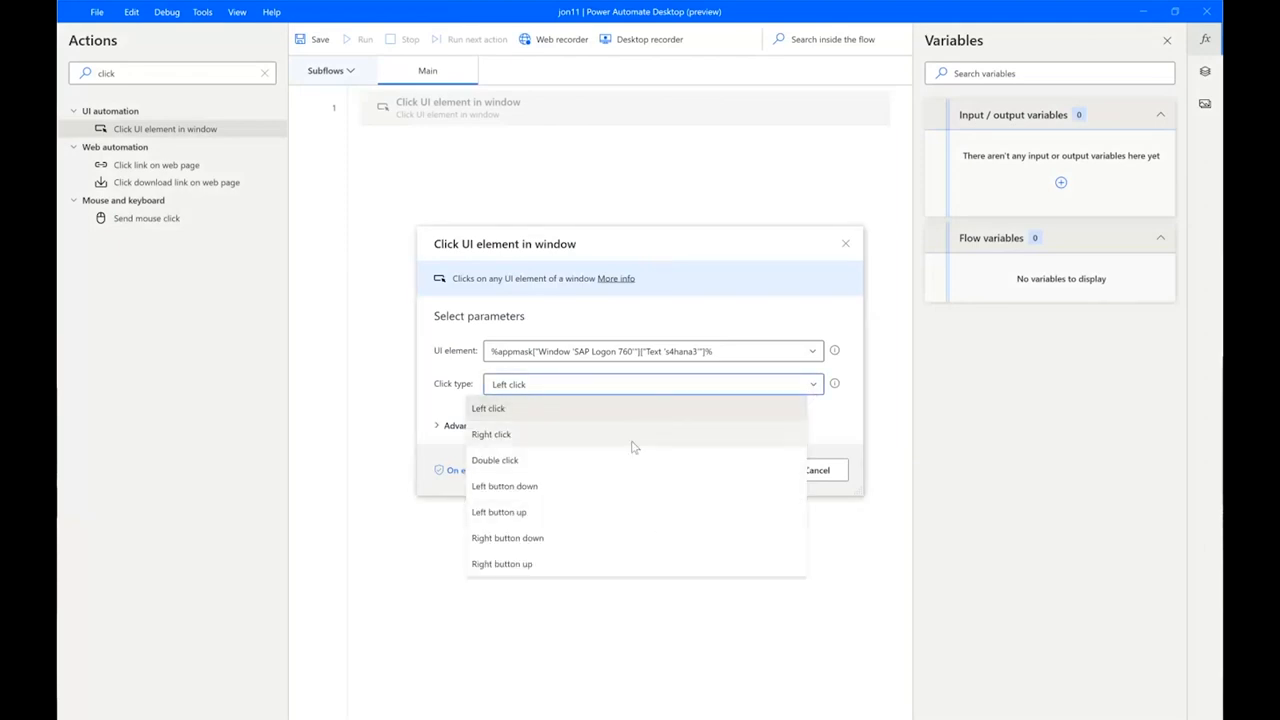
{"action": "left_click", "coordinate": [494, 459]}
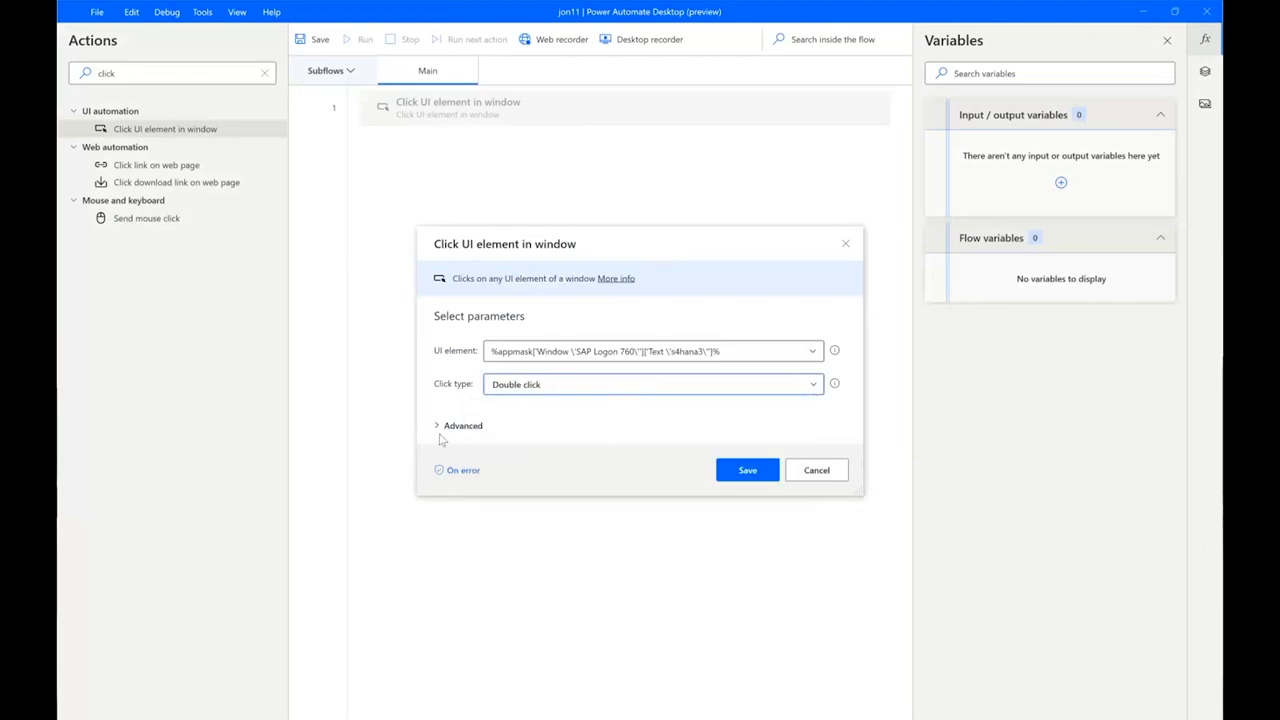
{"action": "left_click", "coordinate": [462, 425]}
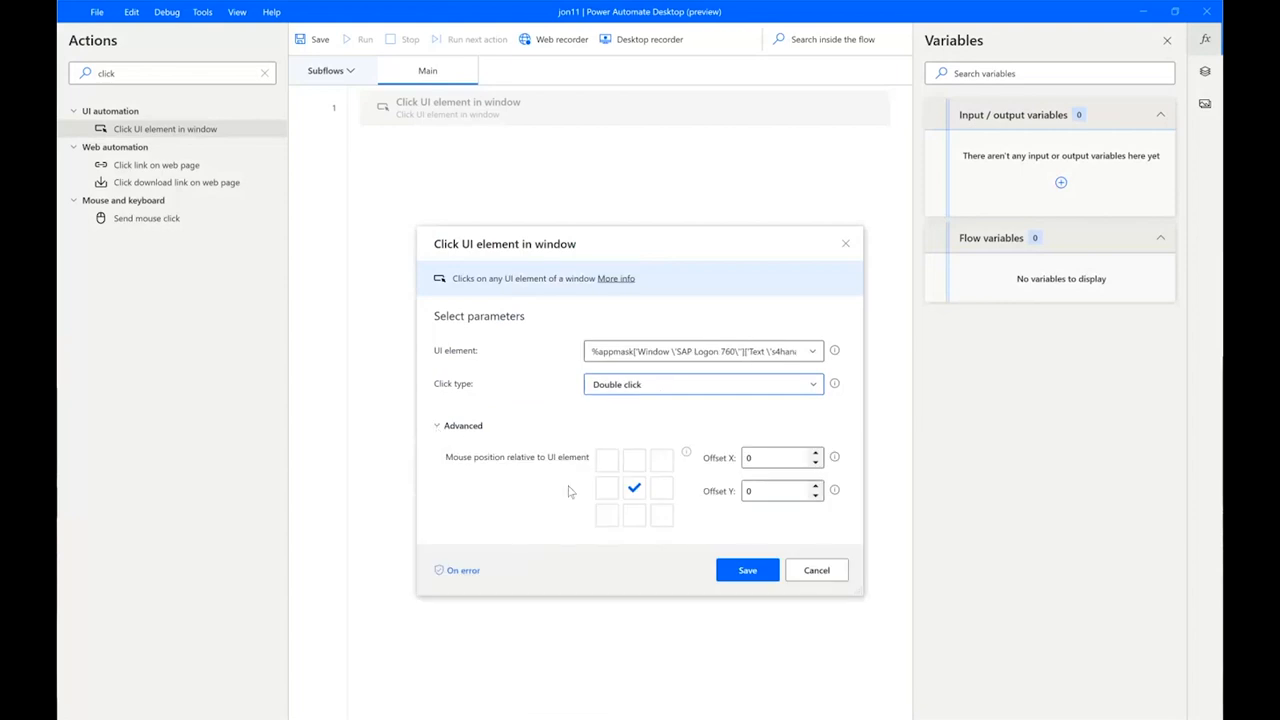
{"action": "left_click", "coordinate": [462, 425]}
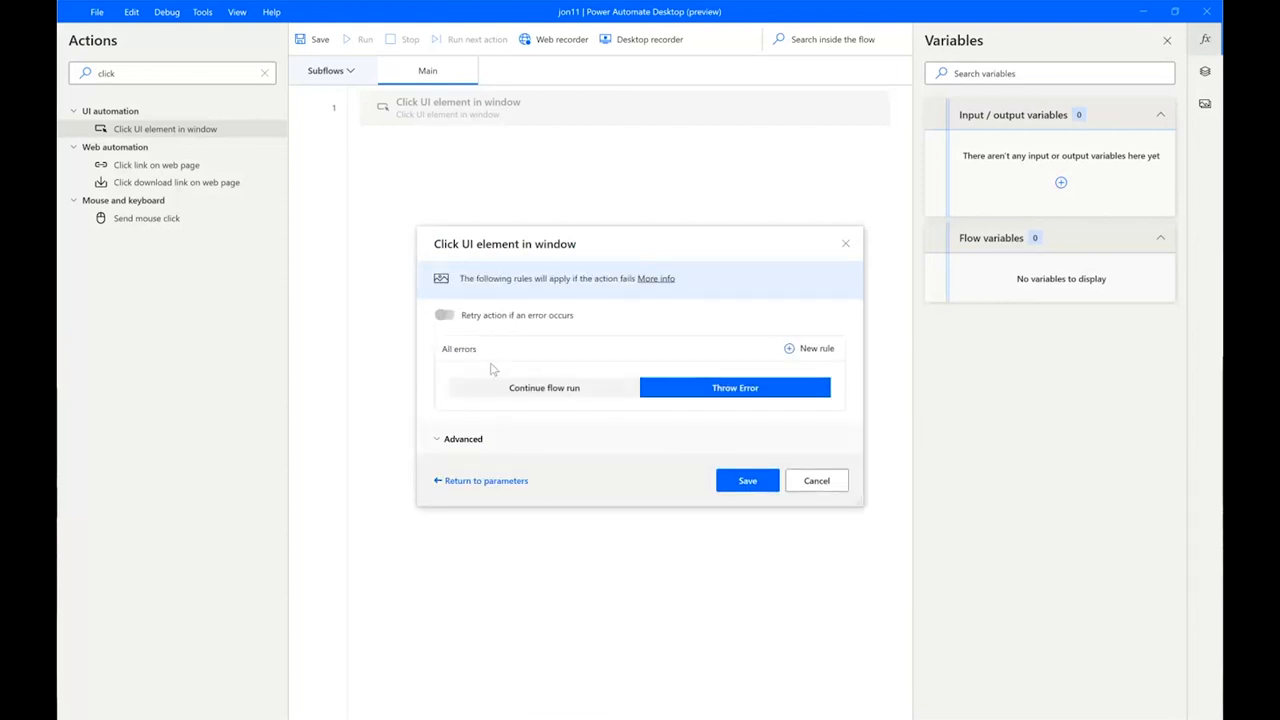
{"action": "left_click", "coordinate": [444, 315]}
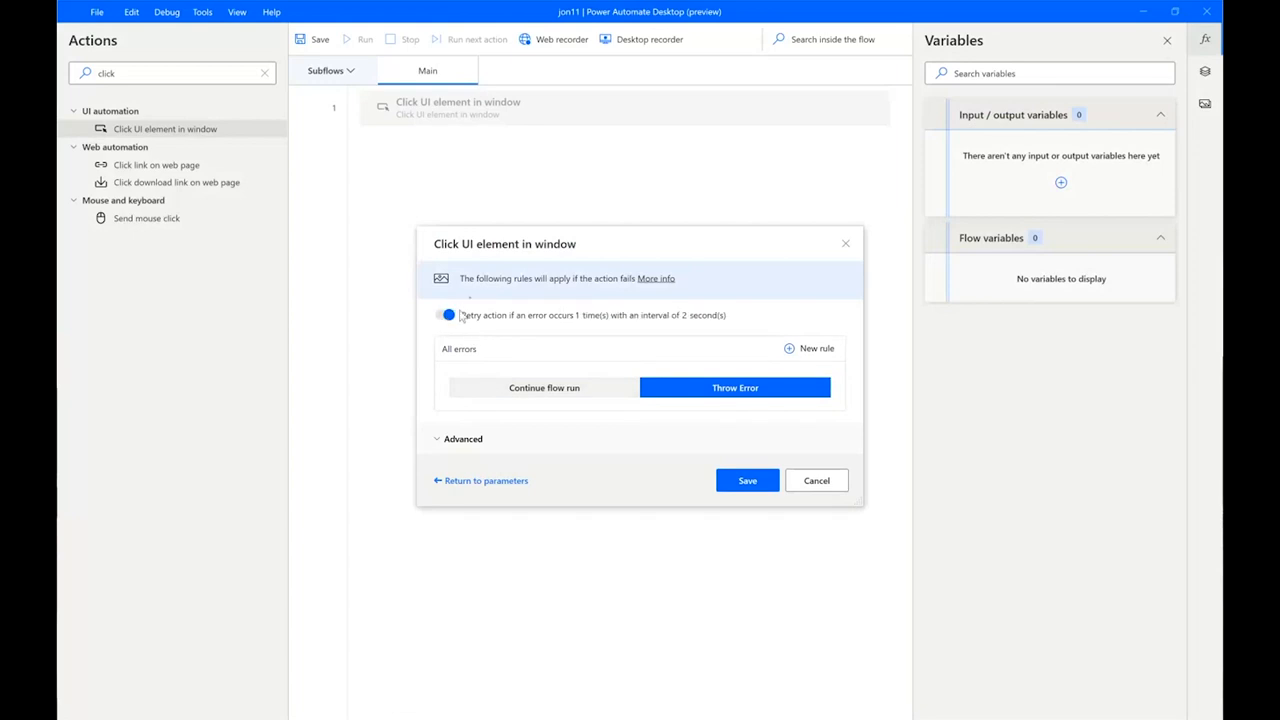
{"action": "left_click", "coordinate": [463, 438]}
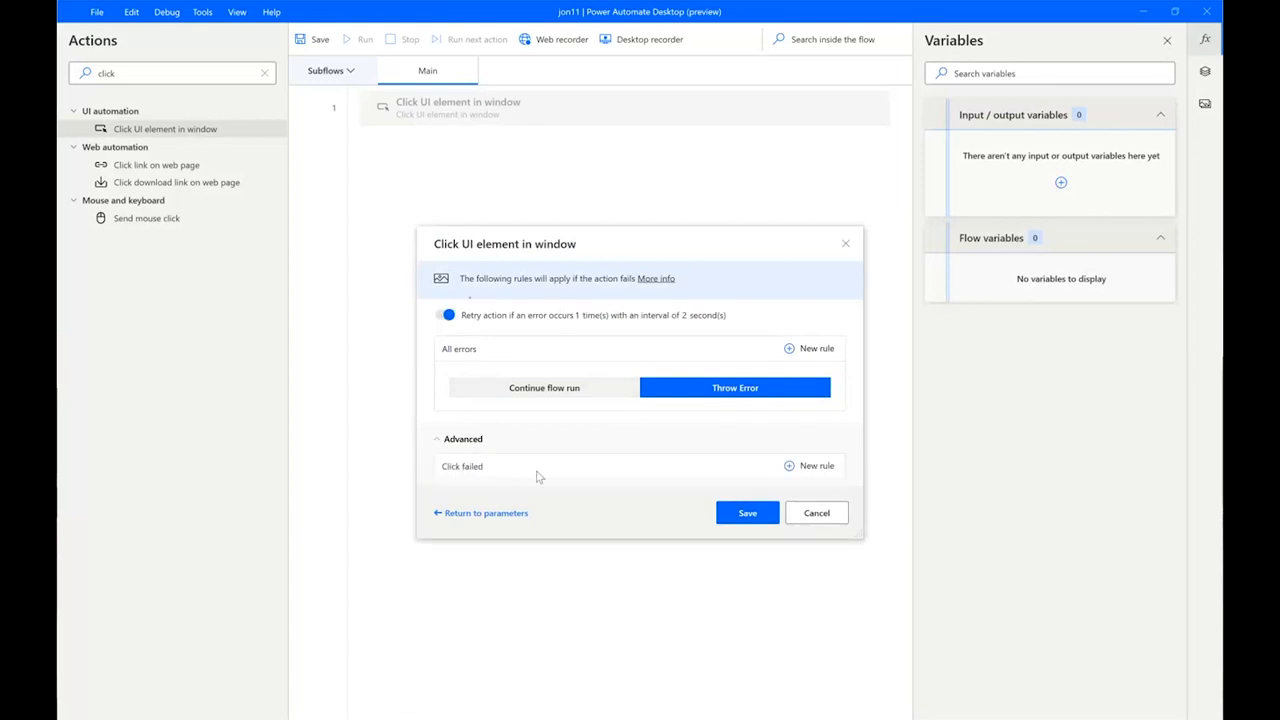
{"action": "mouse_move", "coordinate": [747, 512]}
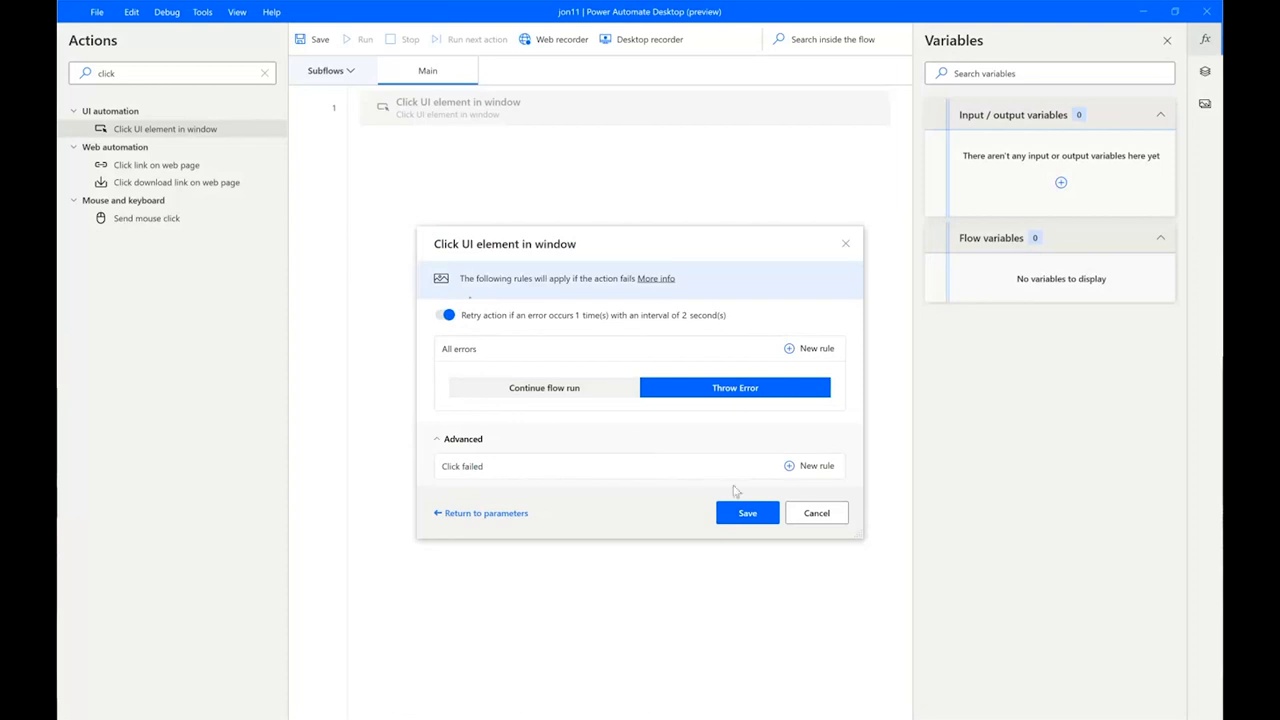
{"action": "mouse_move", "coordinate": [687, 459]}
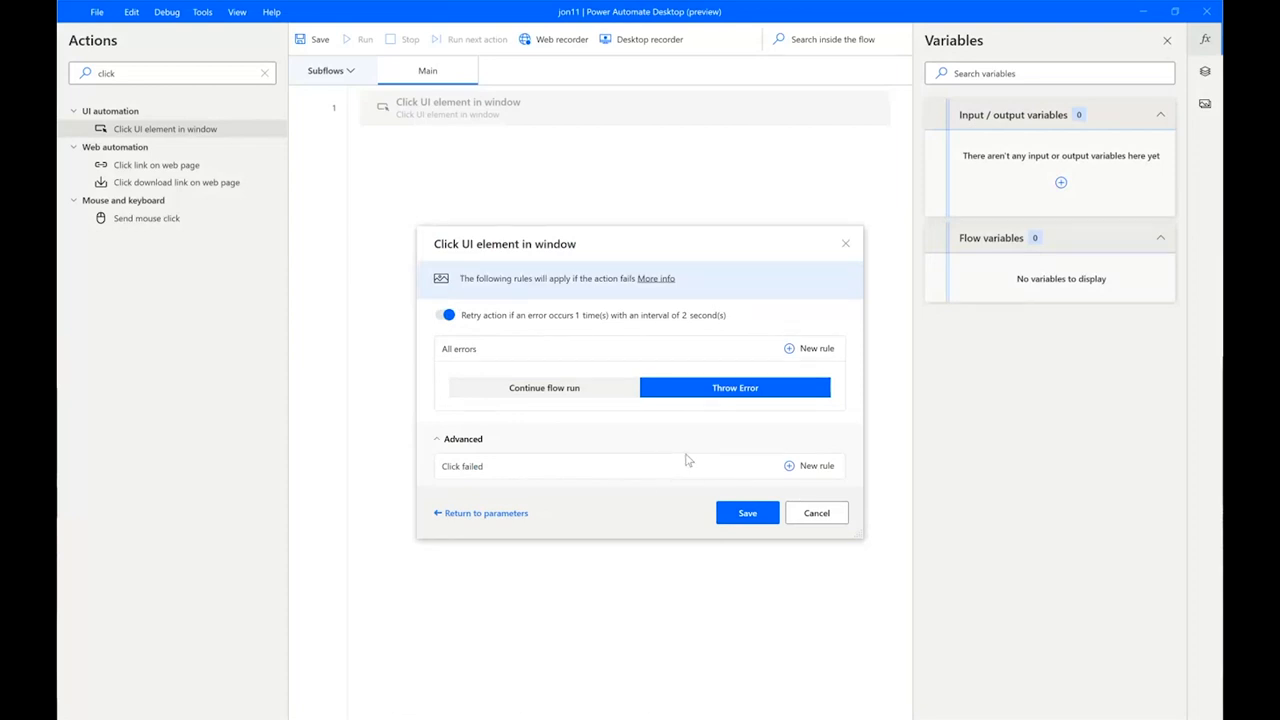
{"action": "mouse_move", "coordinate": [448, 477]}
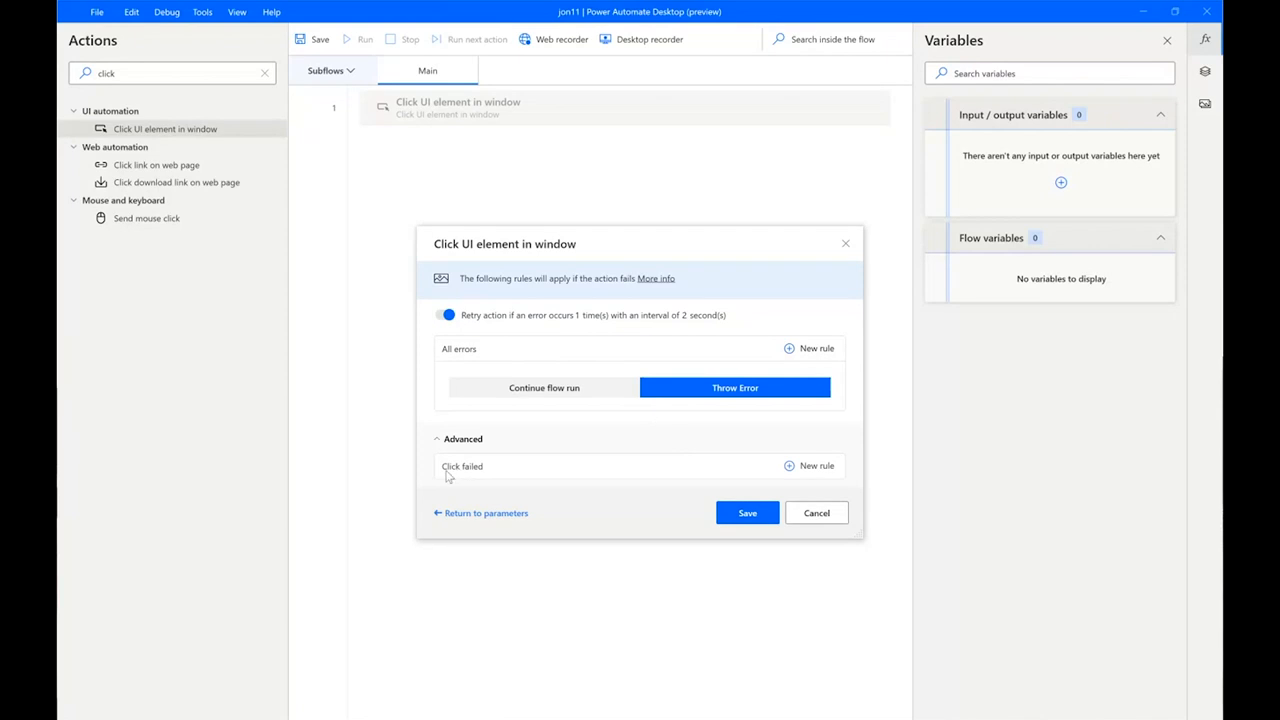
{"action": "mouse_move", "coordinate": [514, 440]}
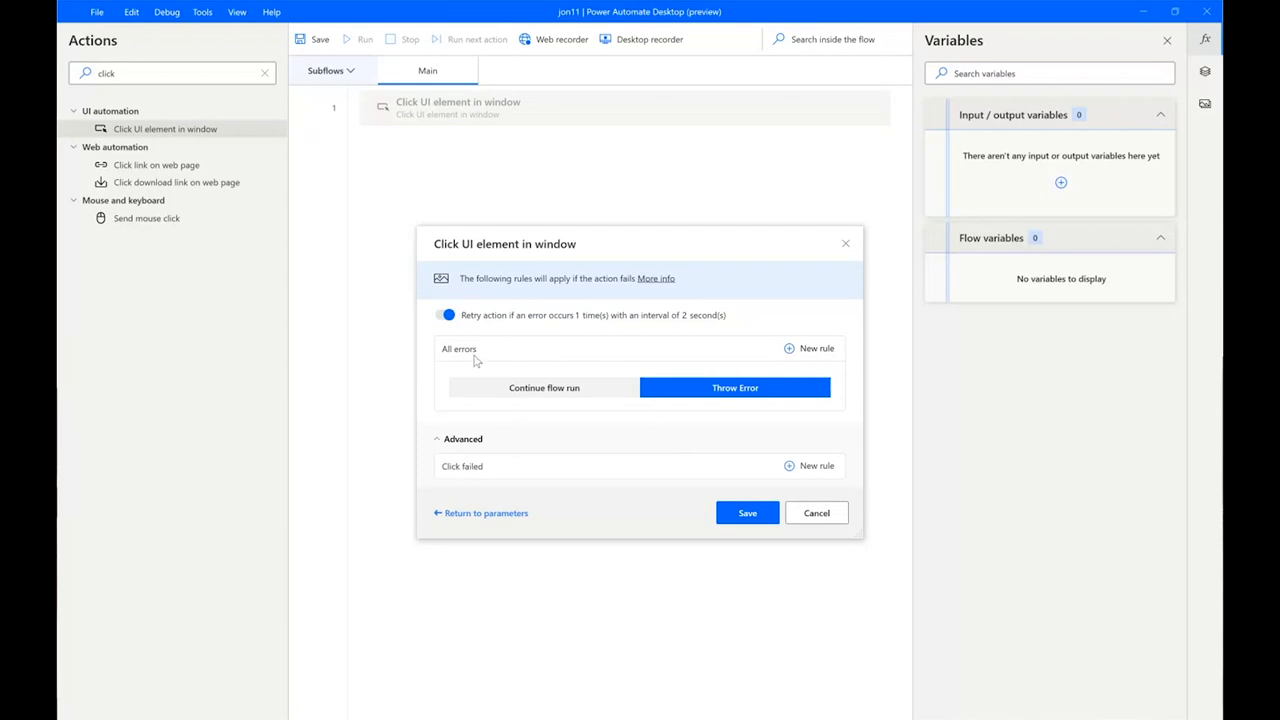
{"action": "left_click", "coordinate": [447, 314]}
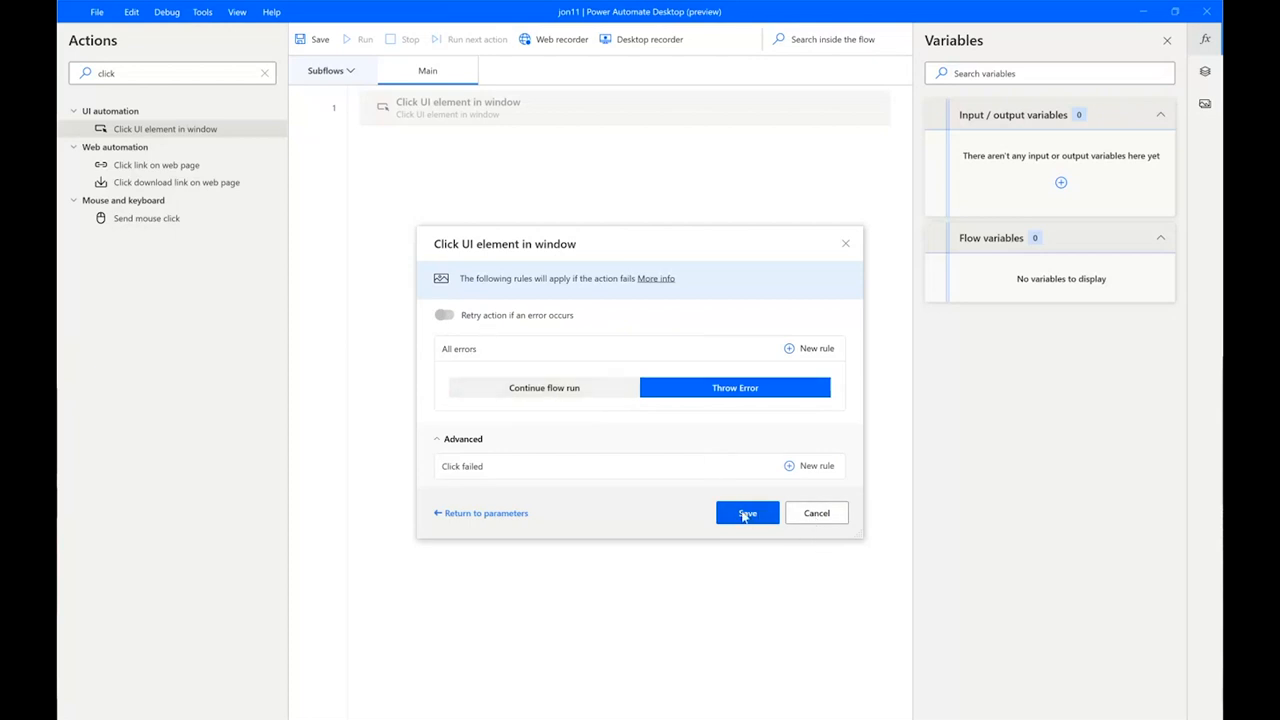
{"action": "left_click", "coordinate": [747, 513]}
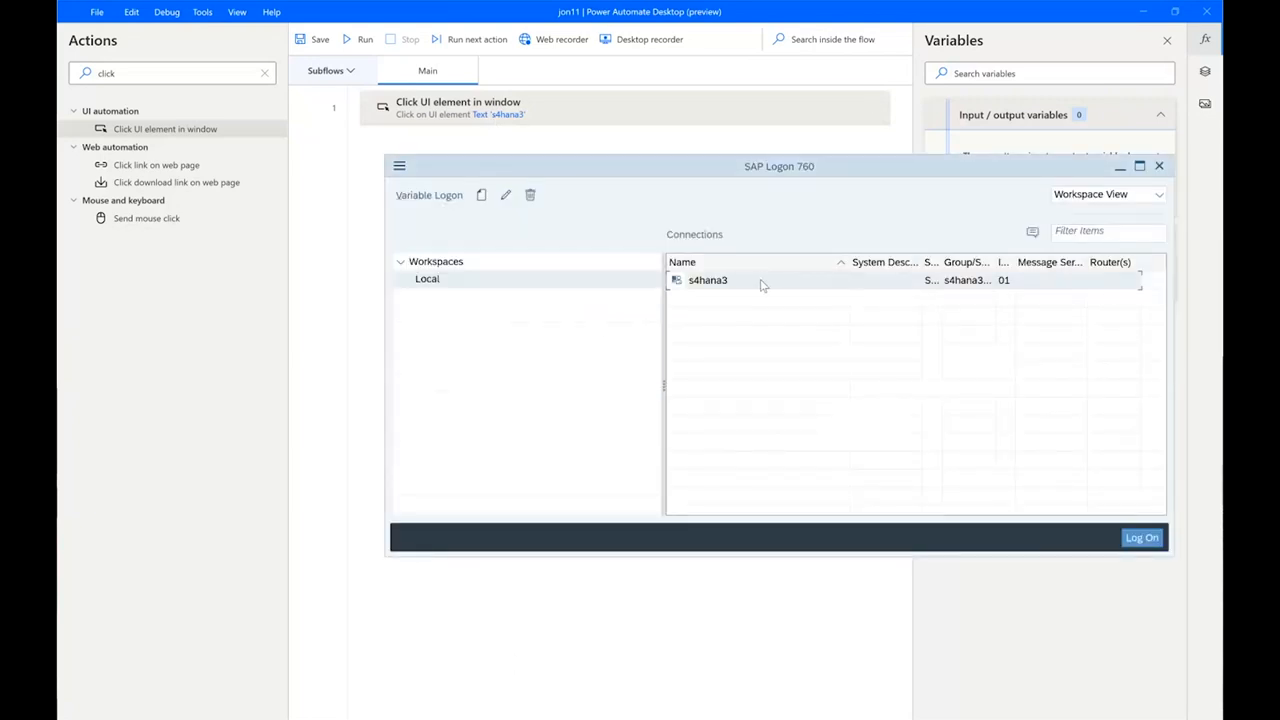
{"action": "mouse_move", "coordinate": [715, 283]}
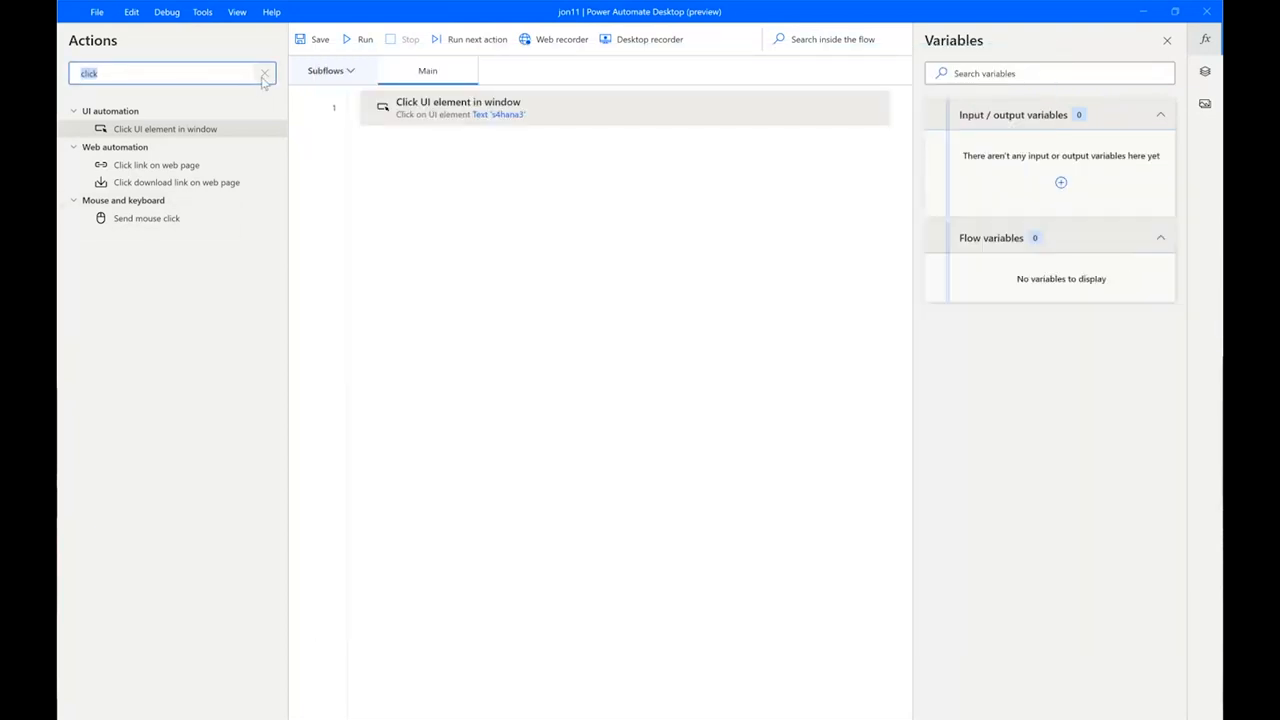
Search actions for 'te' and drag Populate text field in window below step 1
{"action": "left_click", "coordinate": [264, 73]}
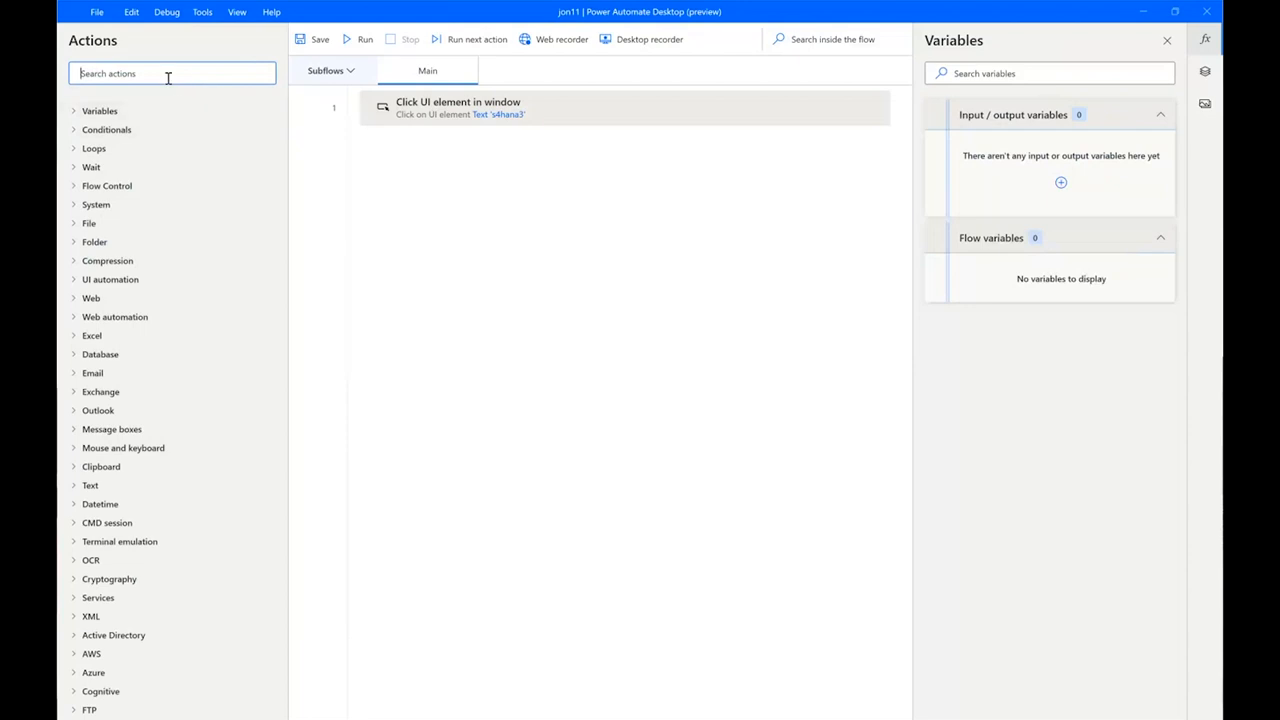
{"action": "type", "text": "text"}
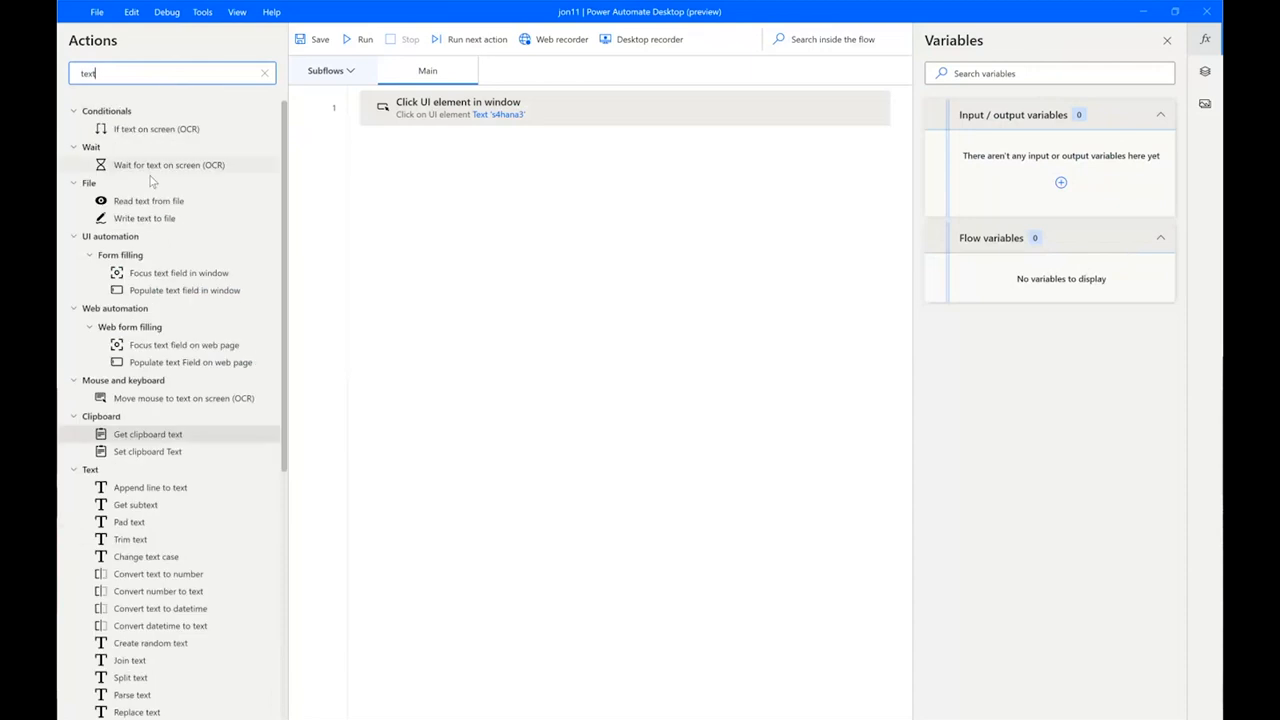
{"action": "mouse_move", "coordinate": [221, 362]}
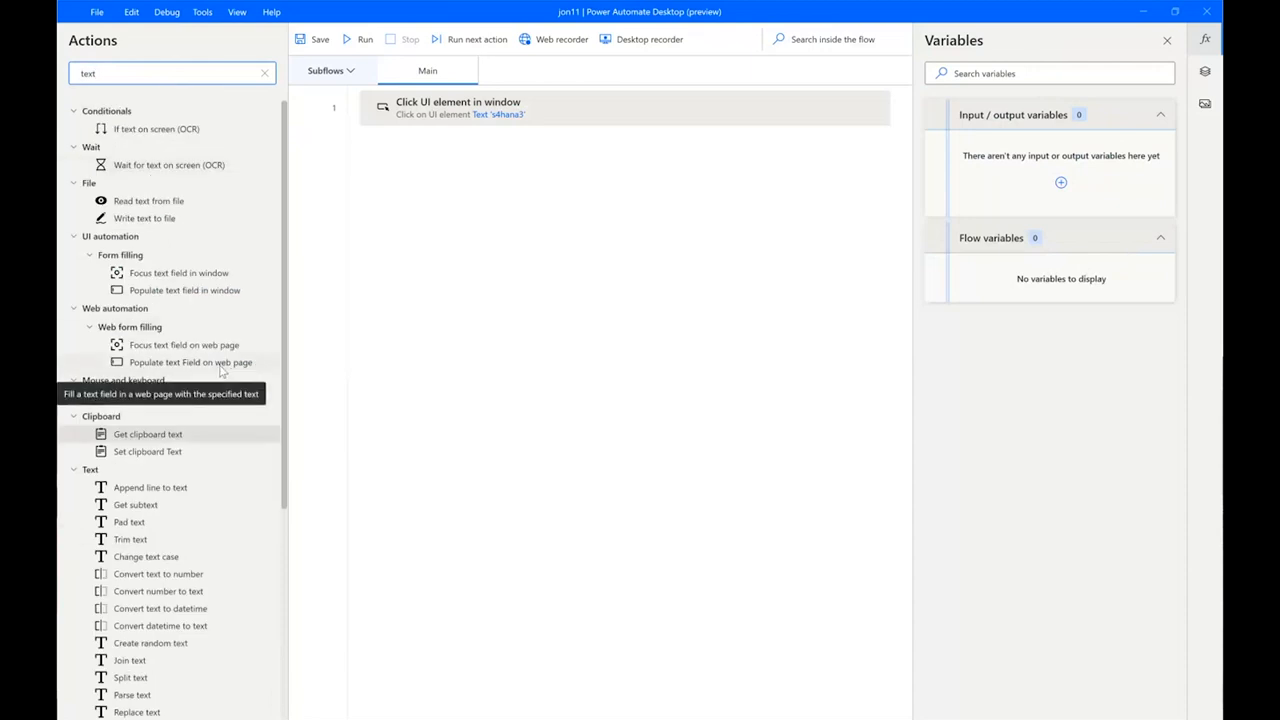
{"action": "mouse_move", "coordinate": [184, 290]}
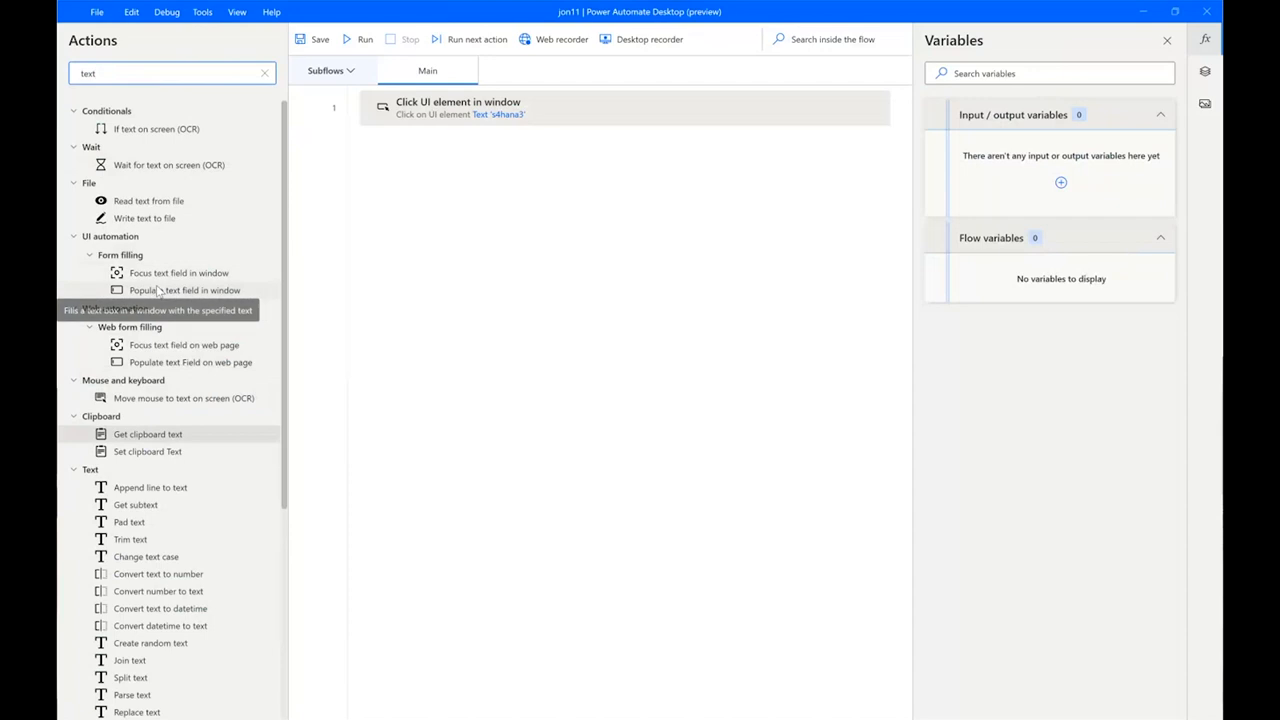
{"action": "mouse_move", "coordinate": [292, 454]}
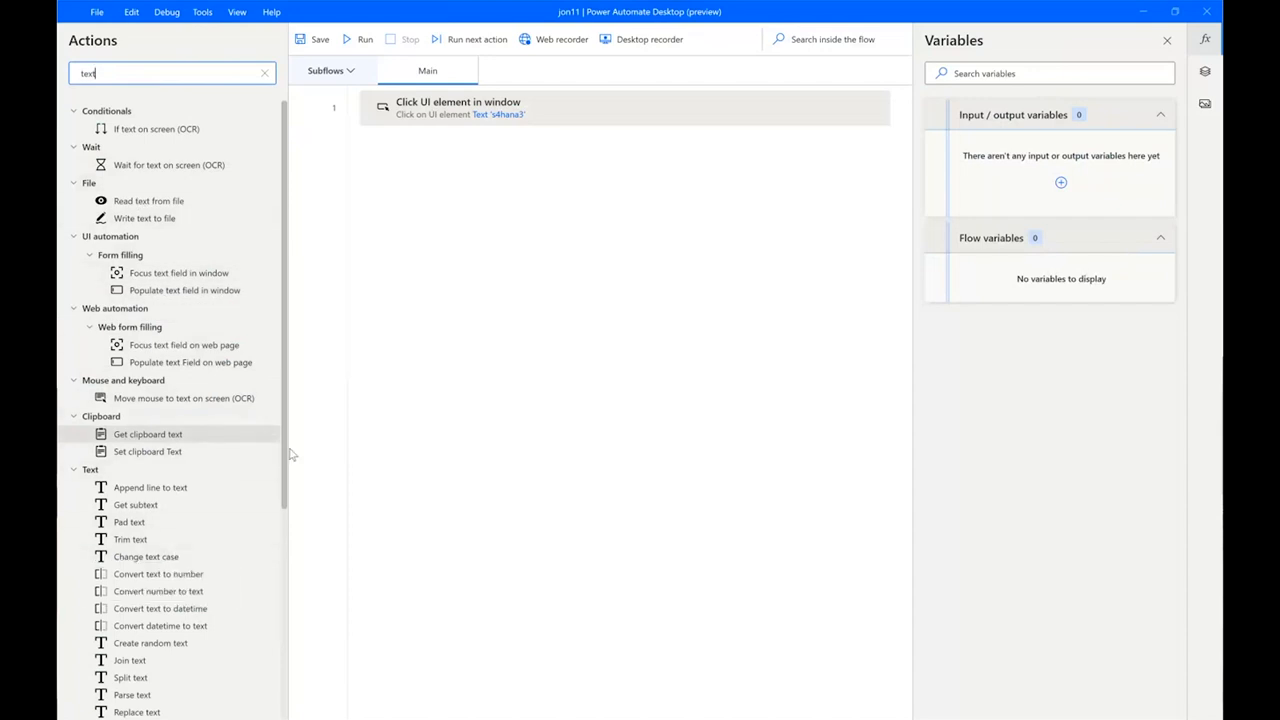
{"action": "scroll", "scroll_direction": "down", "scroll_amount": 3}
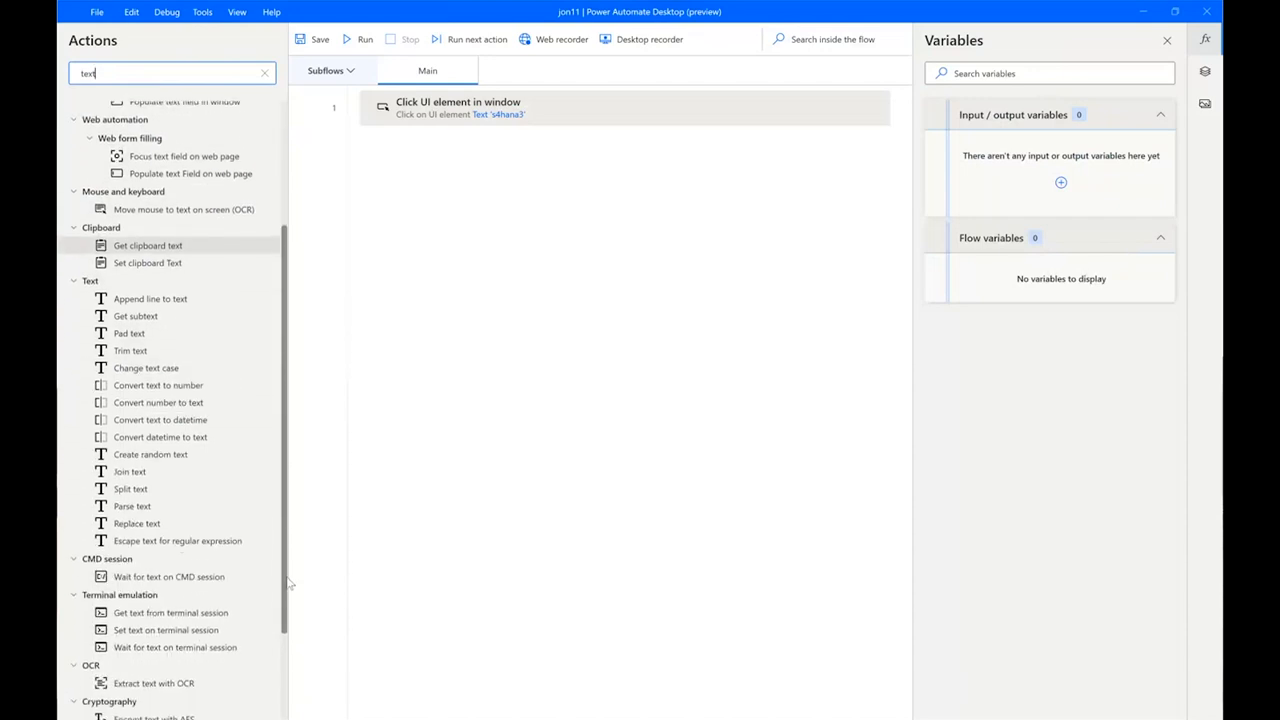
{"action": "scroll", "scroll_direction": "up", "scroll_amount": 3}
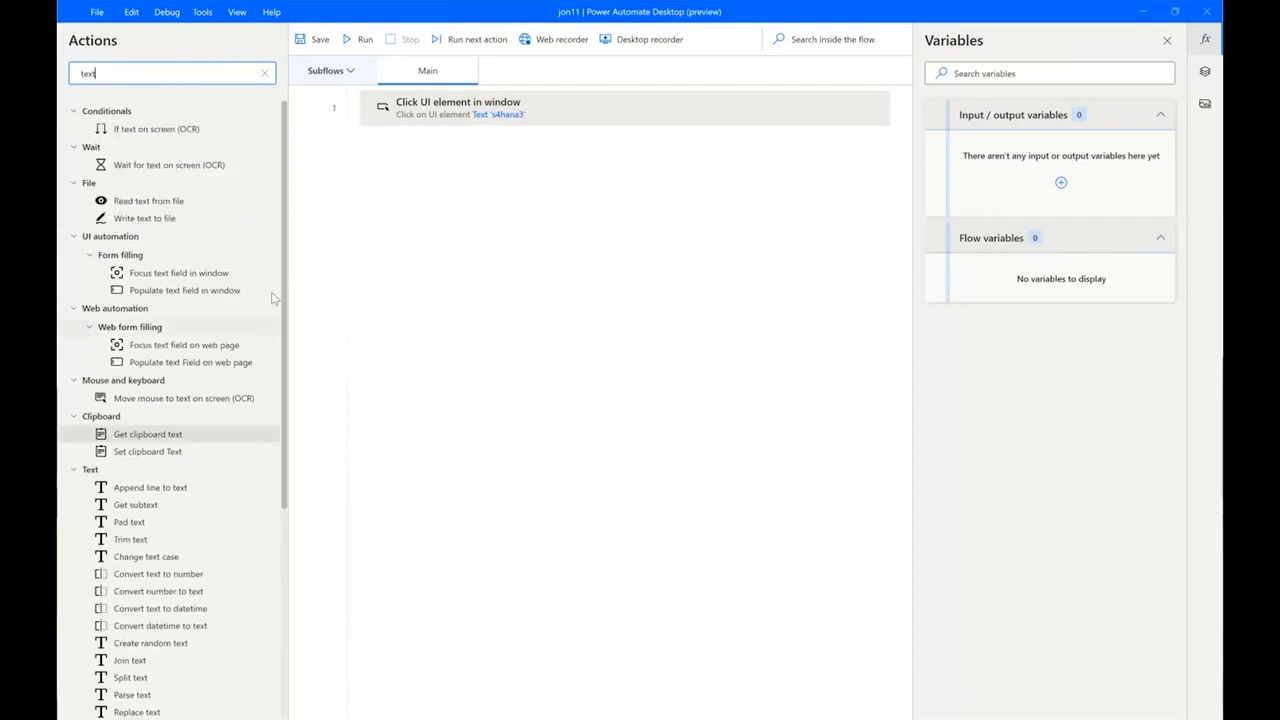
{"action": "left_click_drag", "start_coordinate": [184, 290], "coordinate": [541, 197]}
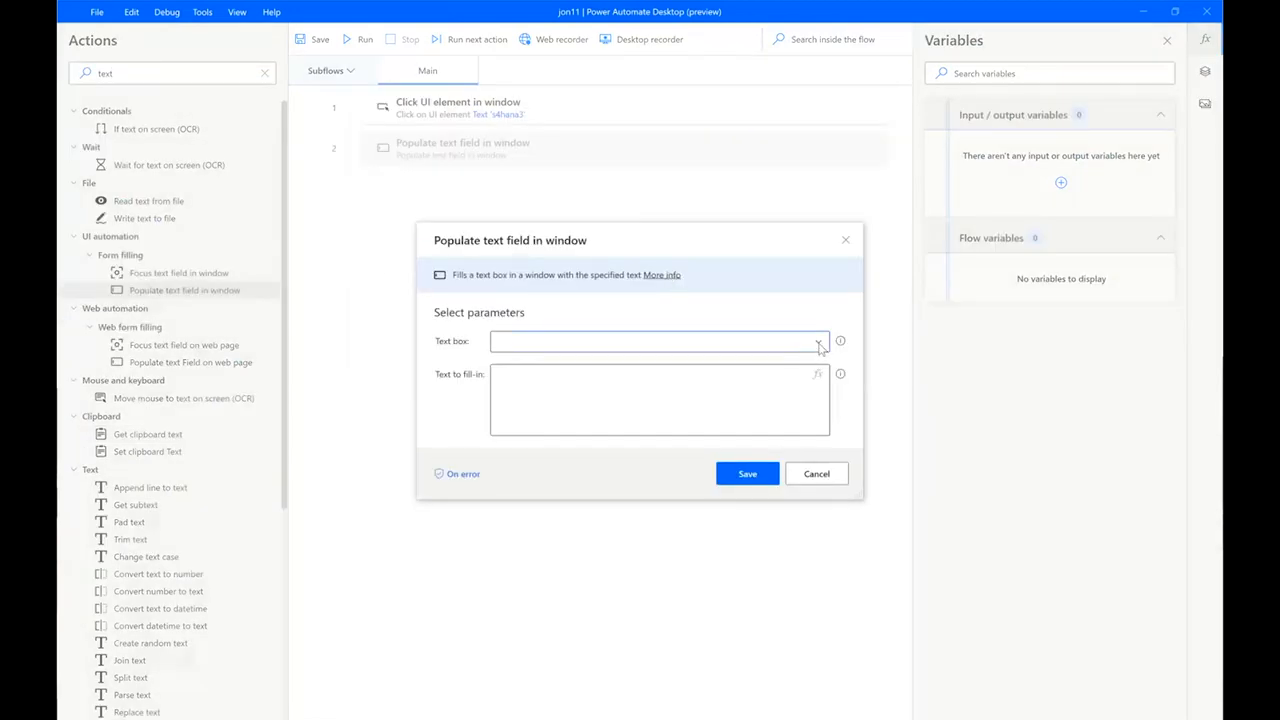
Target the SAP user field, set the fill-in text to 'testuser2sso', and save
{"action": "left_click", "coordinate": [819, 341]}
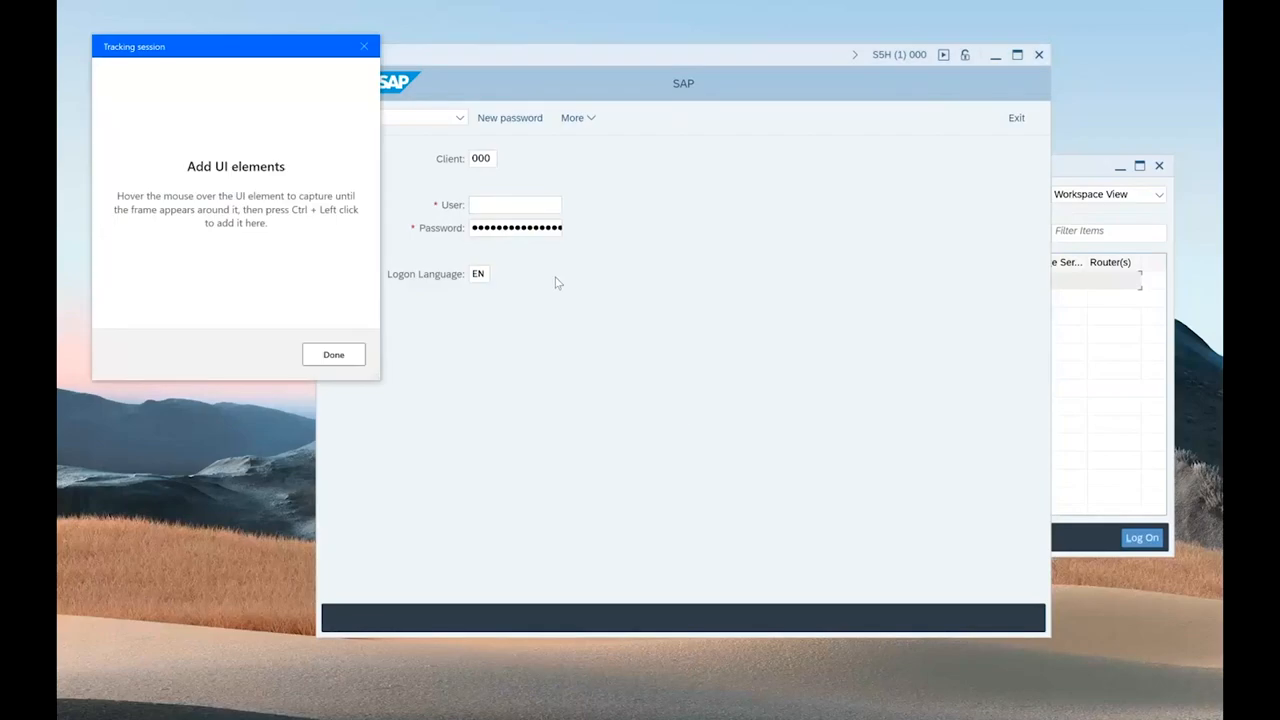
{"action": "left_click", "coordinate": [515, 204]}
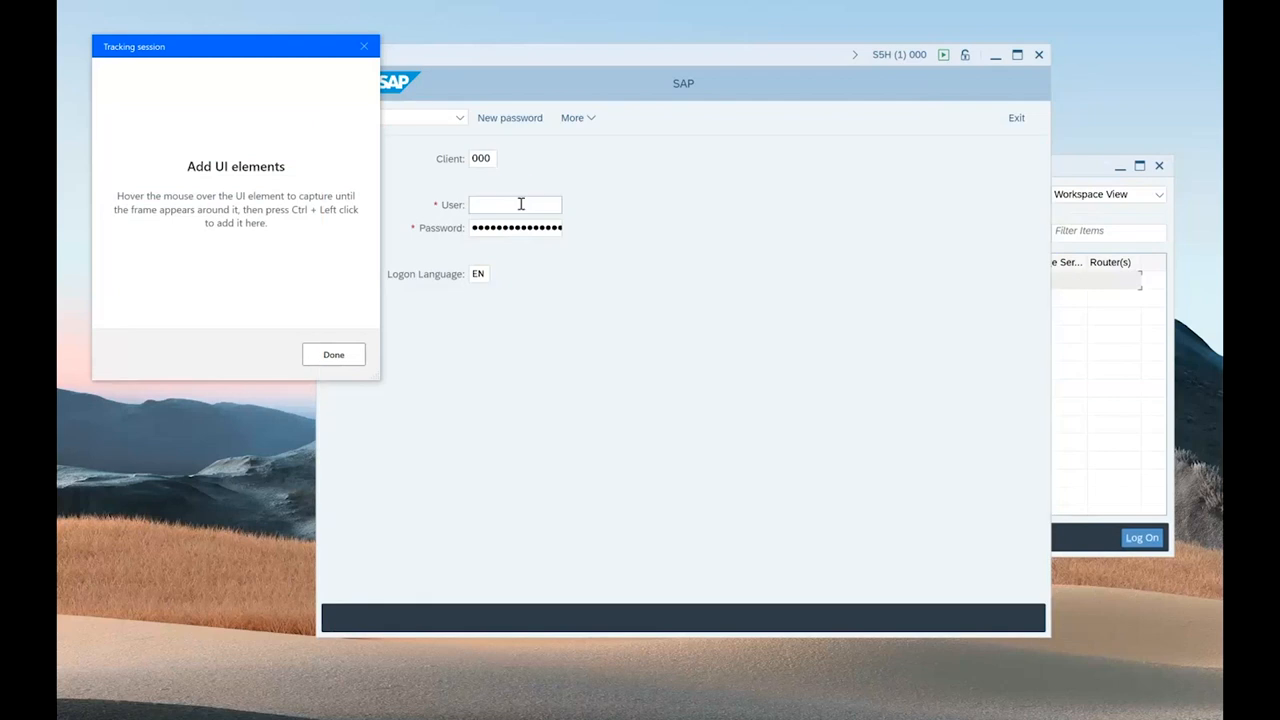
{"action": "left_click", "coordinate": [515, 204]}
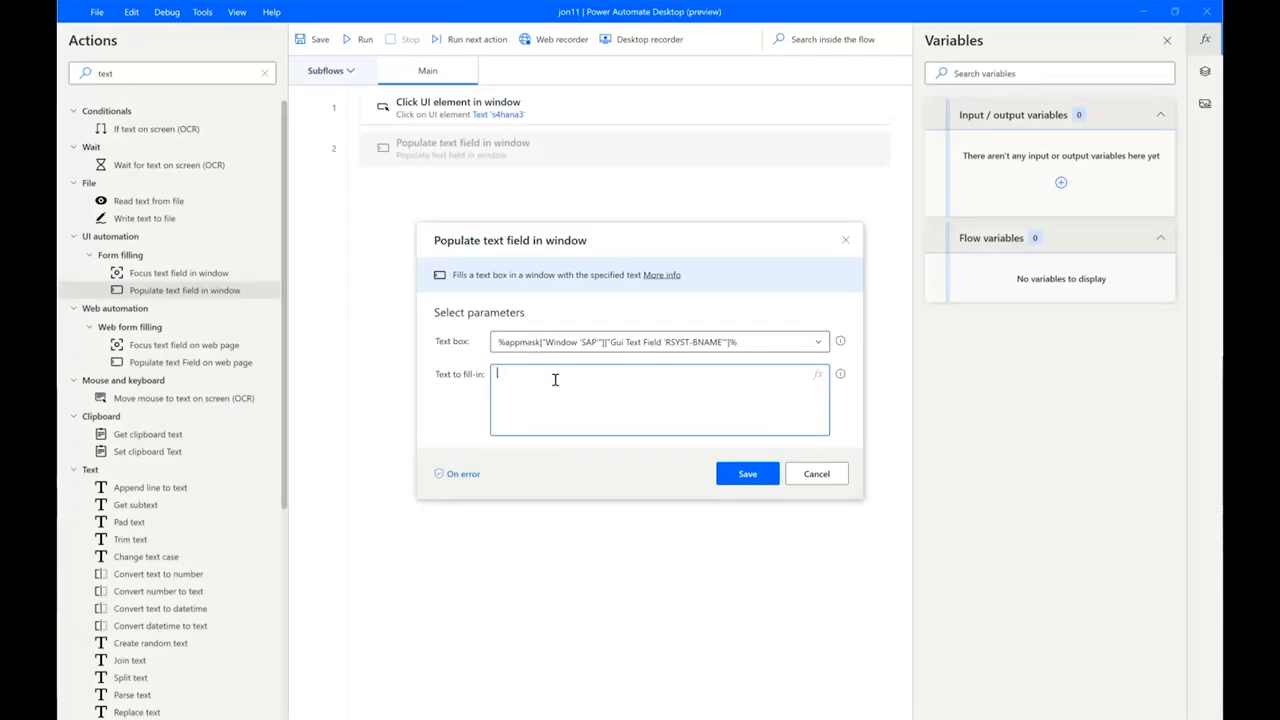
{"action": "type", "text": "testuser"}
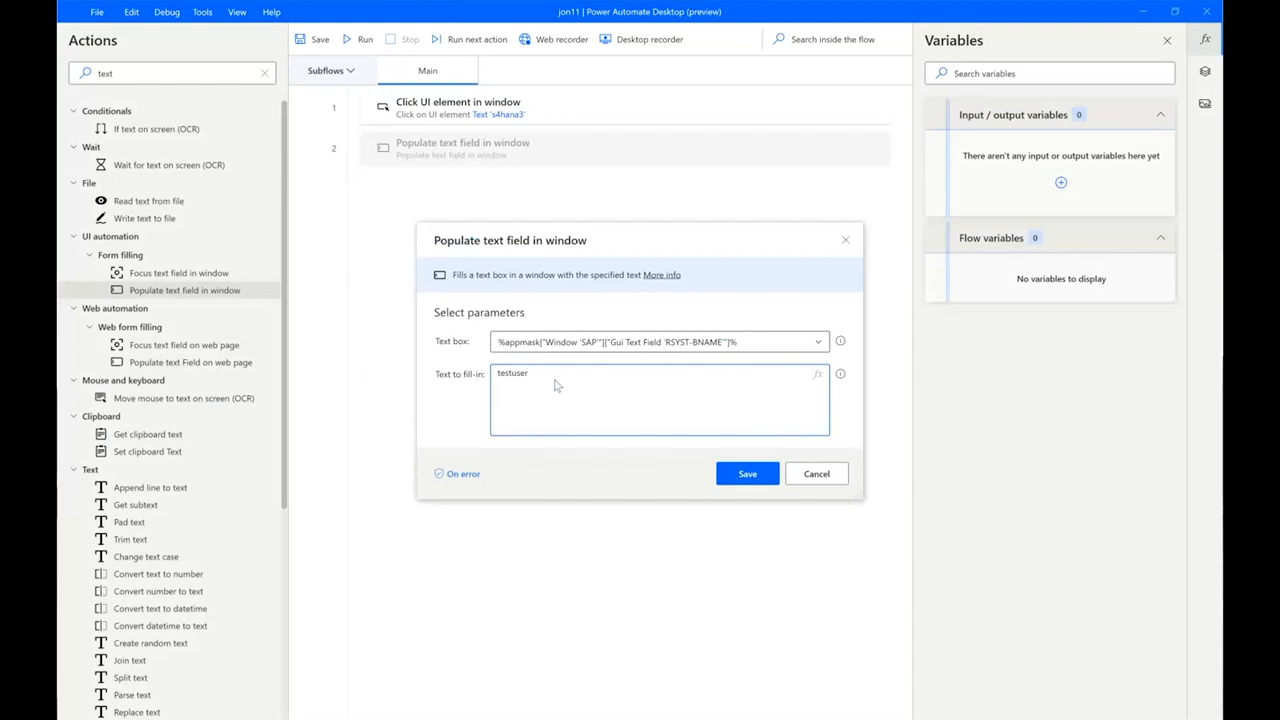
{"action": "type", "text": "2sso"}
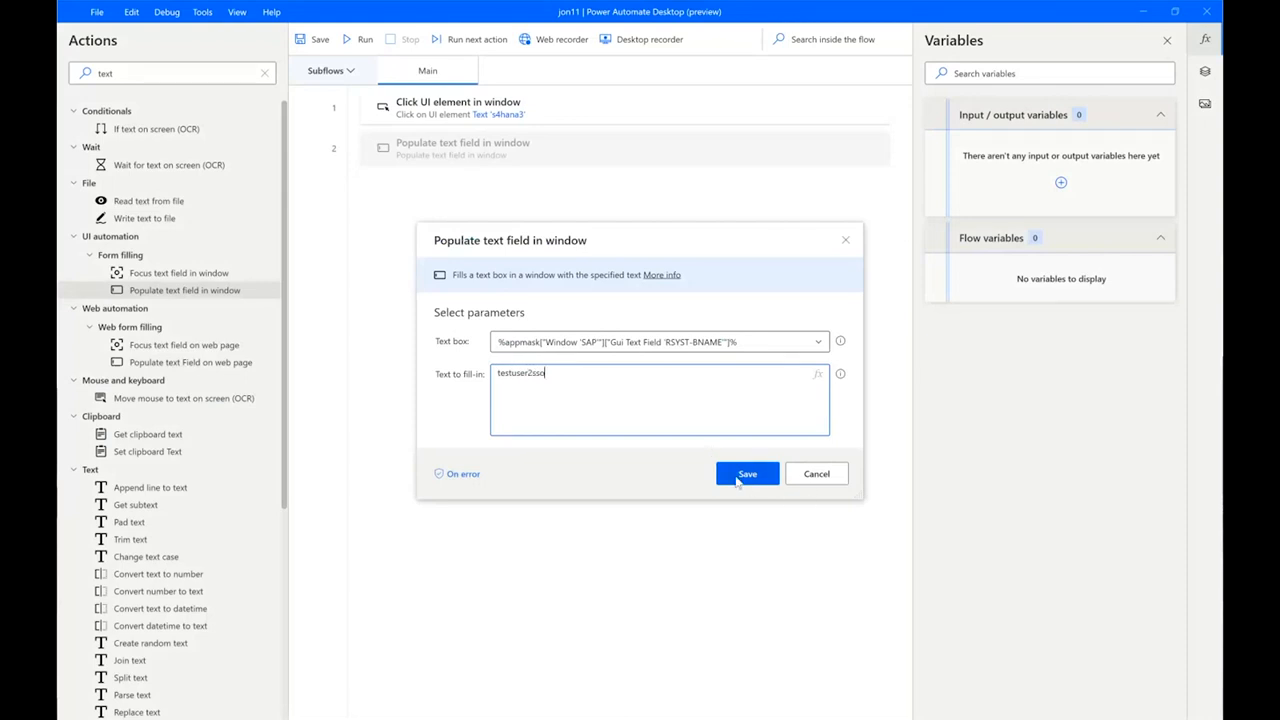
{"action": "mouse_move", "coordinate": [576, 389]}
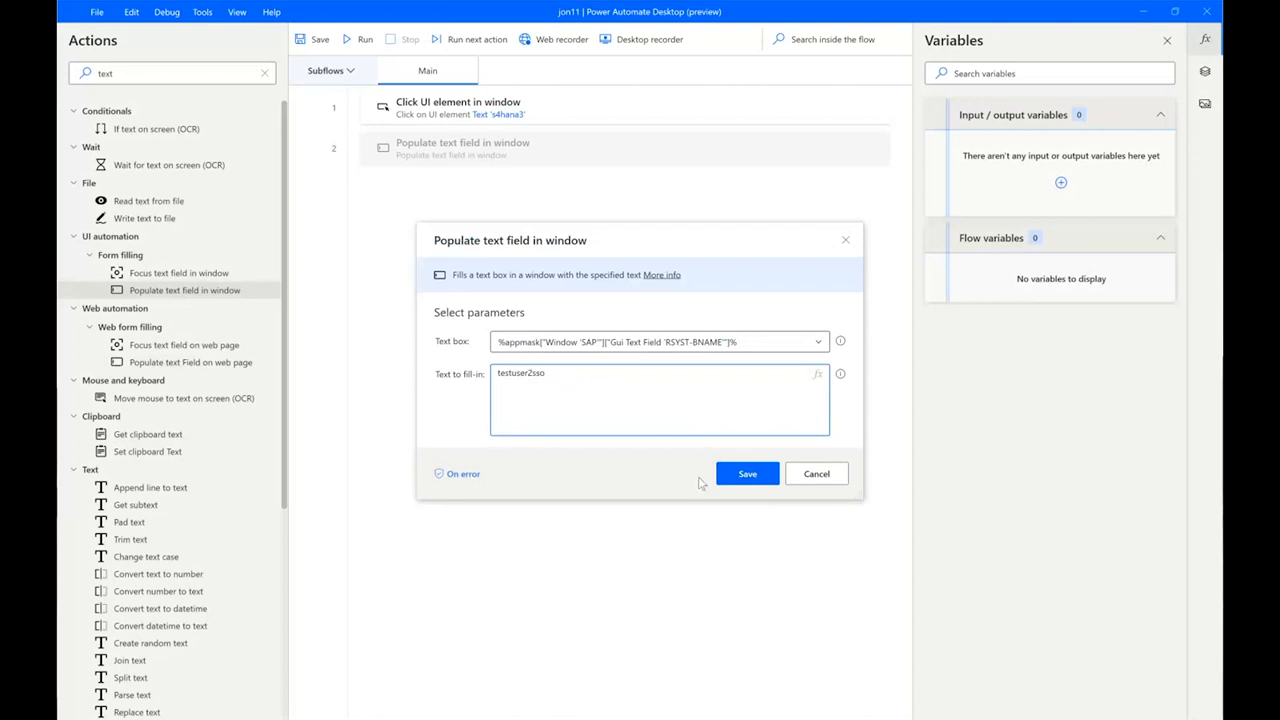
{"action": "left_click", "coordinate": [747, 473]}
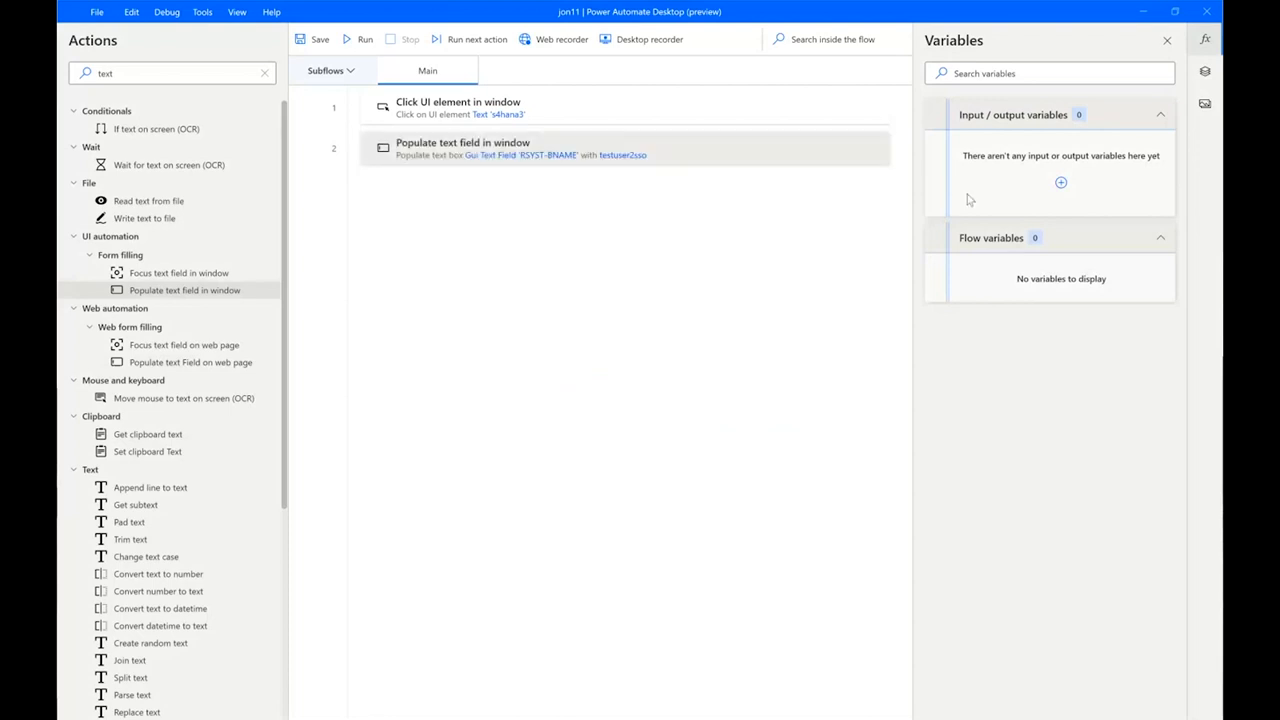
{"action": "left_click", "coordinate": [1060, 182]}
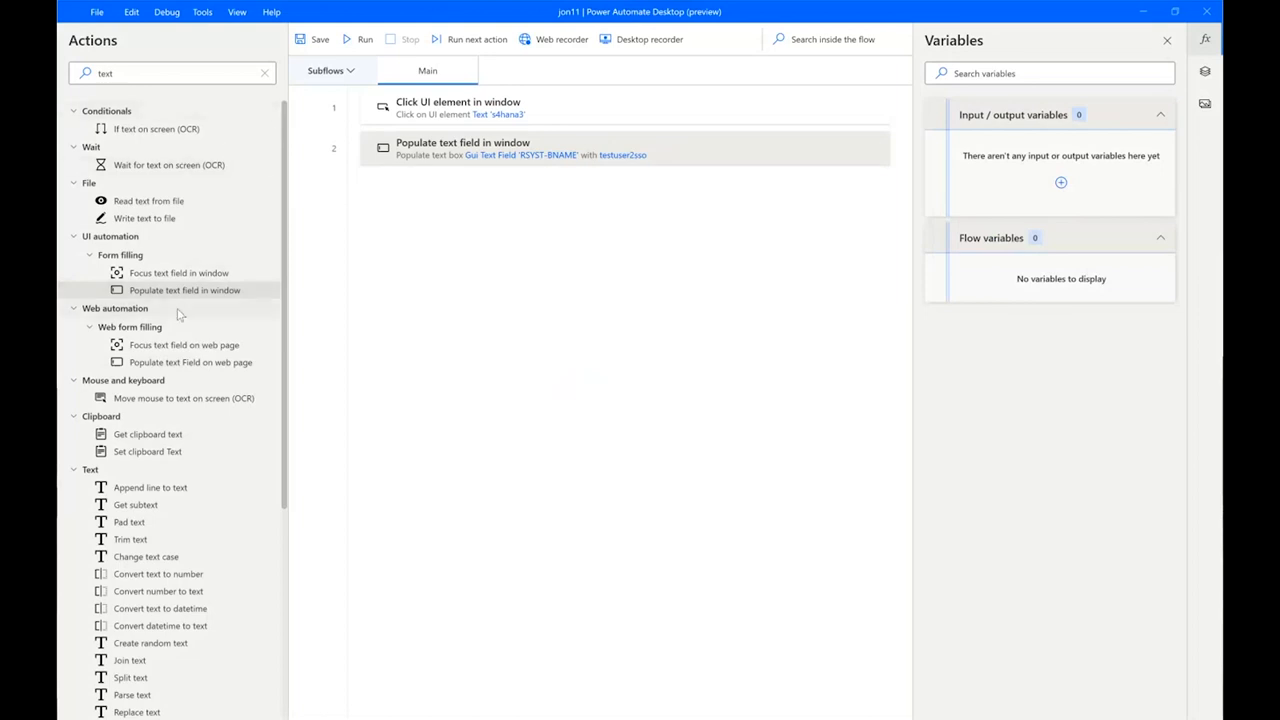
{"action": "double_click", "coordinate": [184, 290]}
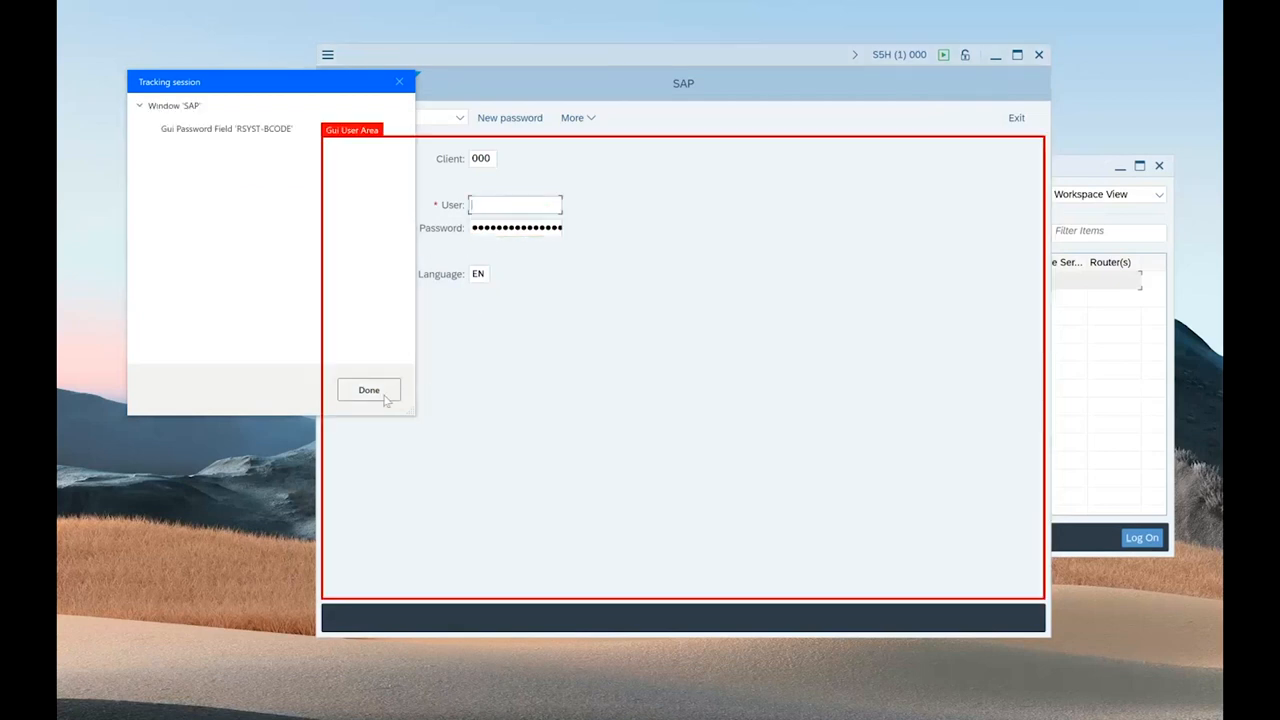
{"action": "left_click", "coordinate": [369, 390]}
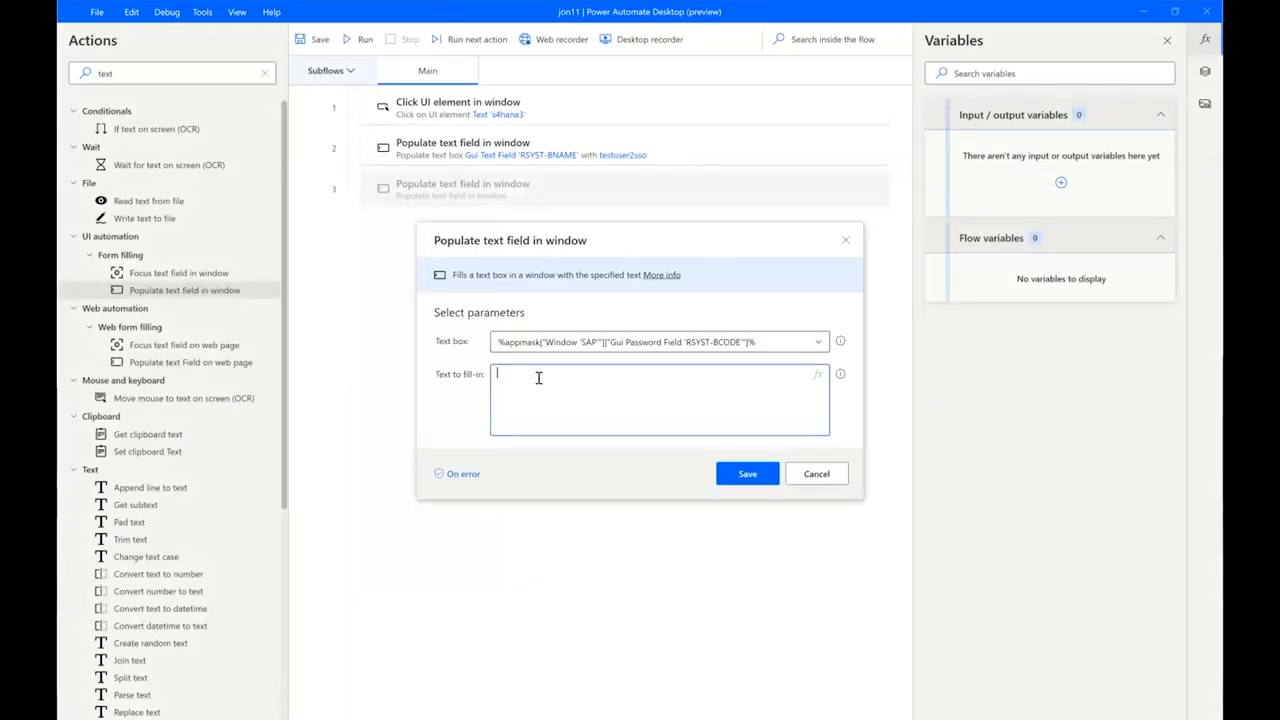
{"action": "type", "text": "testu"}
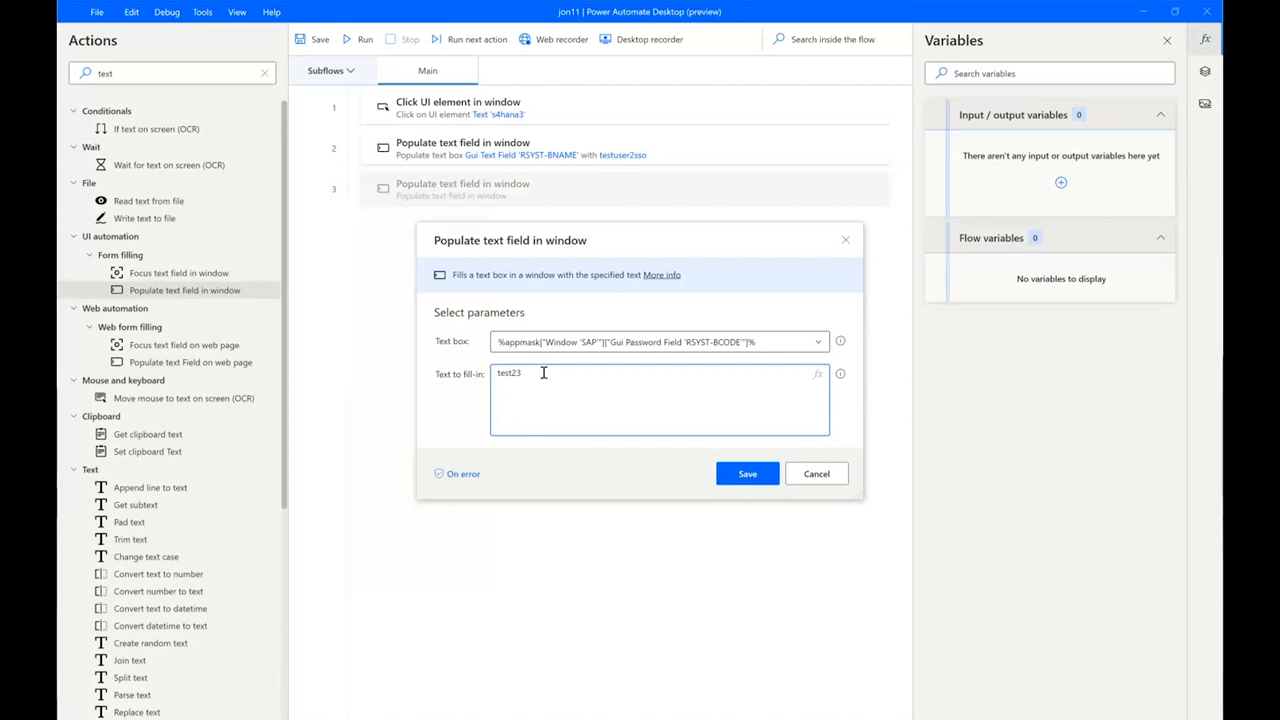
{"action": "left_click", "coordinate": [746, 473]}
{"action": "type", "text": "k"}
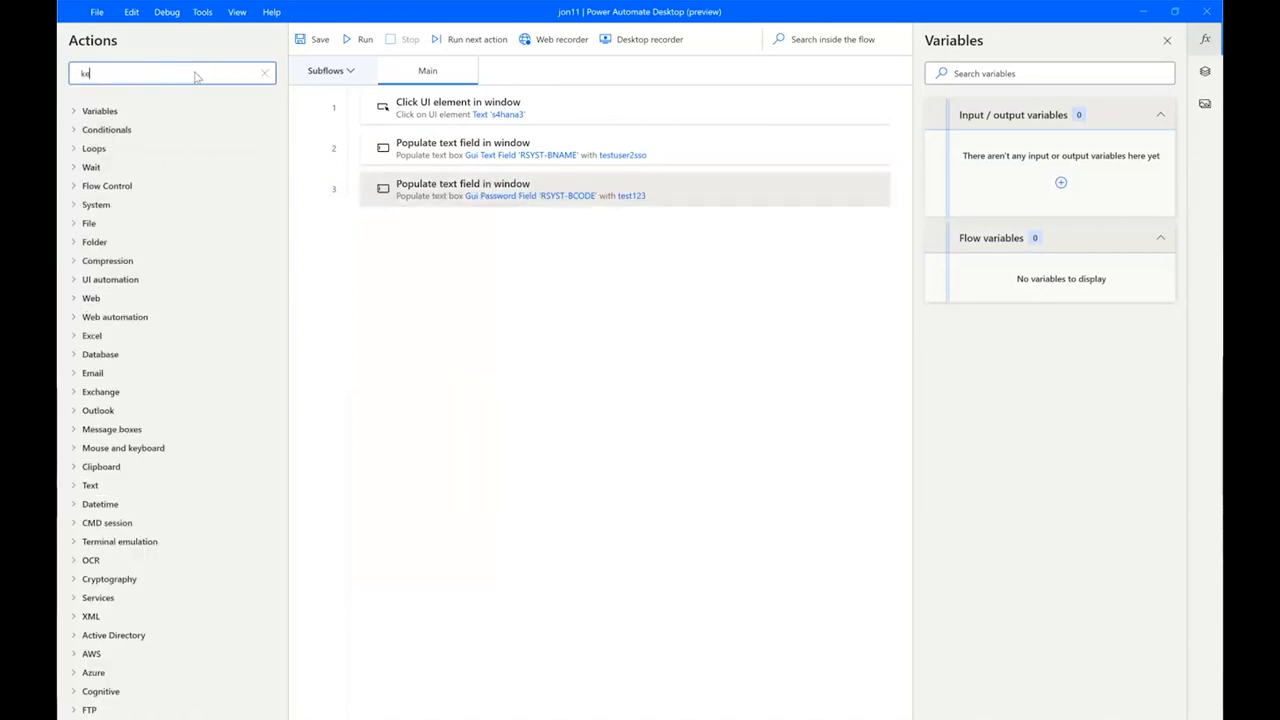
Add a Send keys step that sends {Enter} to the active window
{"action": "type", "text": "ey"}
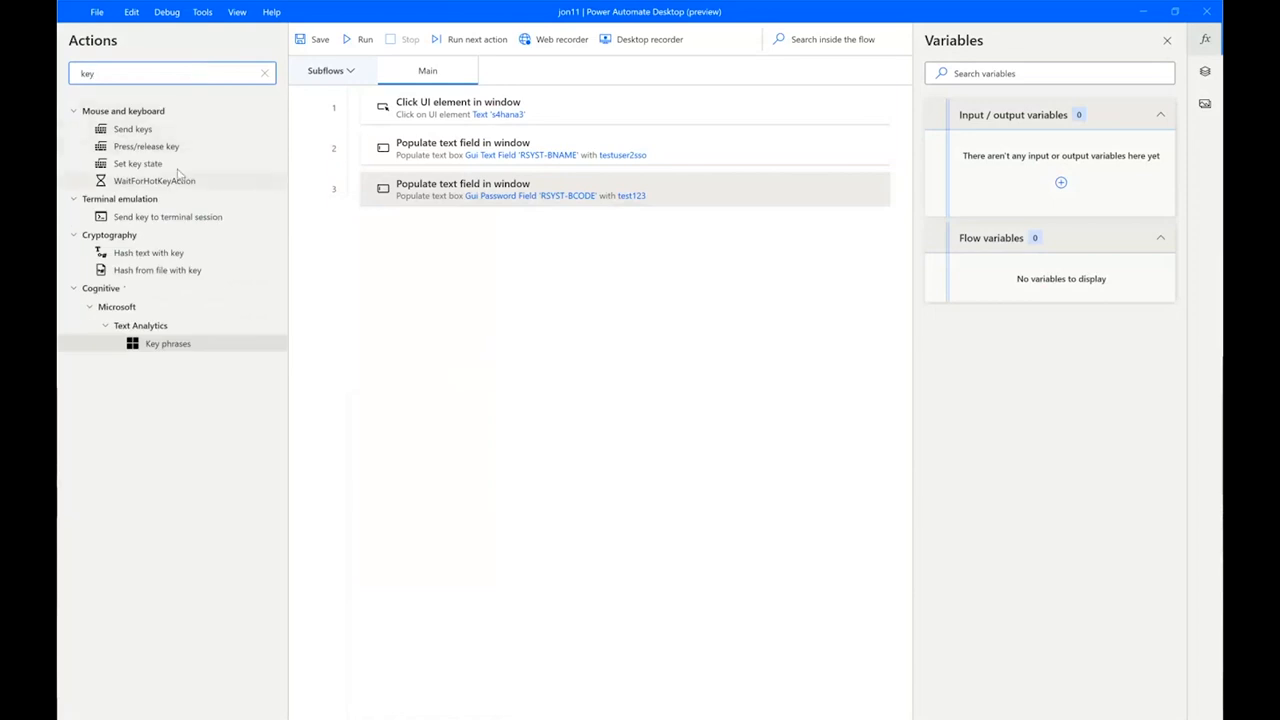
{"action": "double_click", "coordinate": [133, 129]}
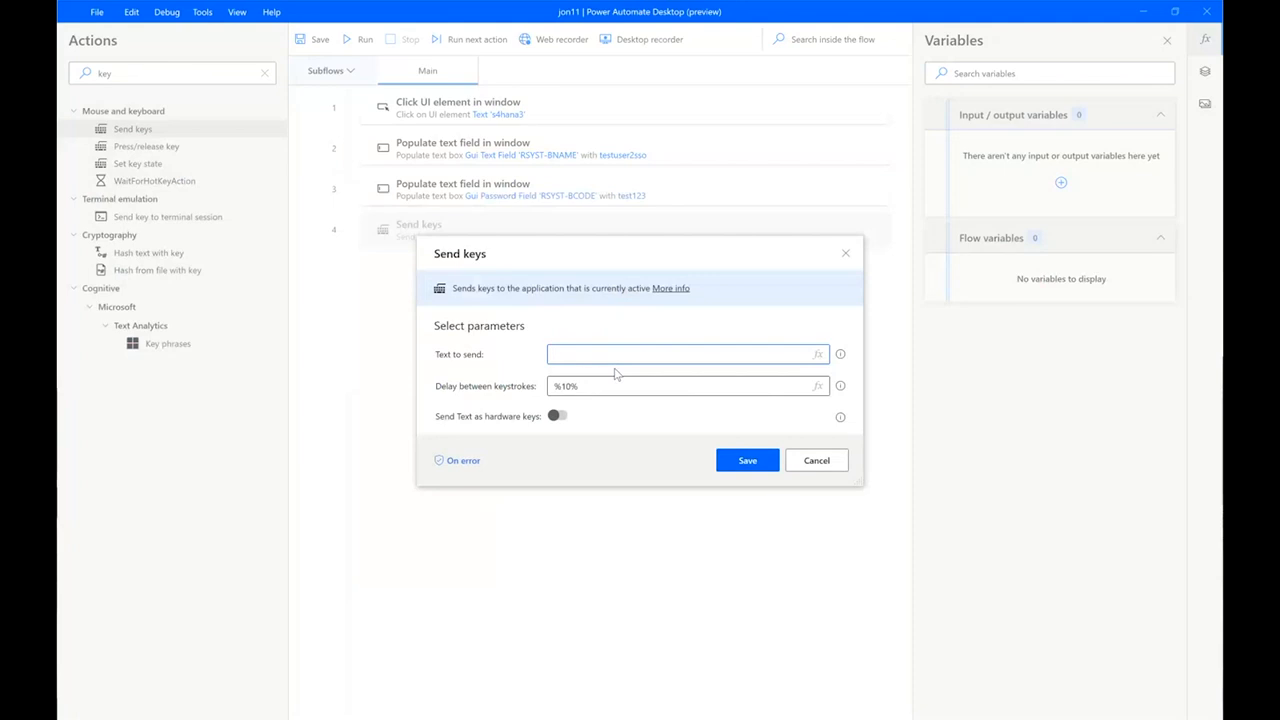
{"action": "type", "text": "{Enter}"}
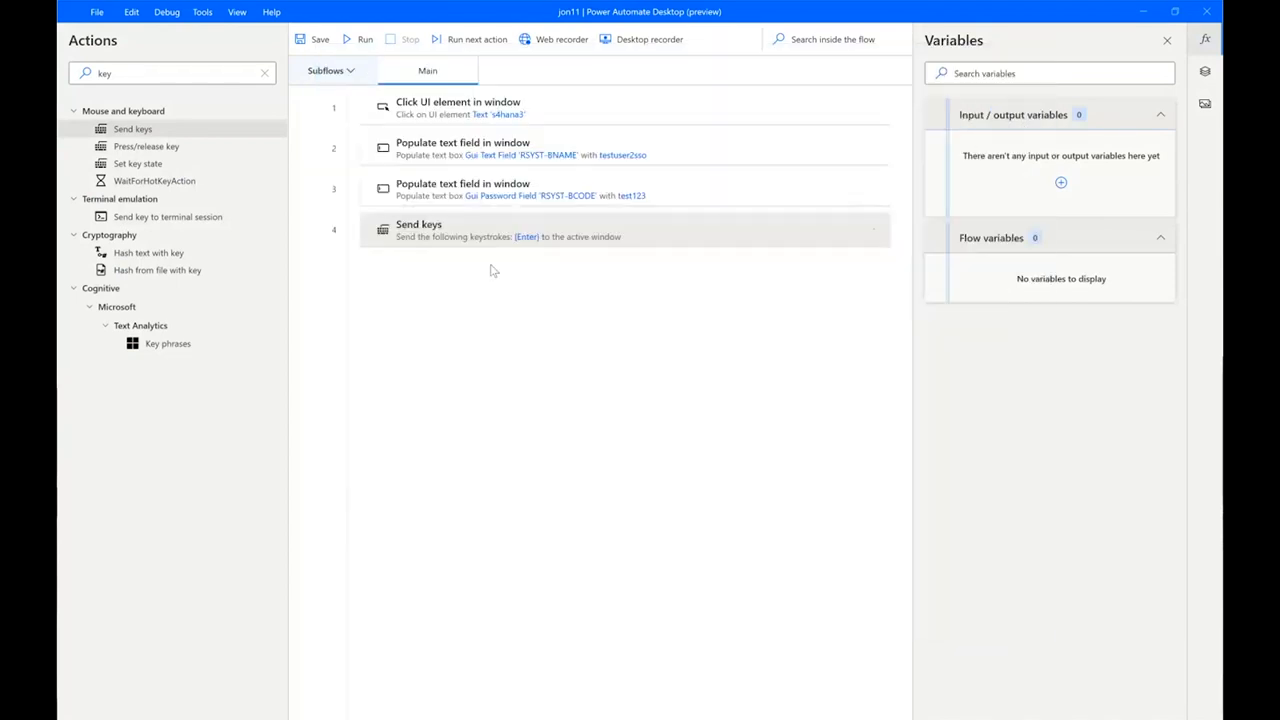
{"action": "left_click", "coordinate": [365, 39]}
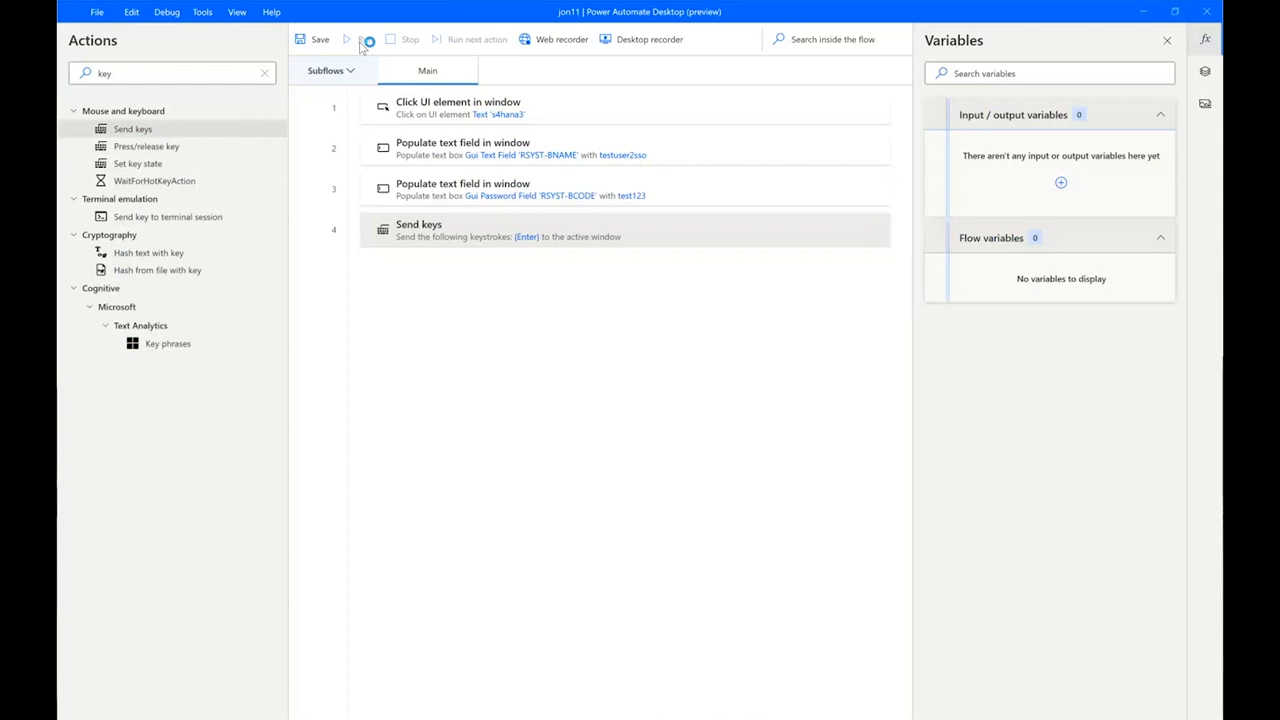
Run jon11 to log into SAP and bring the SAP Easy Access window forward
{"action": "left_click", "coordinate": [346, 39]}
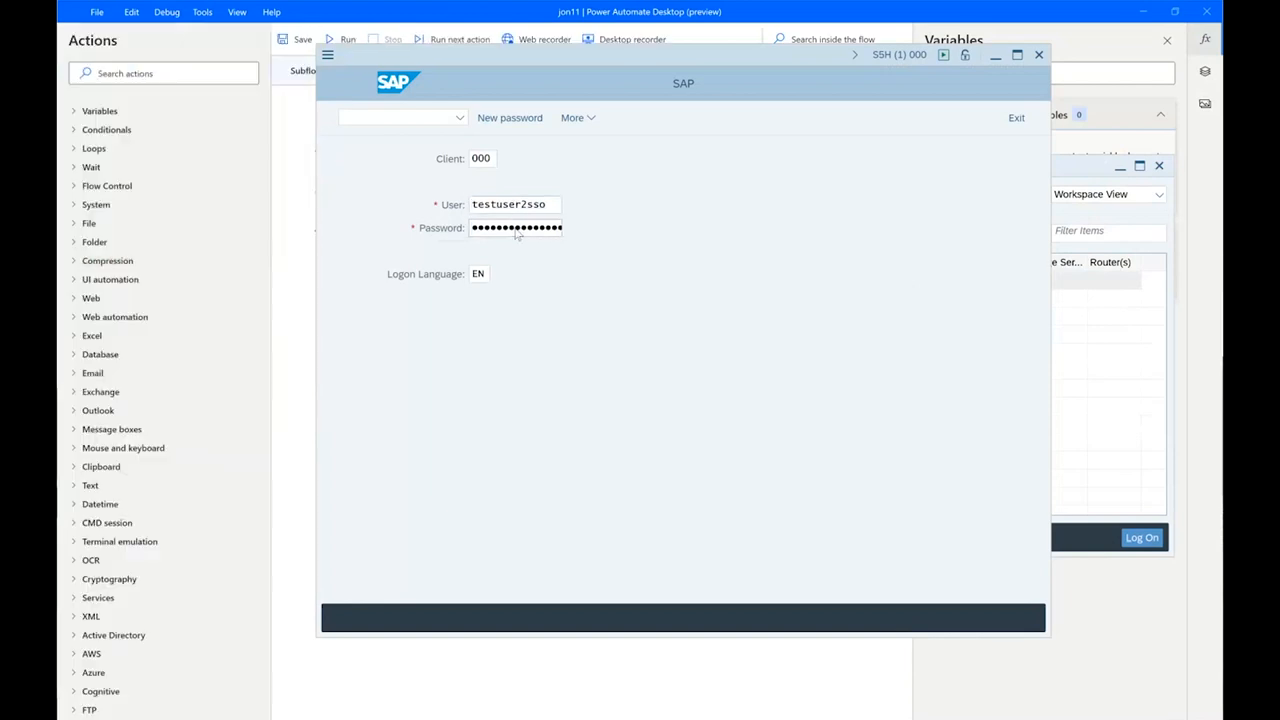
{"action": "left_click", "coordinate": [1141, 537]}
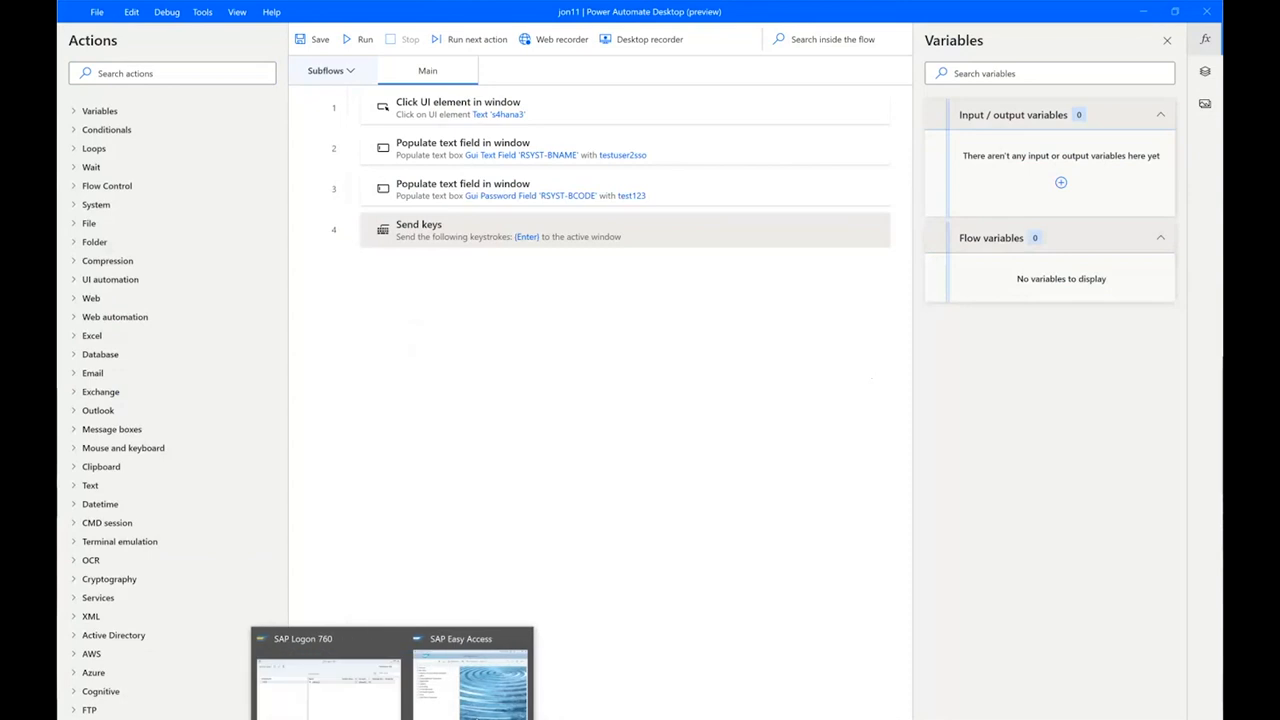
{"action": "left_click", "coordinate": [470, 685]}
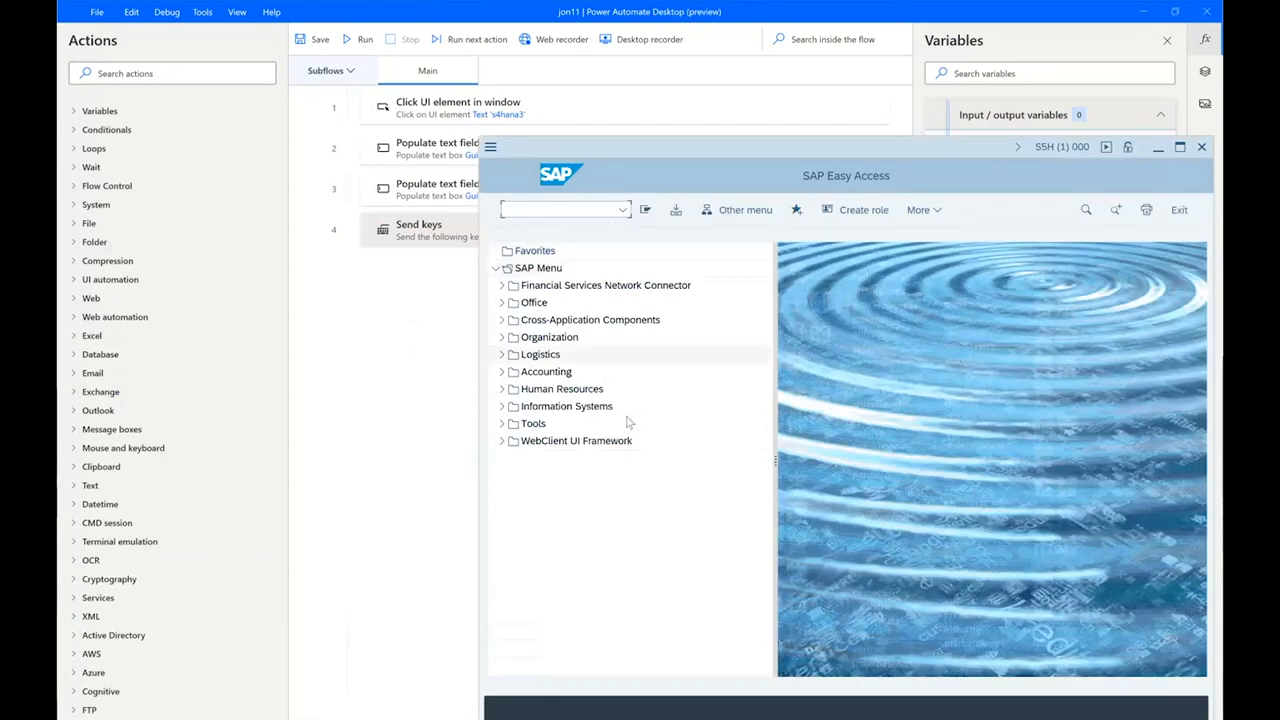
{"action": "left_click", "coordinate": [622, 209]}
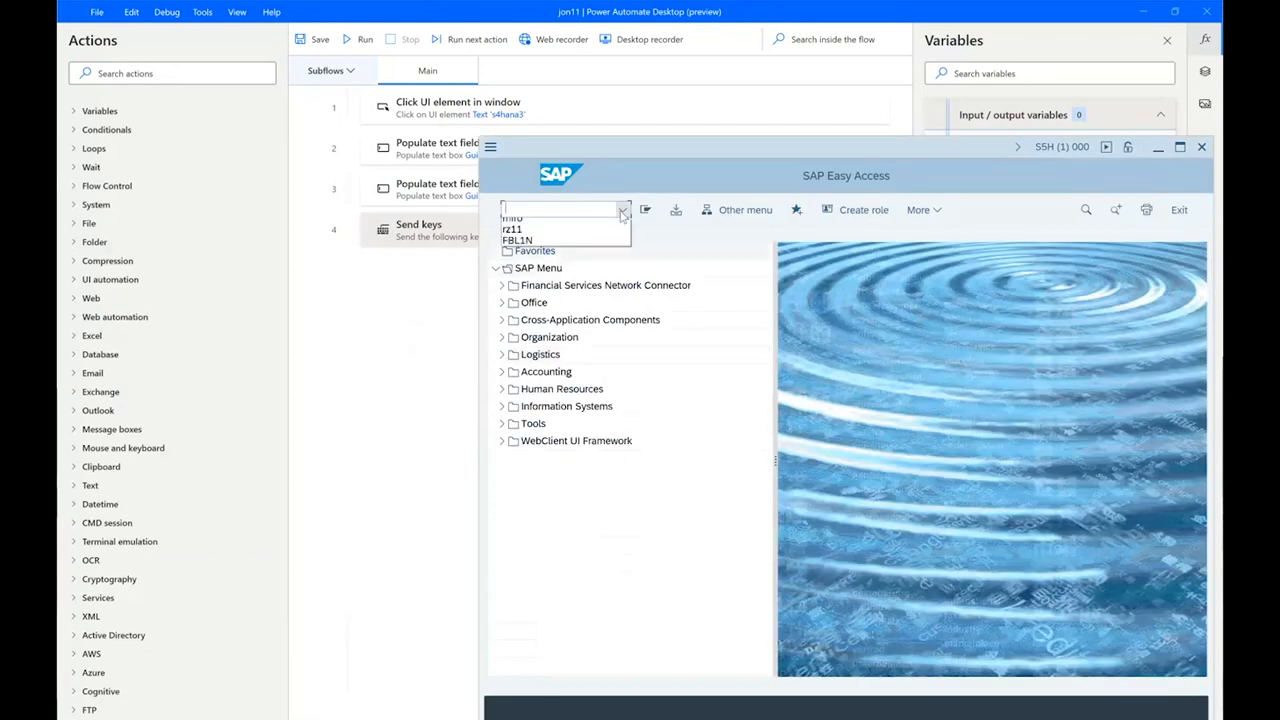
{"action": "left_click", "coordinate": [651, 576]}
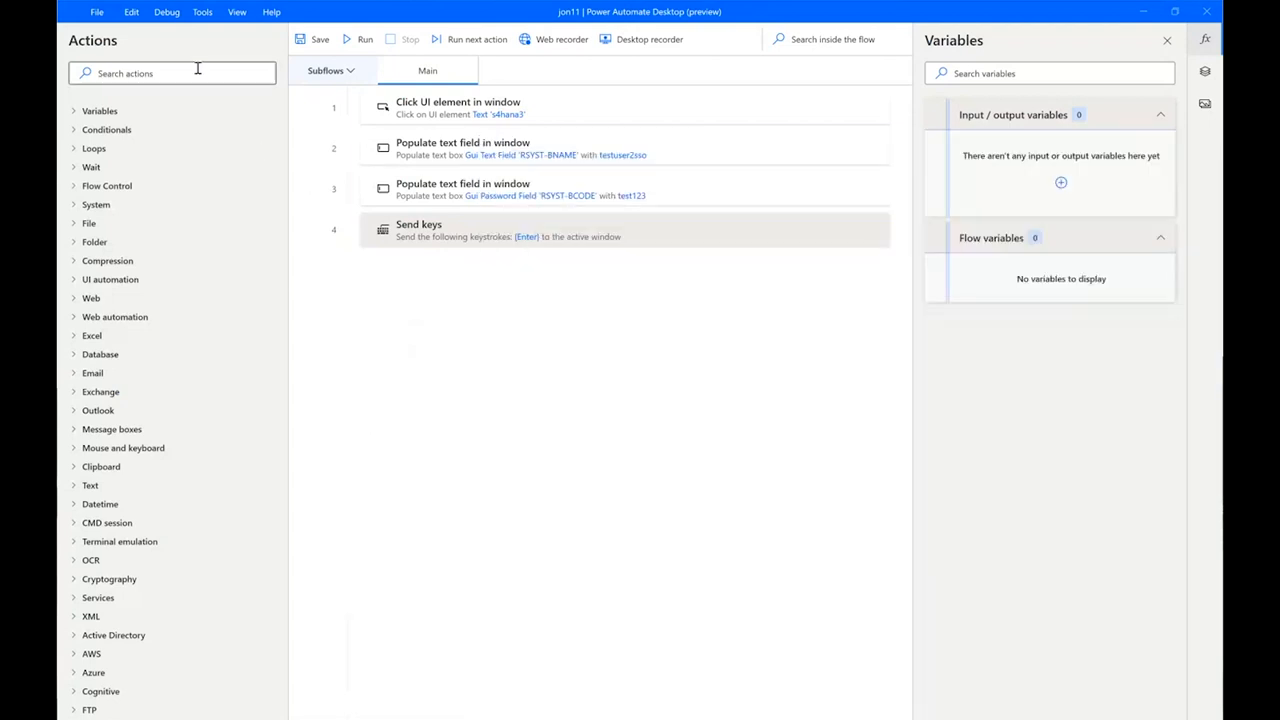
Add a Run VBScript step containing the SAP script and save it
{"action": "type", "text": "vb"}
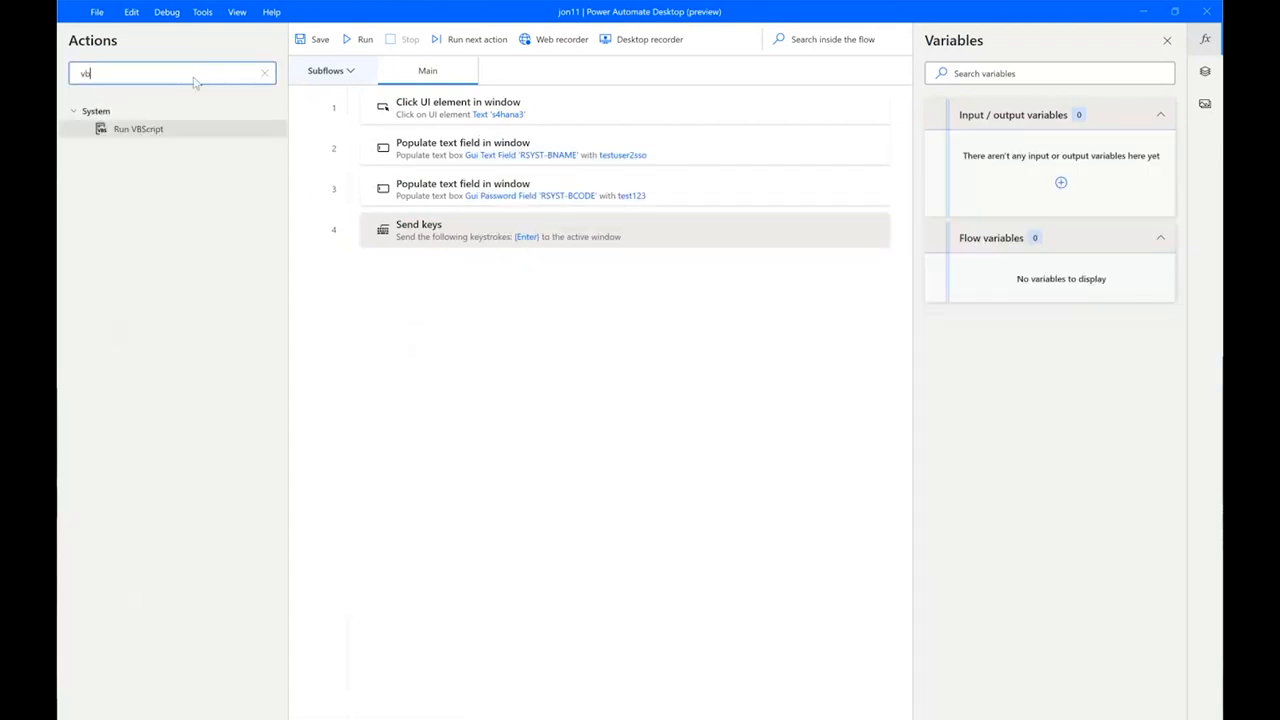
{"action": "double_click", "coordinate": [138, 128]}
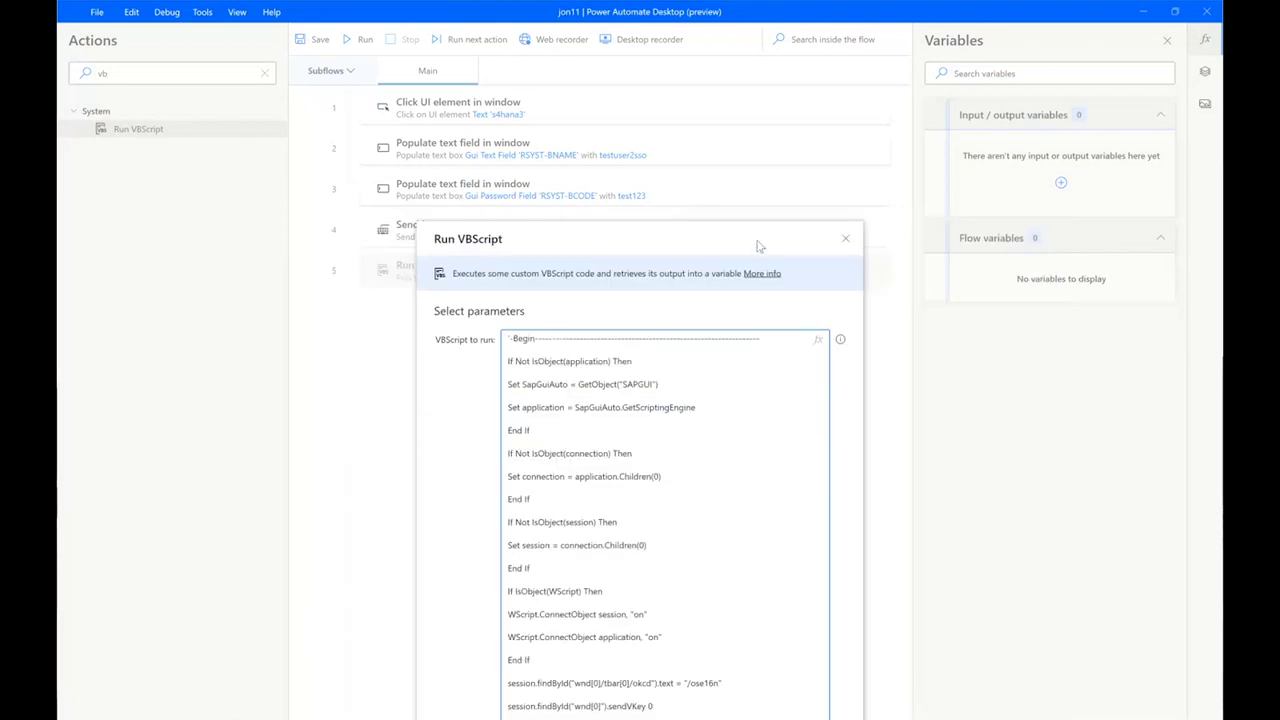
{"action": "left_click", "coordinate": [845, 238]}
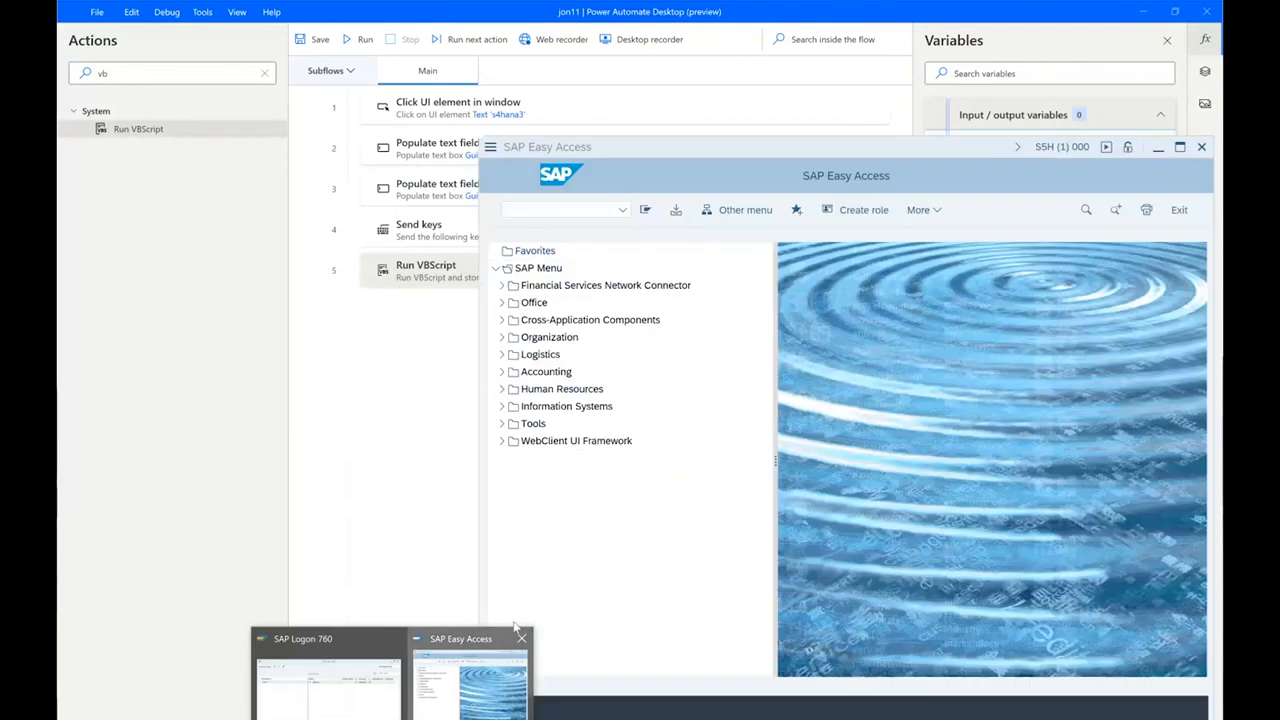
Log off SAP, rerun jon11, then exit the General Table Display screen
{"action": "left_click", "coordinate": [1179, 209]}
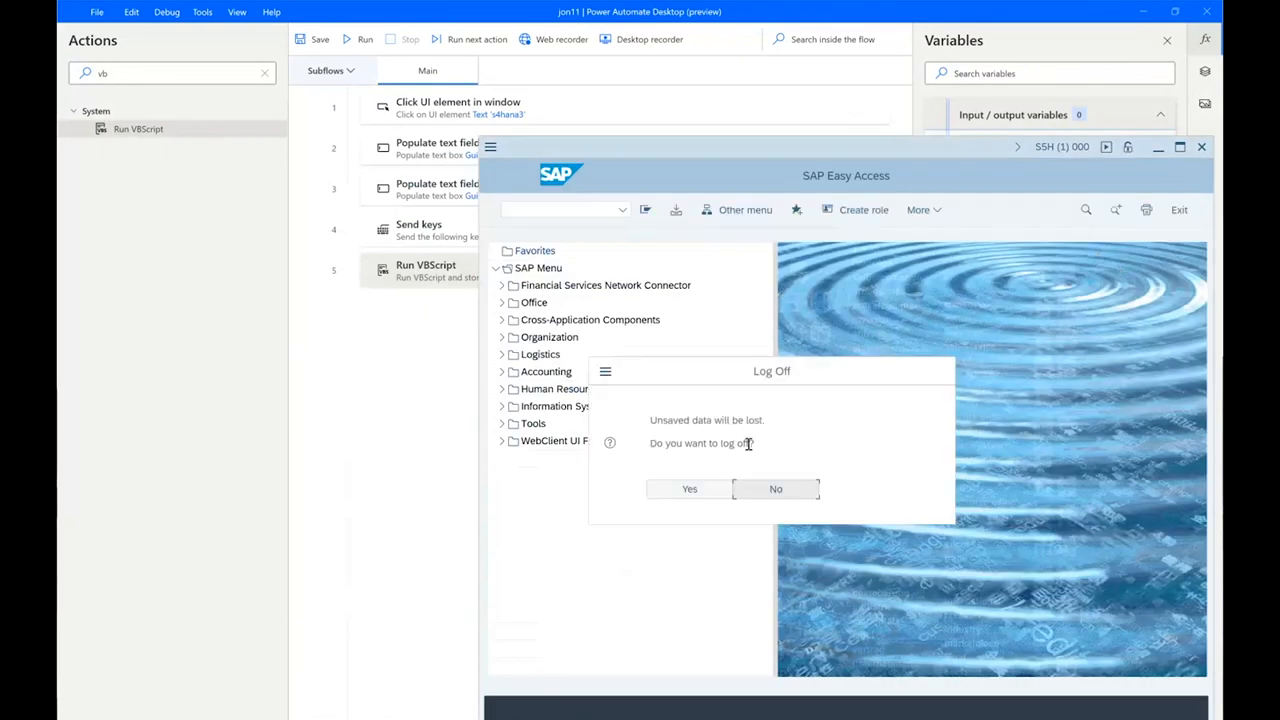
{"action": "left_click", "coordinate": [689, 489]}
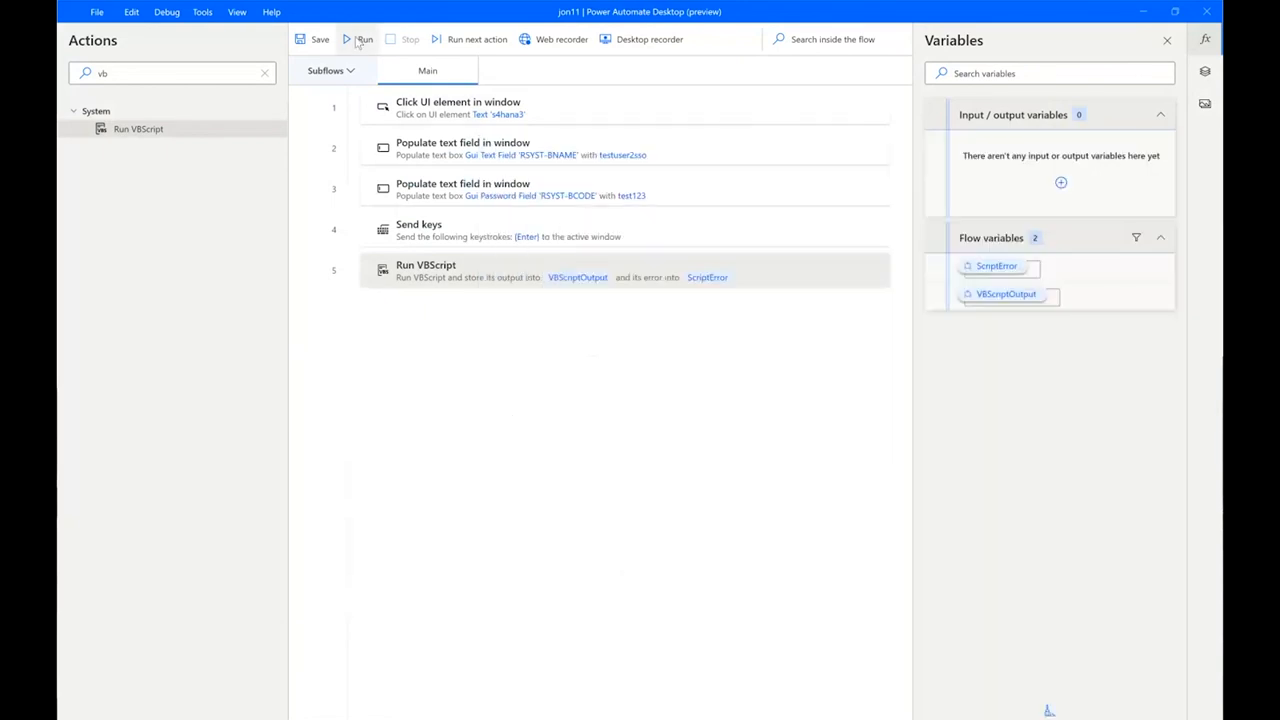
{"action": "left_click", "coordinate": [363, 39]}
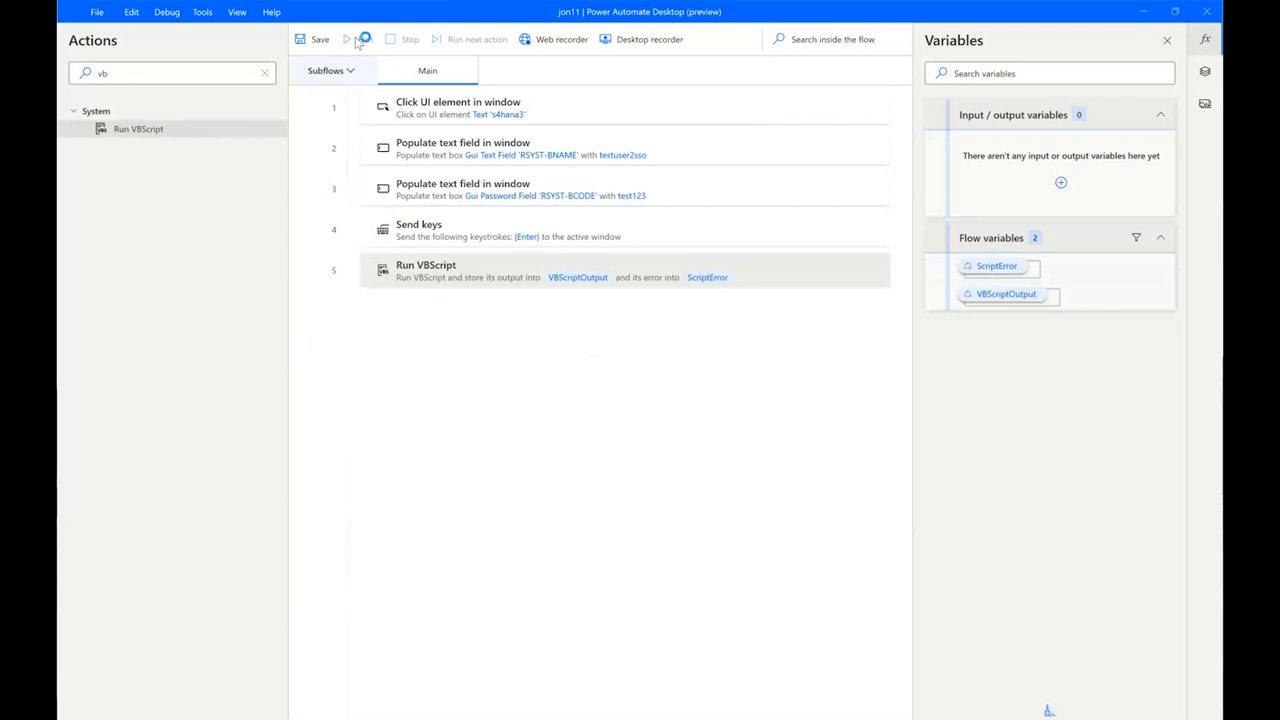
{"action": "left_click", "coordinate": [347, 39]}
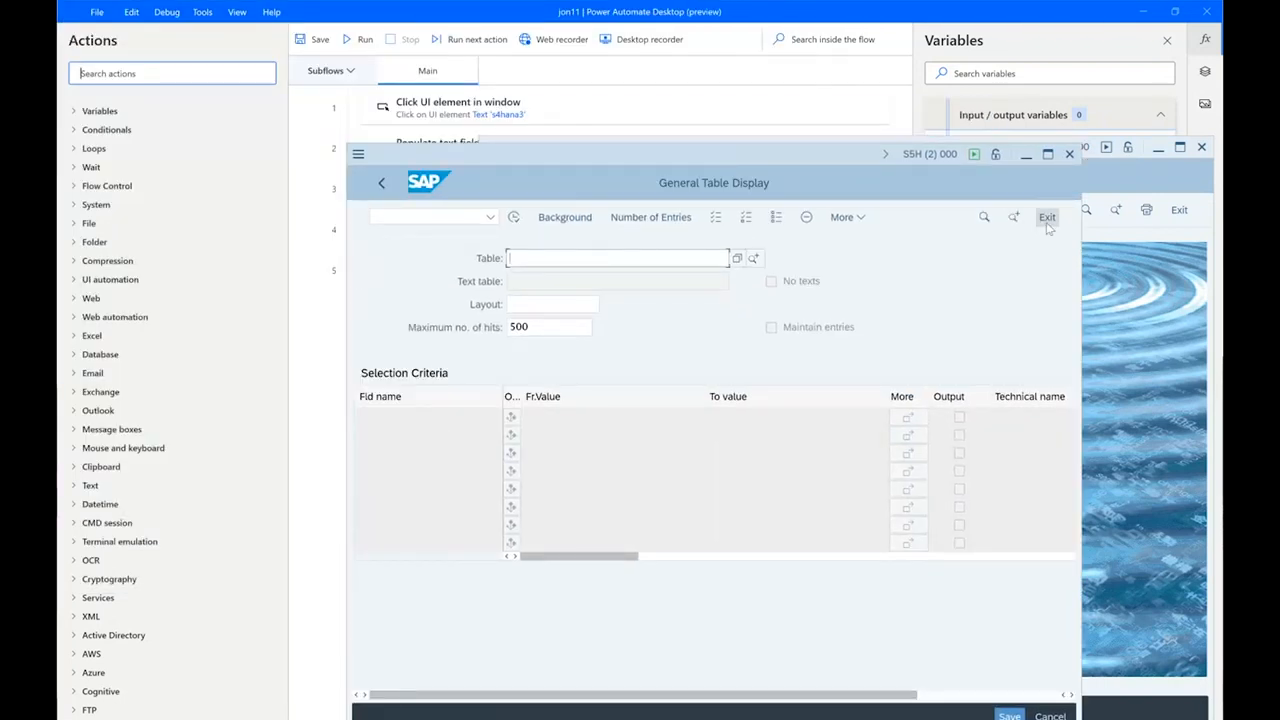
{"action": "left_click", "coordinate": [1047, 217]}
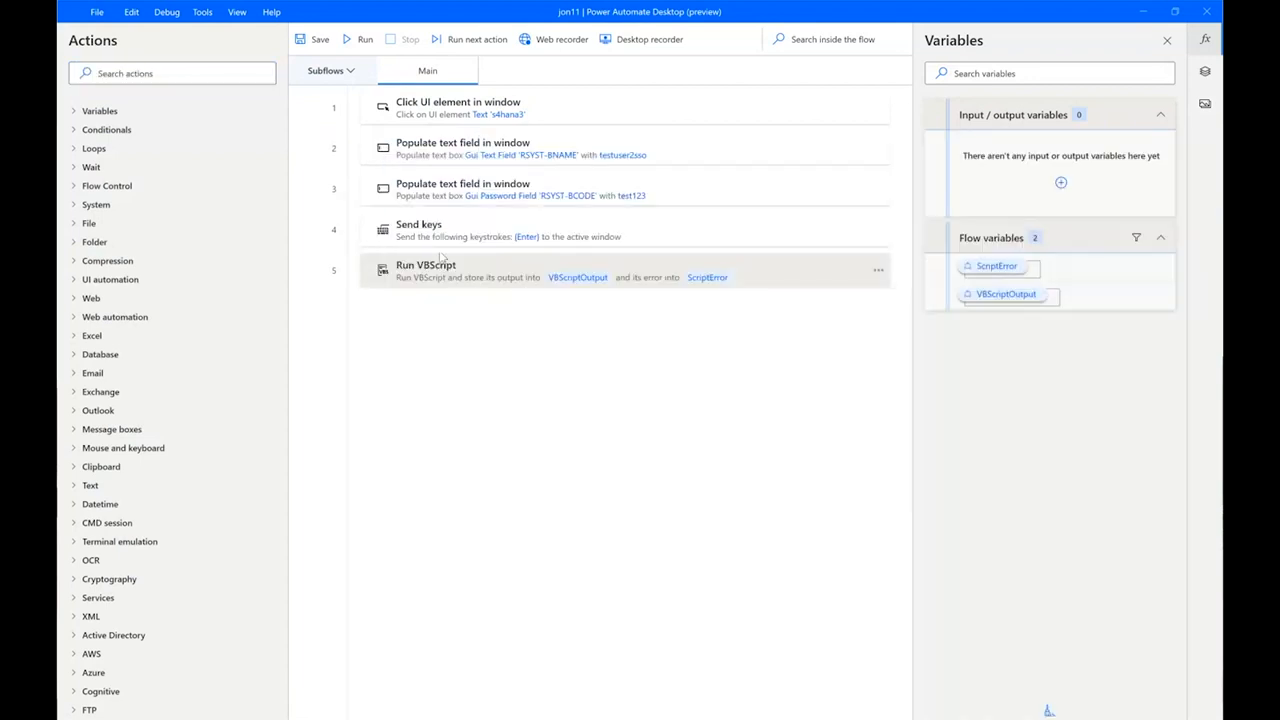
Cancel Wait for window, add Wait for window content, and bring SAP Easy Access forward
{"action": "type", "text": "wai"}
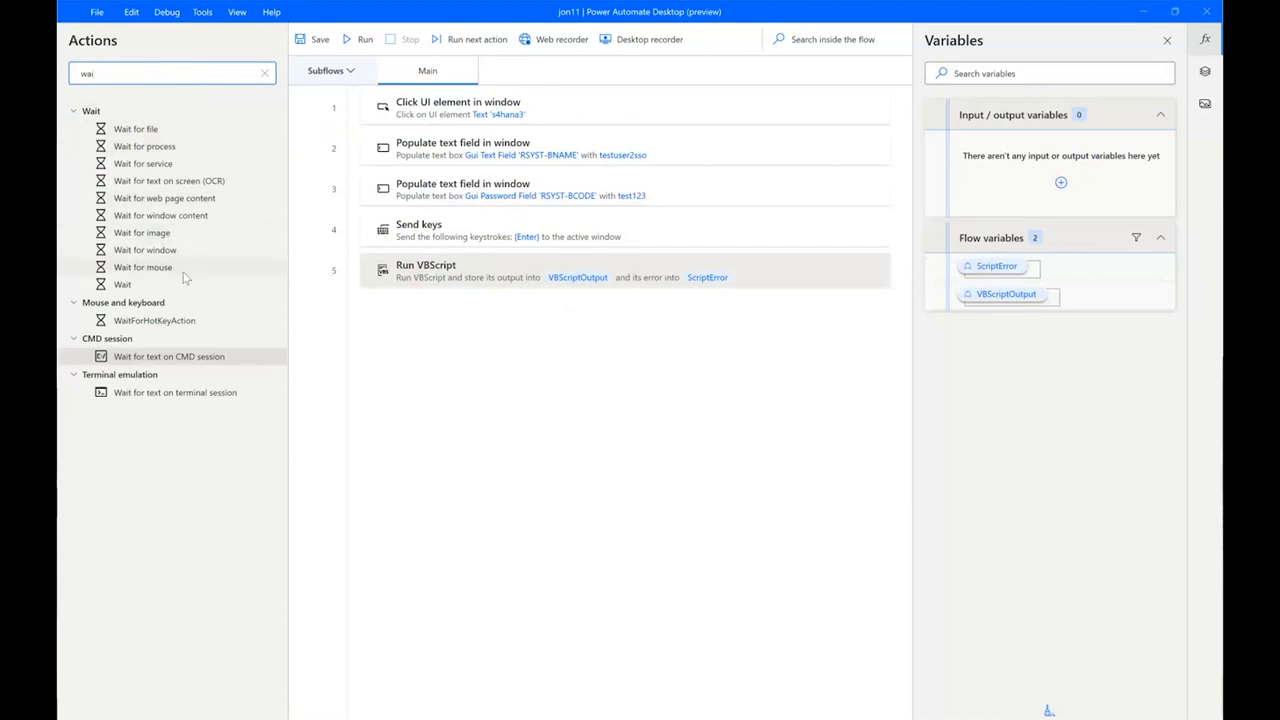
{"action": "mouse_move", "coordinate": [150, 320]}
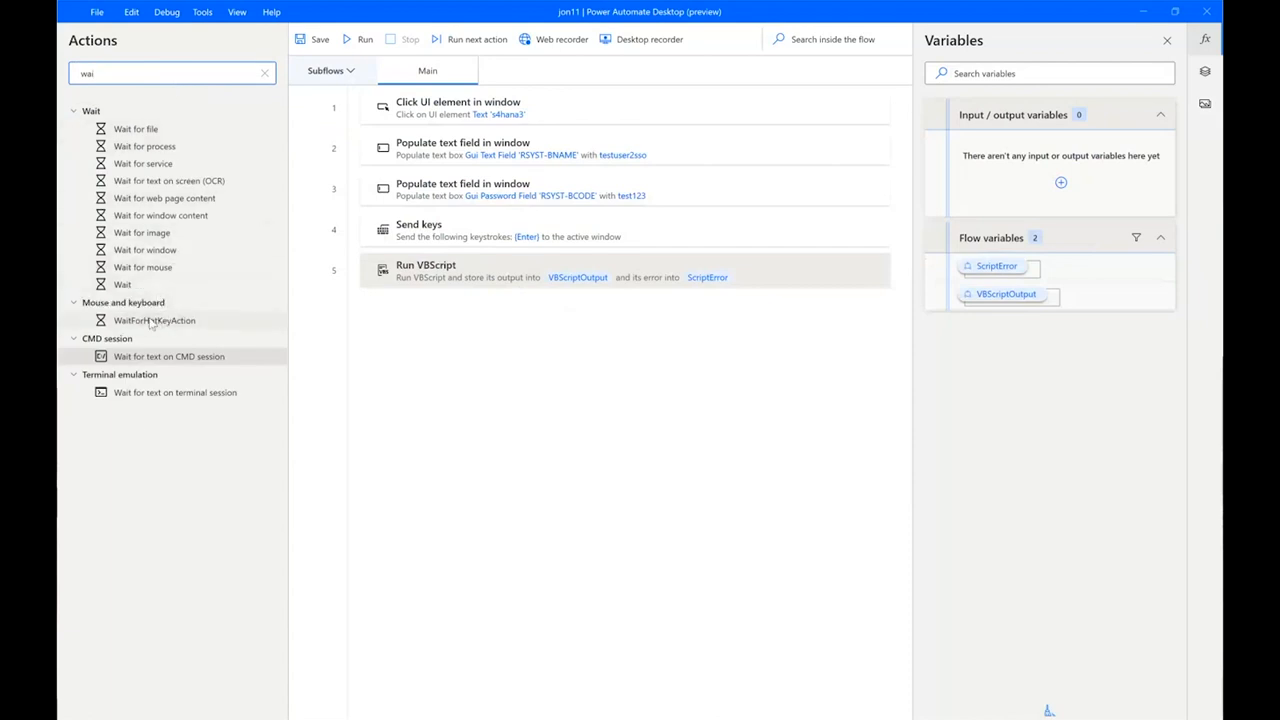
{"action": "left_click_drag", "start_coordinate": [122, 284], "coordinate": [601, 356]}
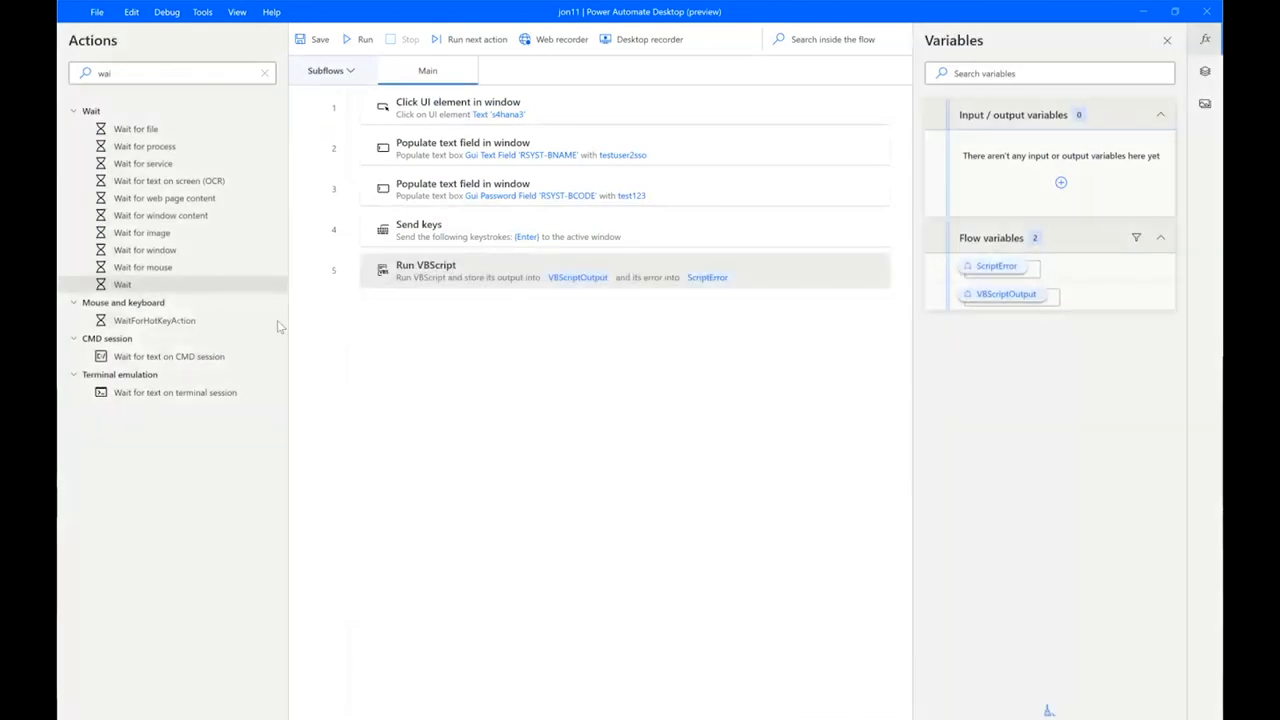
{"action": "left_click_drag", "start_coordinate": [145, 250], "coordinate": [552, 305]}
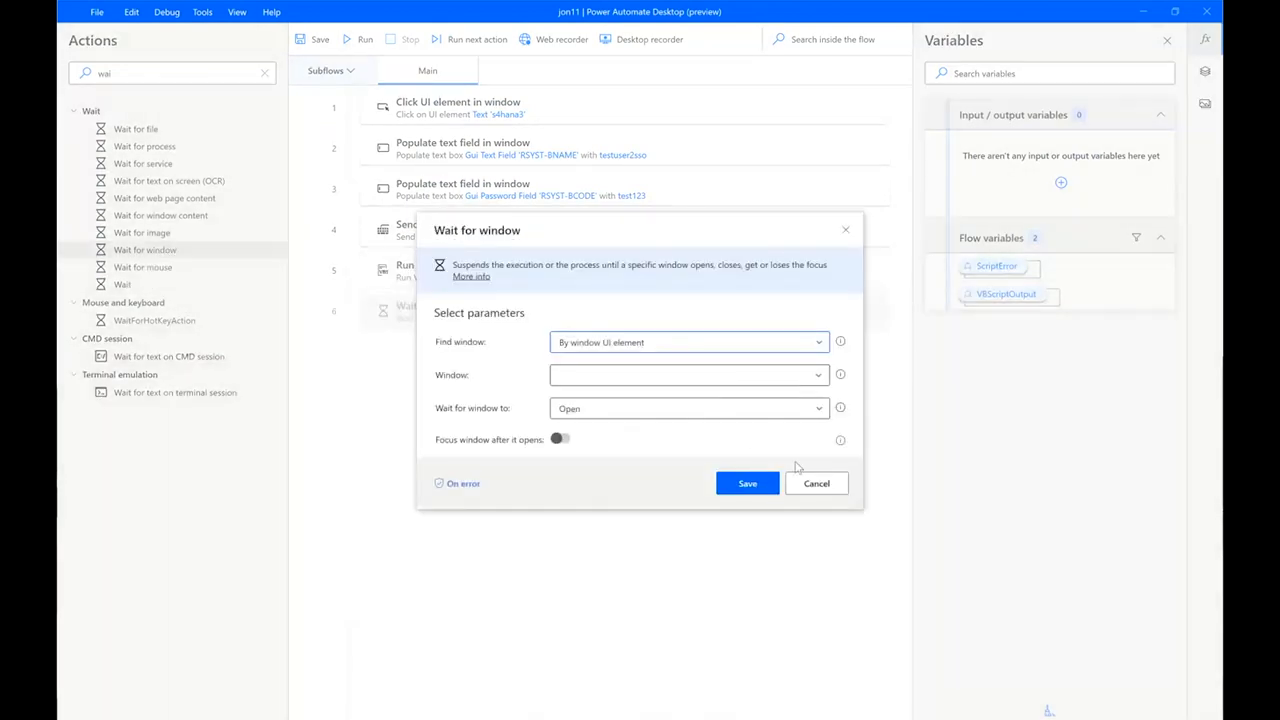
{"action": "left_click", "coordinate": [816, 483]}
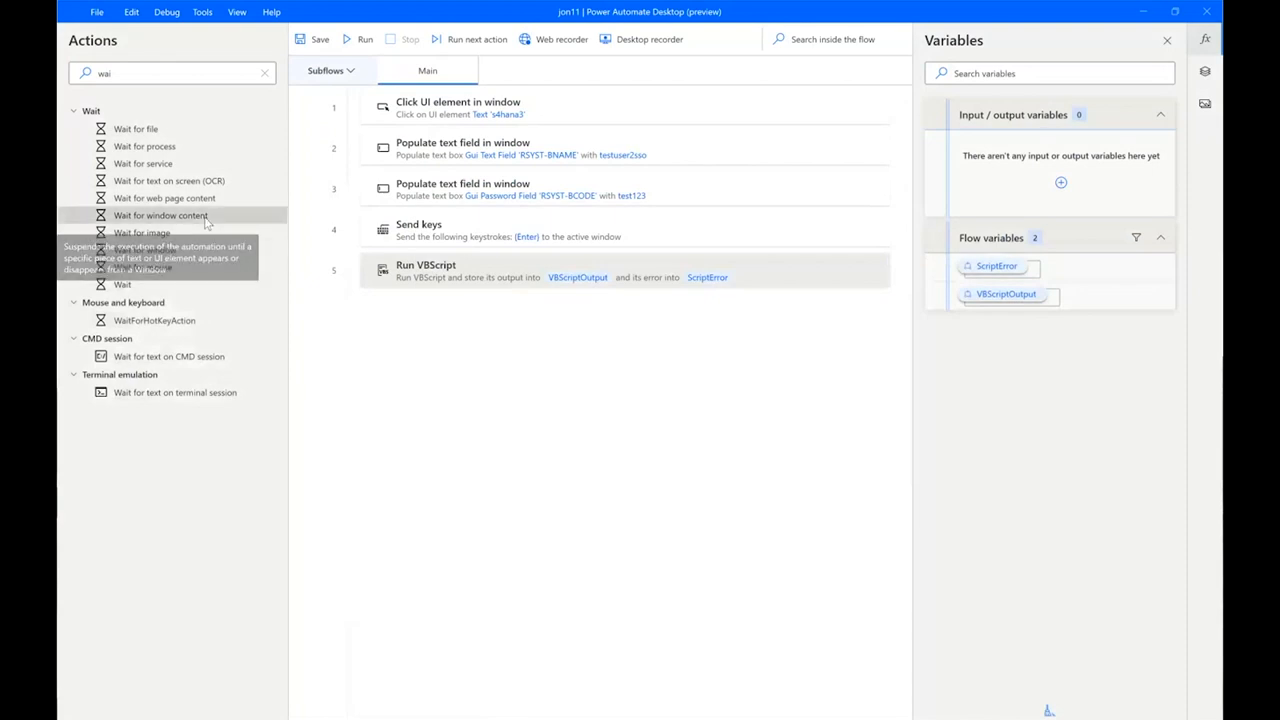
{"action": "double_click", "coordinate": [160, 215]}
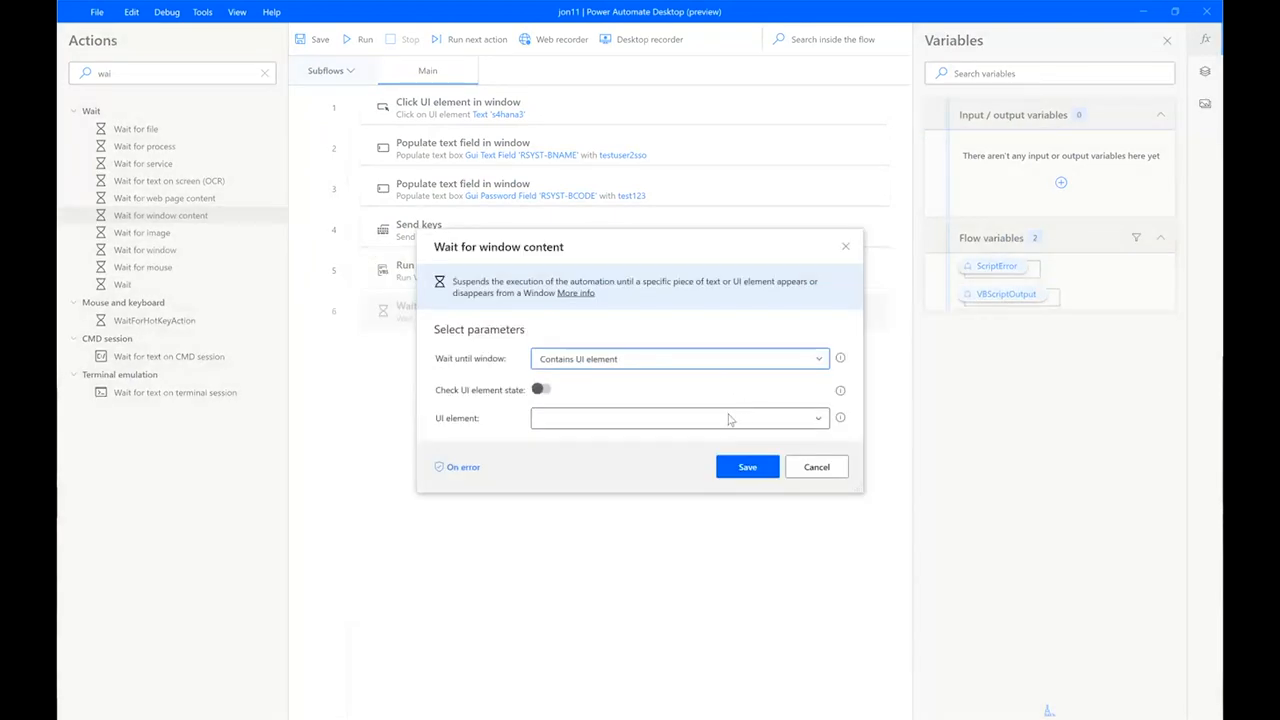
{"action": "mouse_move", "coordinate": [548, 414]}
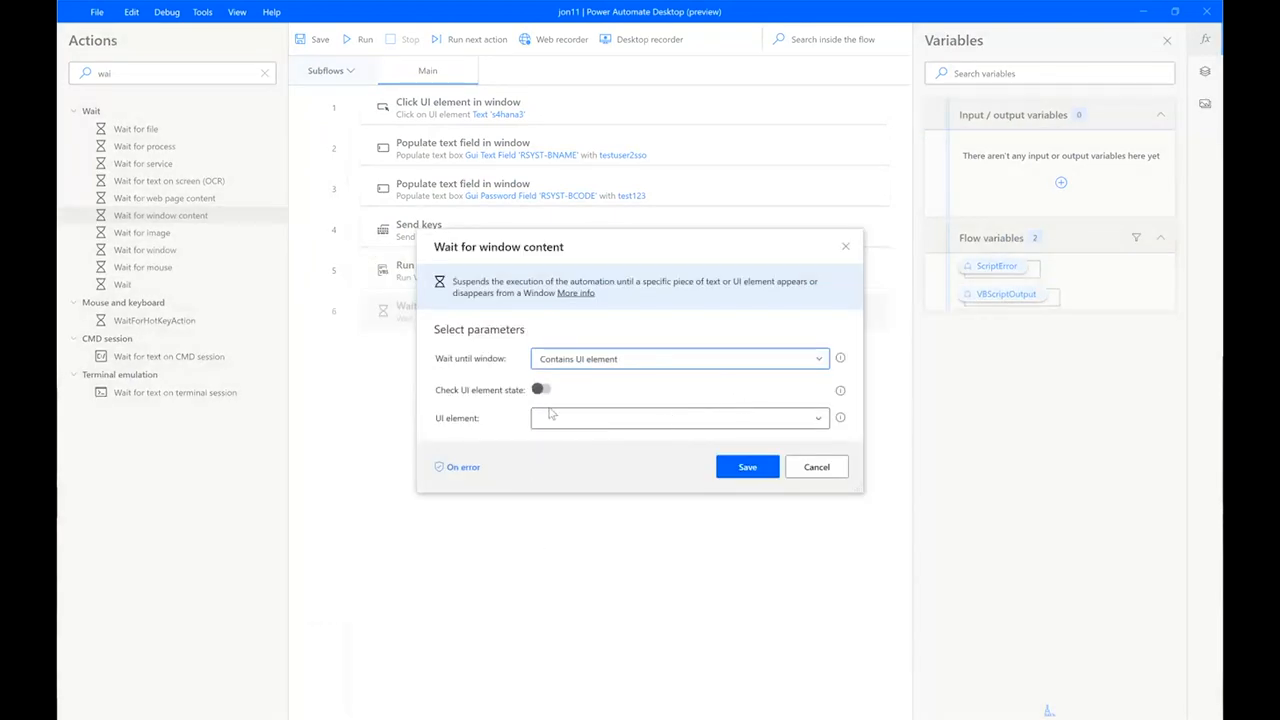
{"action": "mouse_move", "coordinate": [540, 389]}
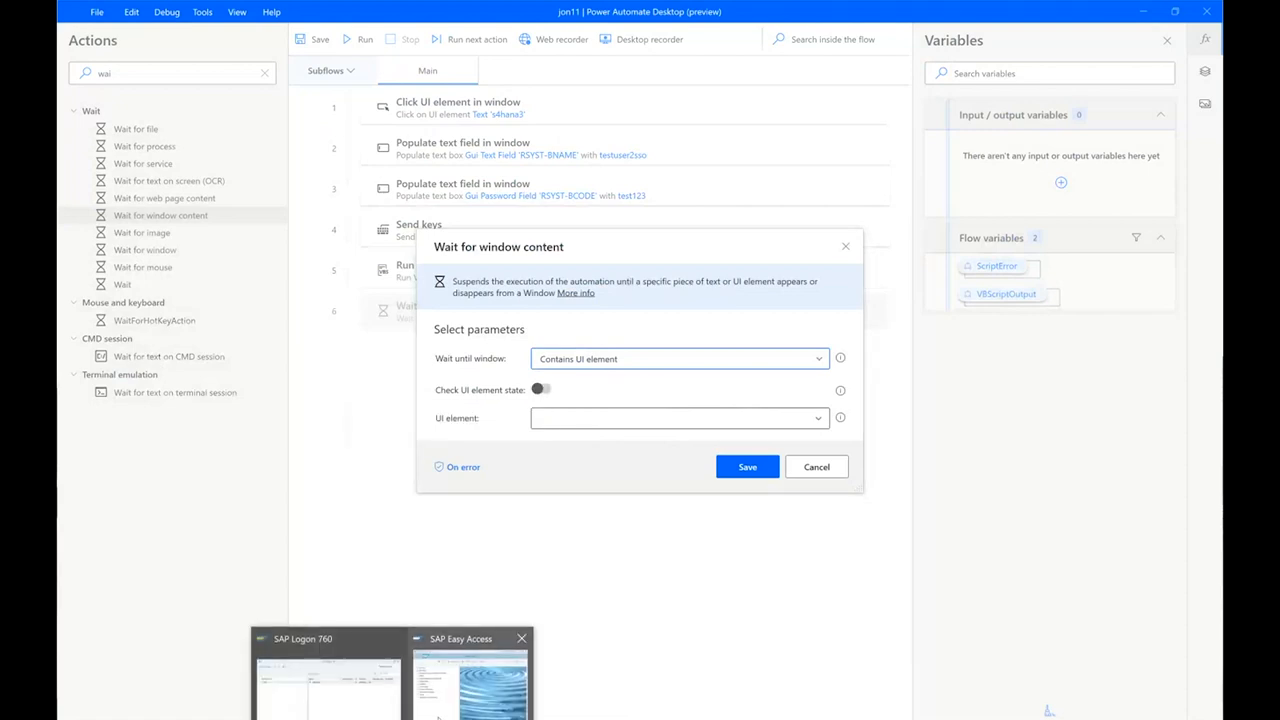
{"action": "left_click", "coordinate": [470, 685]}
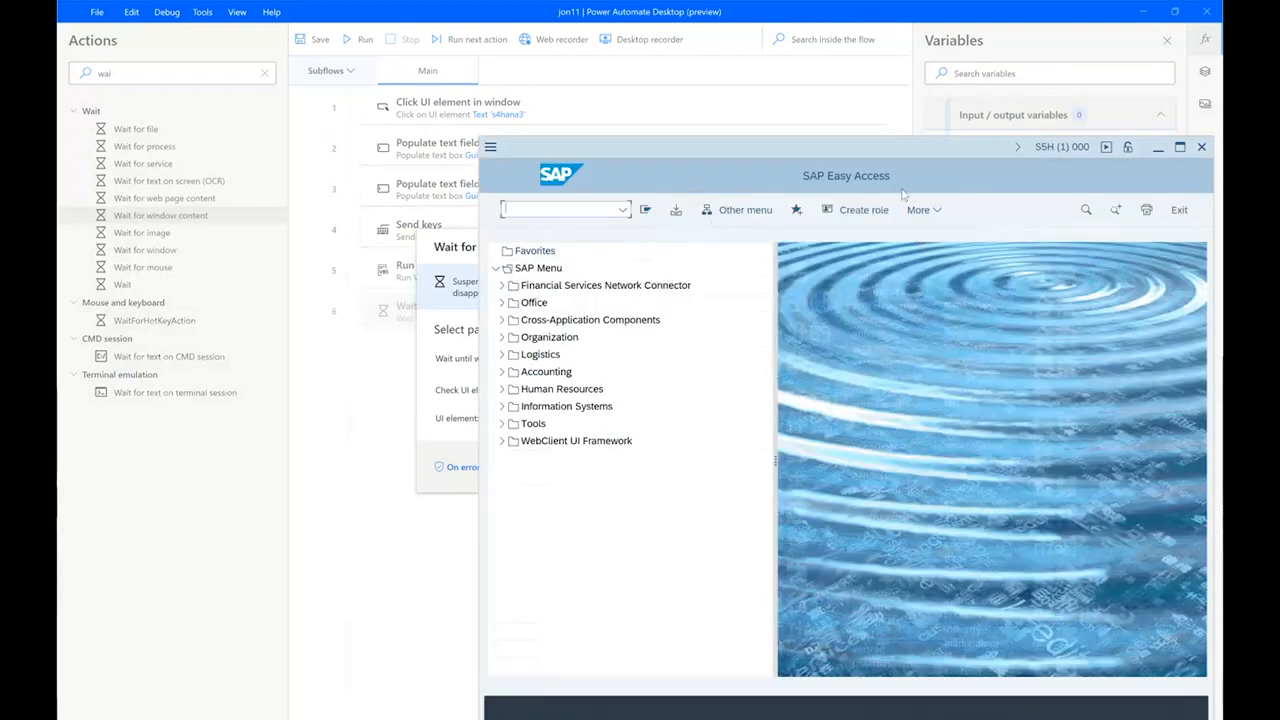
{"action": "mouse_move", "coordinate": [870, 330]}
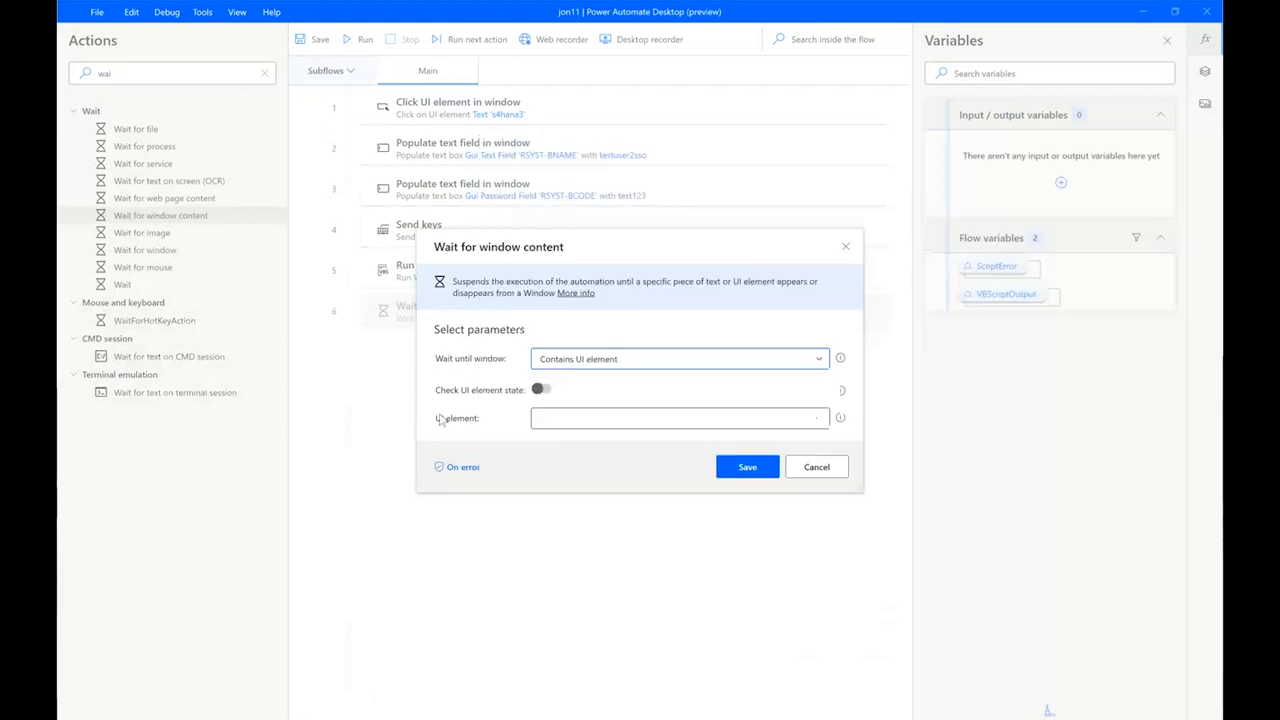
Turn on retry-on-error for the window-content wait and add a timeout error rule
{"action": "left_click", "coordinate": [457, 467]}
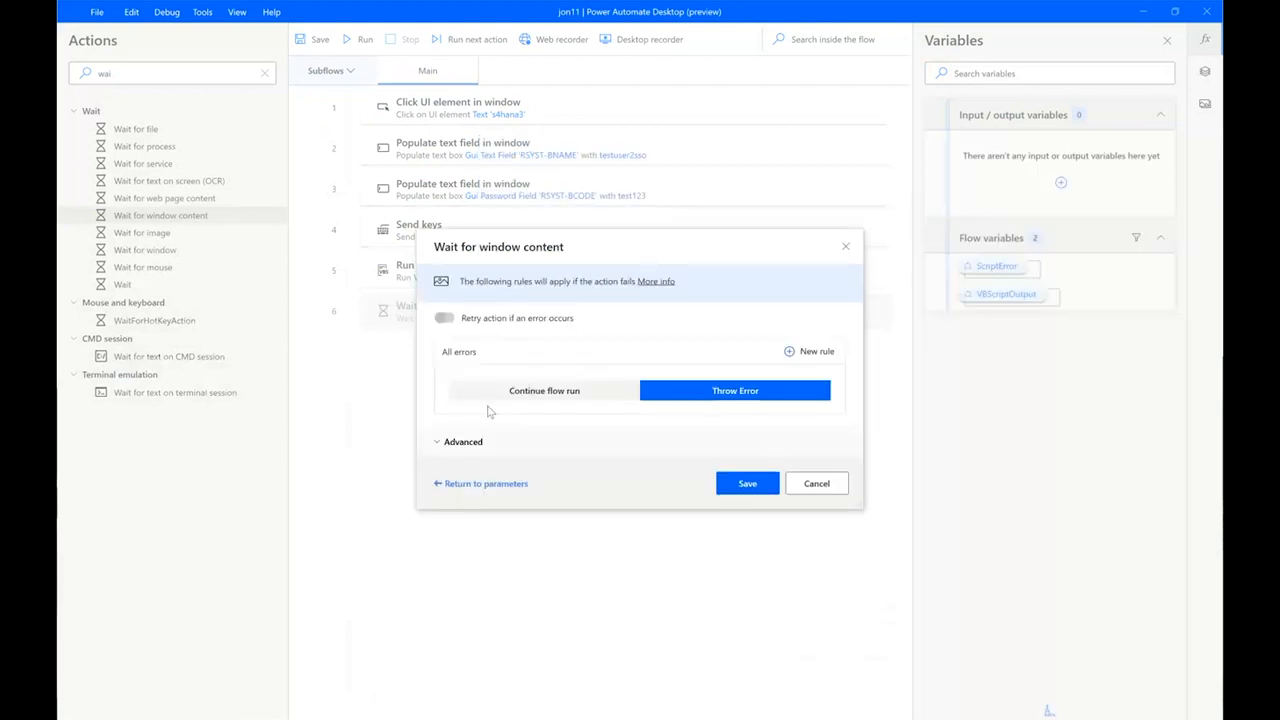
{"action": "left_click", "coordinate": [444, 318]}
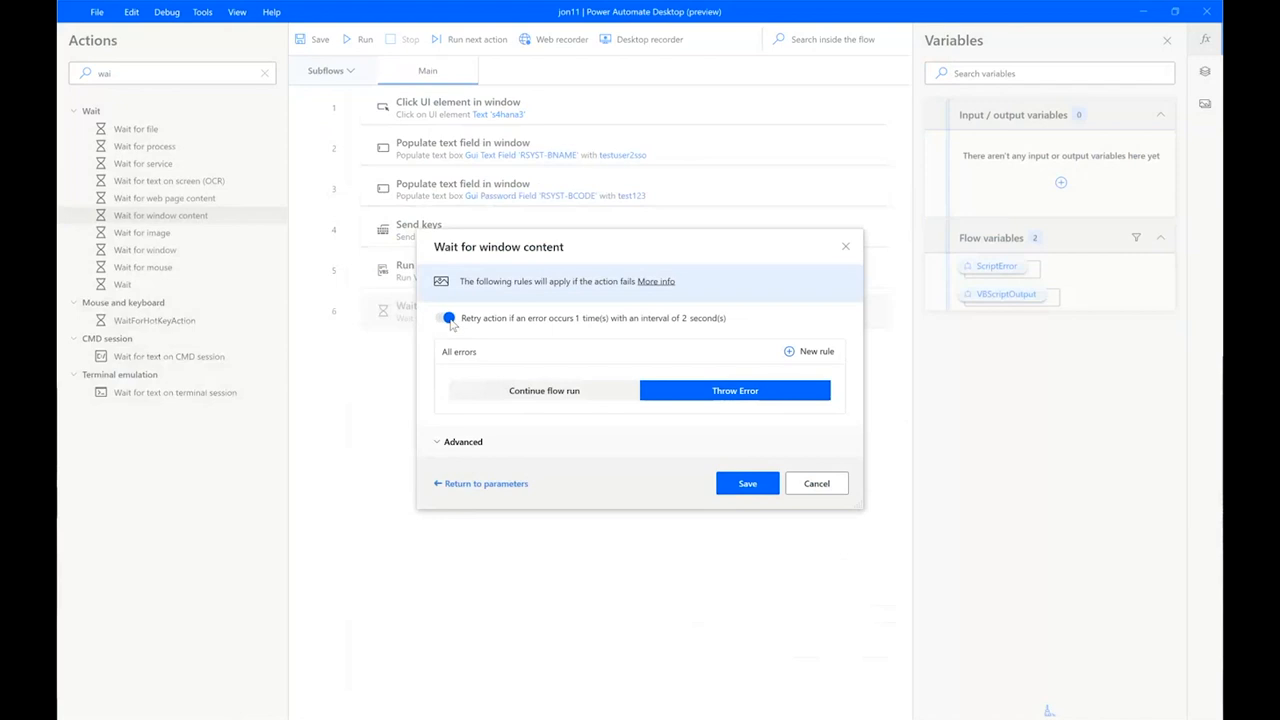
{"action": "left_click", "coordinate": [463, 441]}
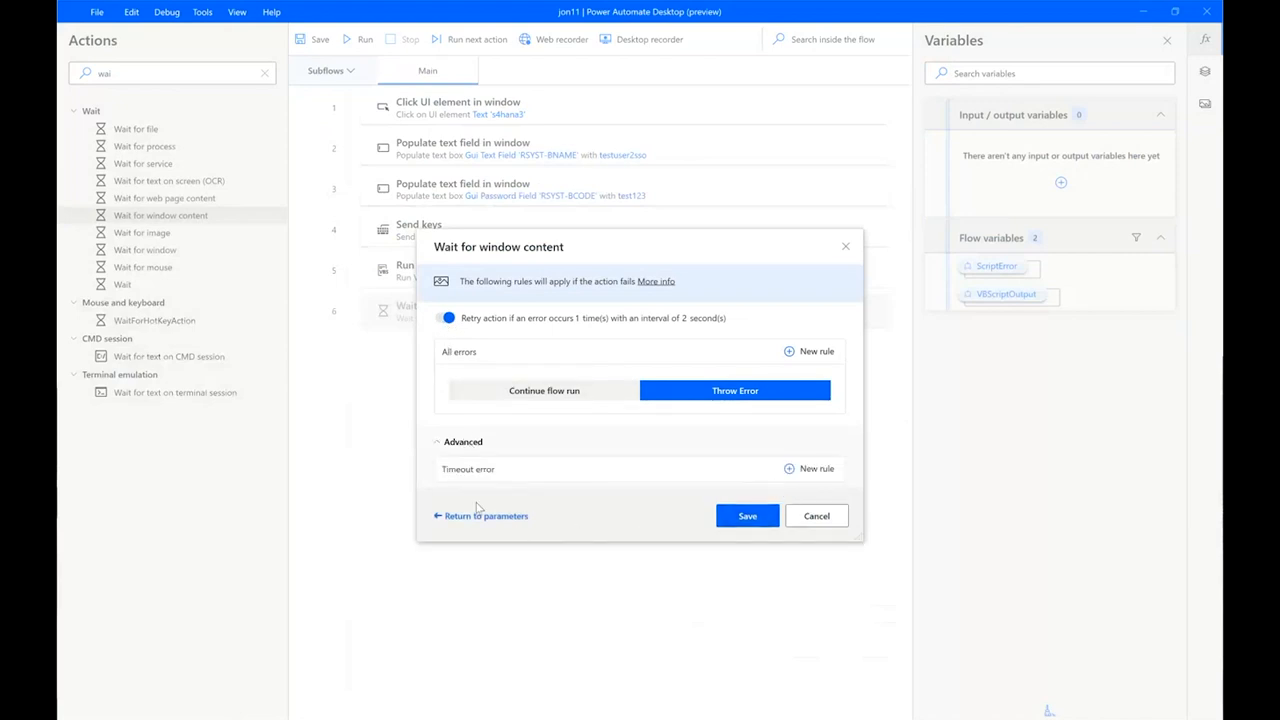
{"action": "mouse_move", "coordinate": [818, 479]}
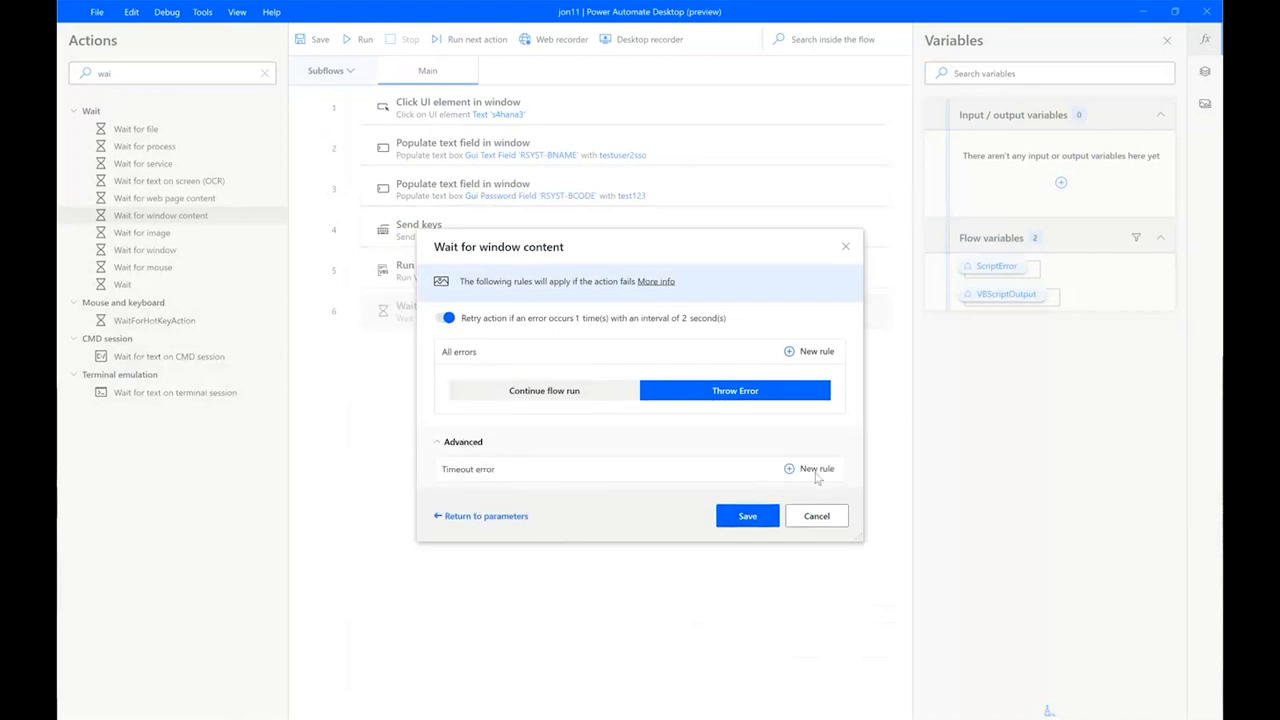
{"action": "left_click", "coordinate": [810, 468]}
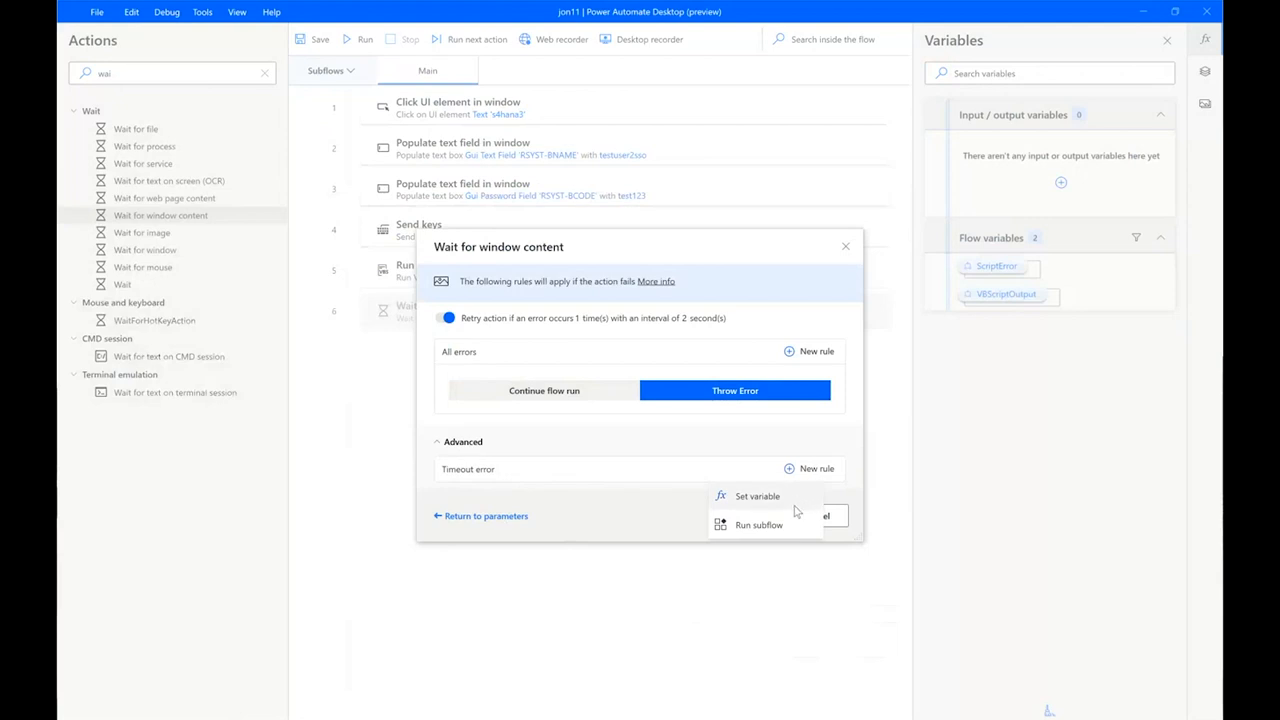
{"action": "mouse_move", "coordinate": [798, 503]}
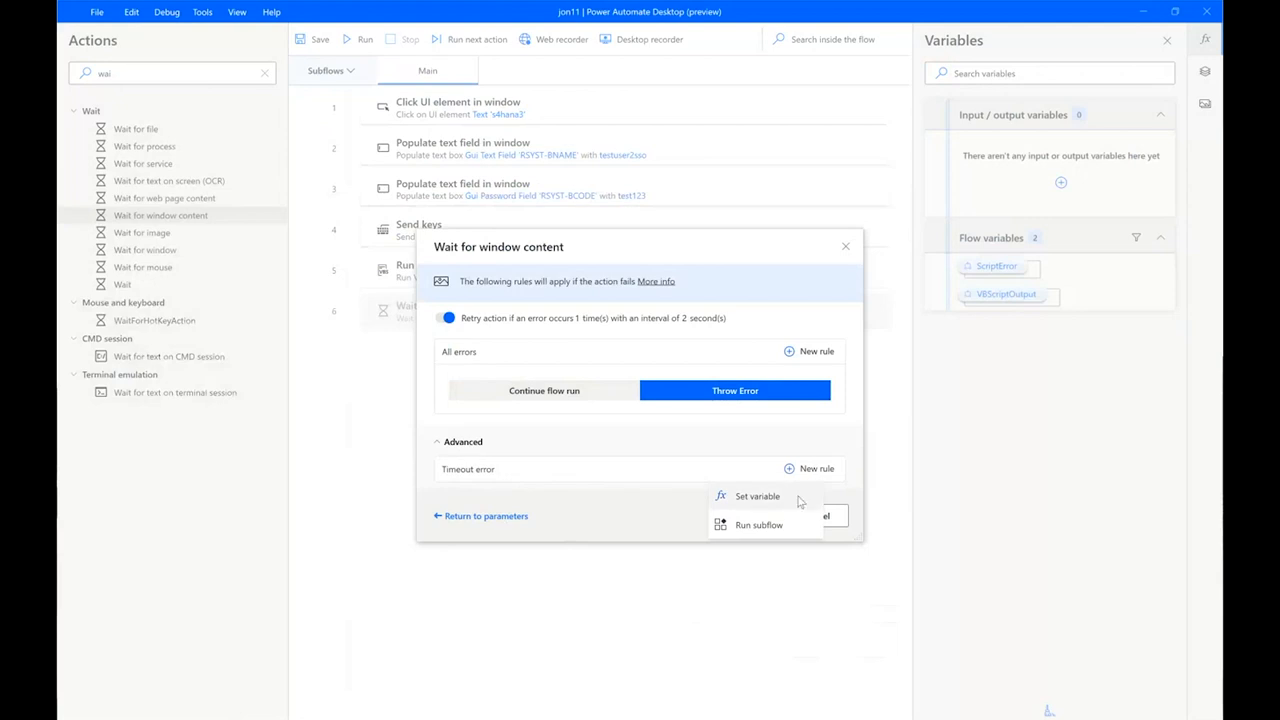
{"action": "mouse_move", "coordinate": [759, 525]}
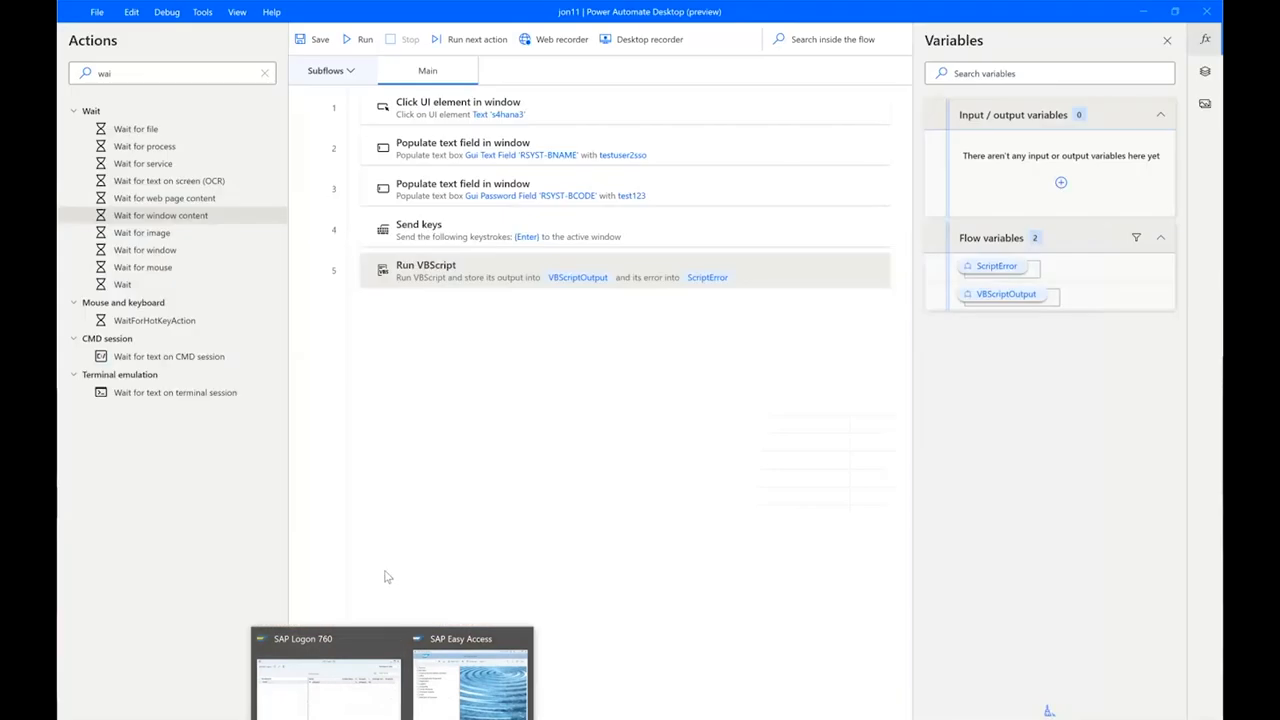
{"action": "mouse_move", "coordinate": [320, 39]}
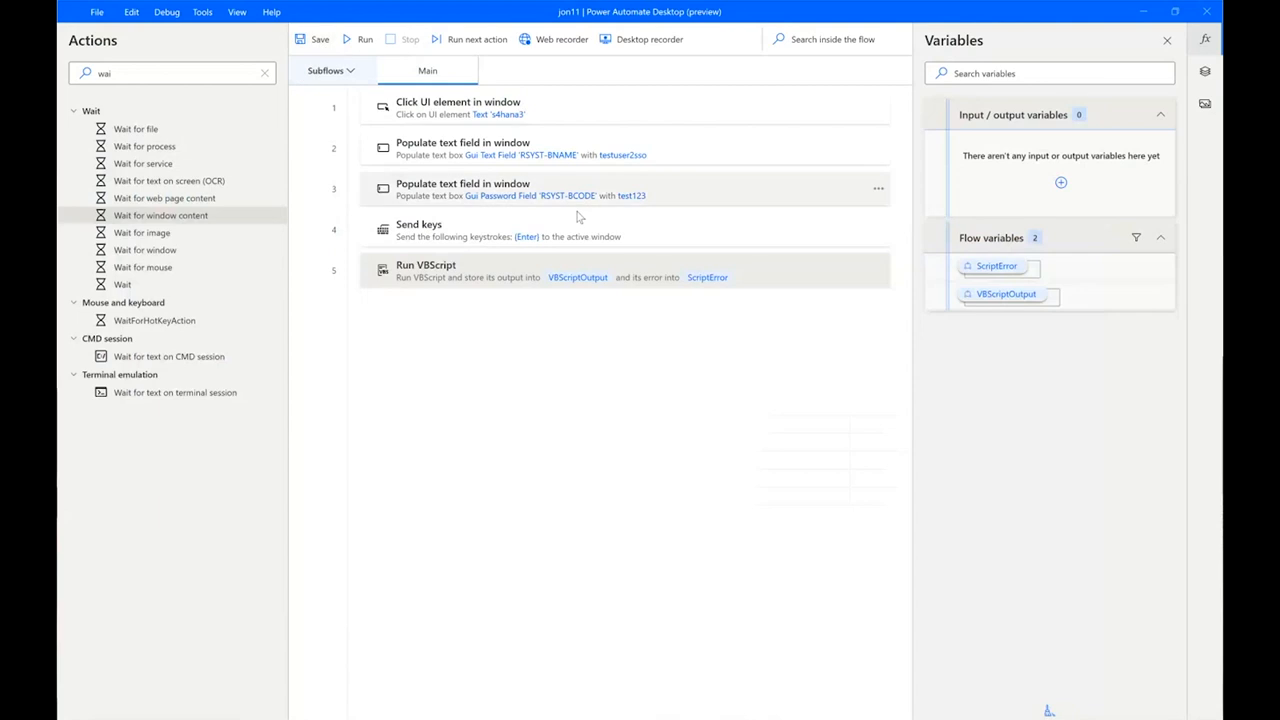
{"action": "mouse_move", "coordinate": [640, 271]}
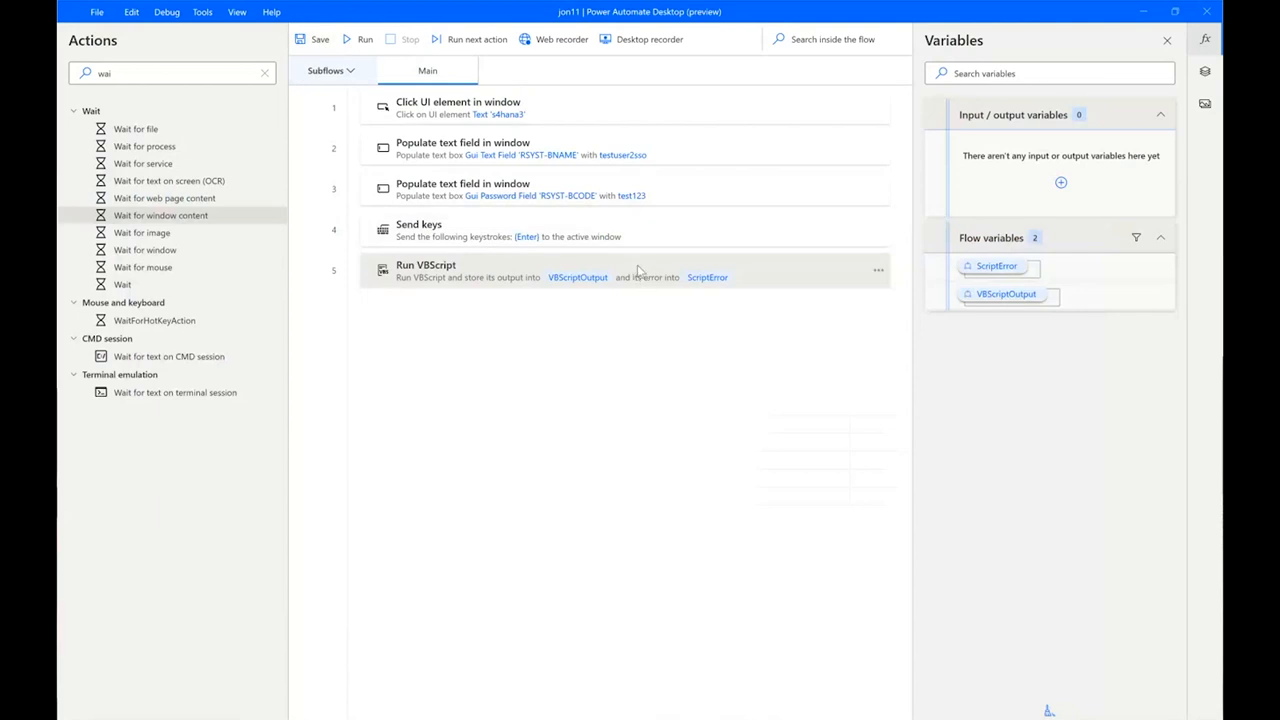
{"action": "mouse_move", "coordinate": [247, 240]}
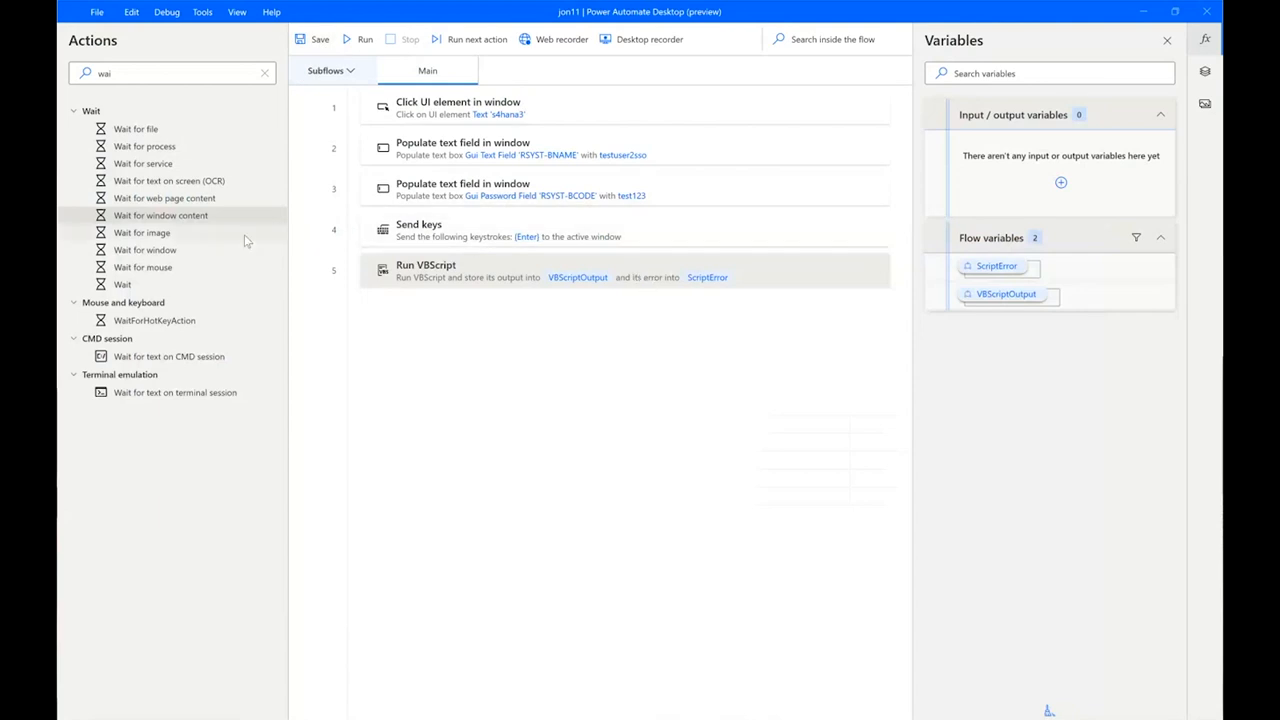
Cancel the Wait for window content action, then switch to the My flows page
{"action": "double_click", "coordinate": [160, 215]}
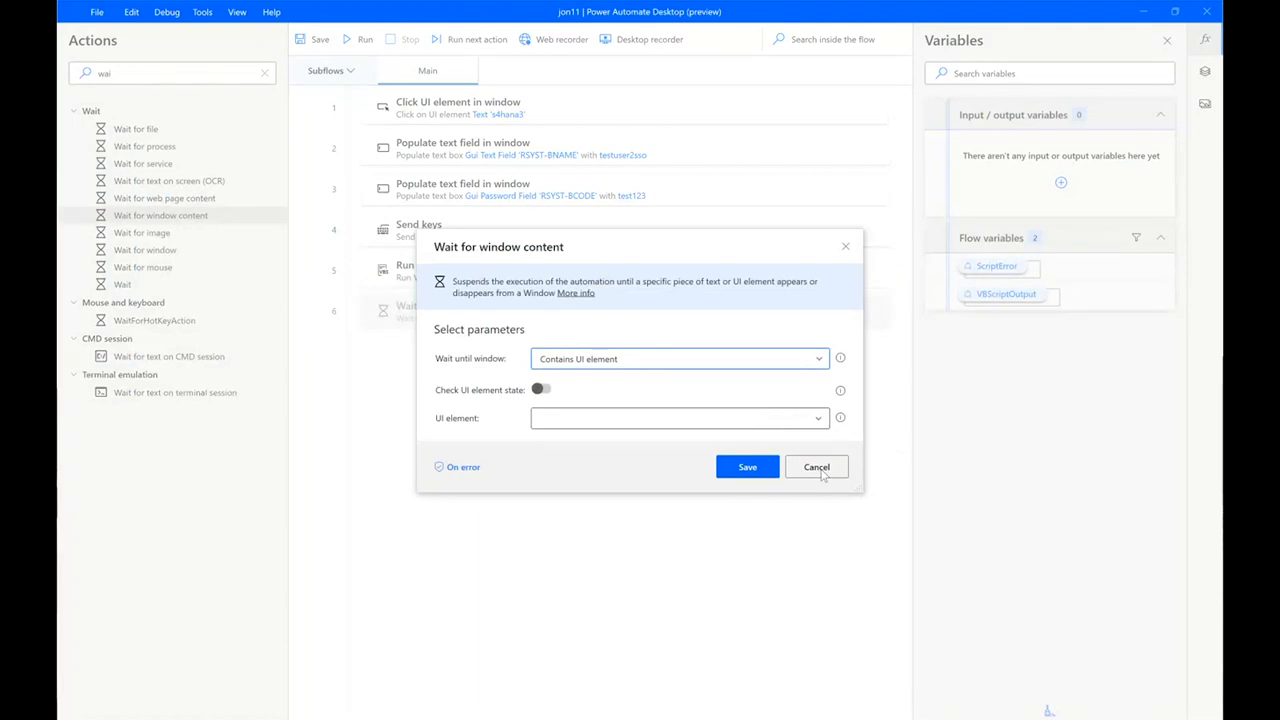
{"action": "left_click", "coordinate": [816, 467]}
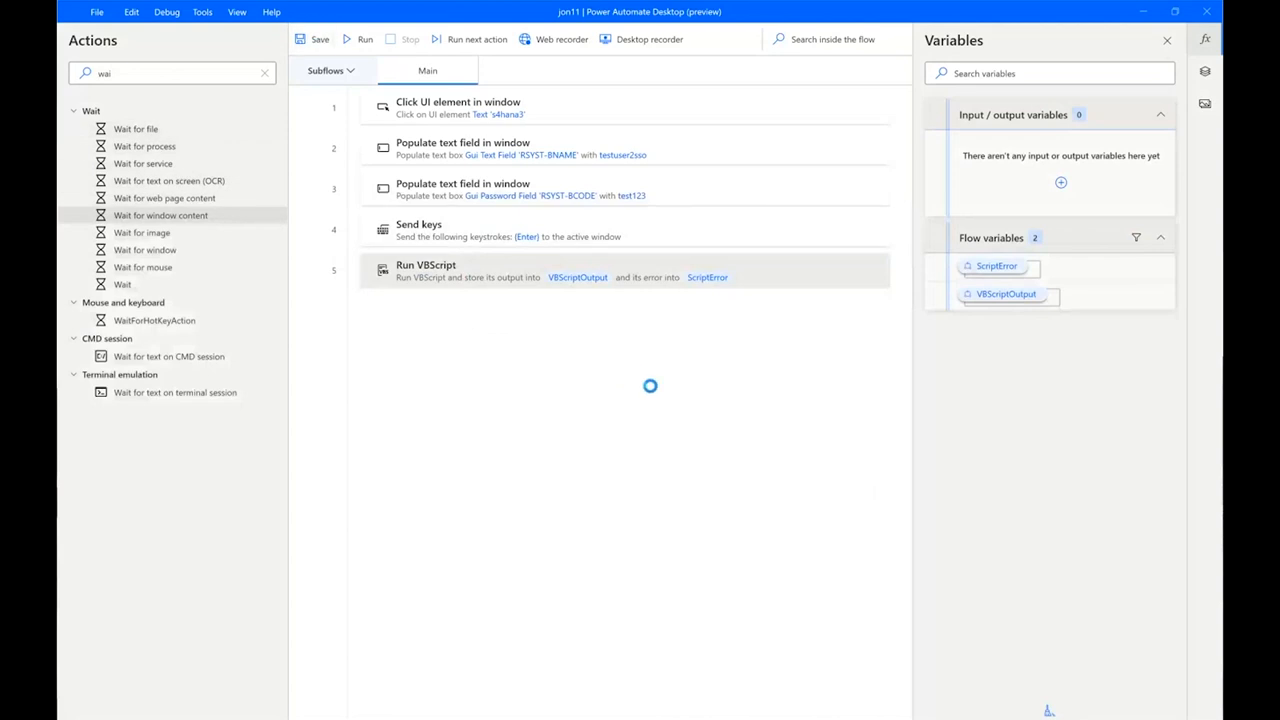
{"action": "left_click", "coordinate": [320, 39]}
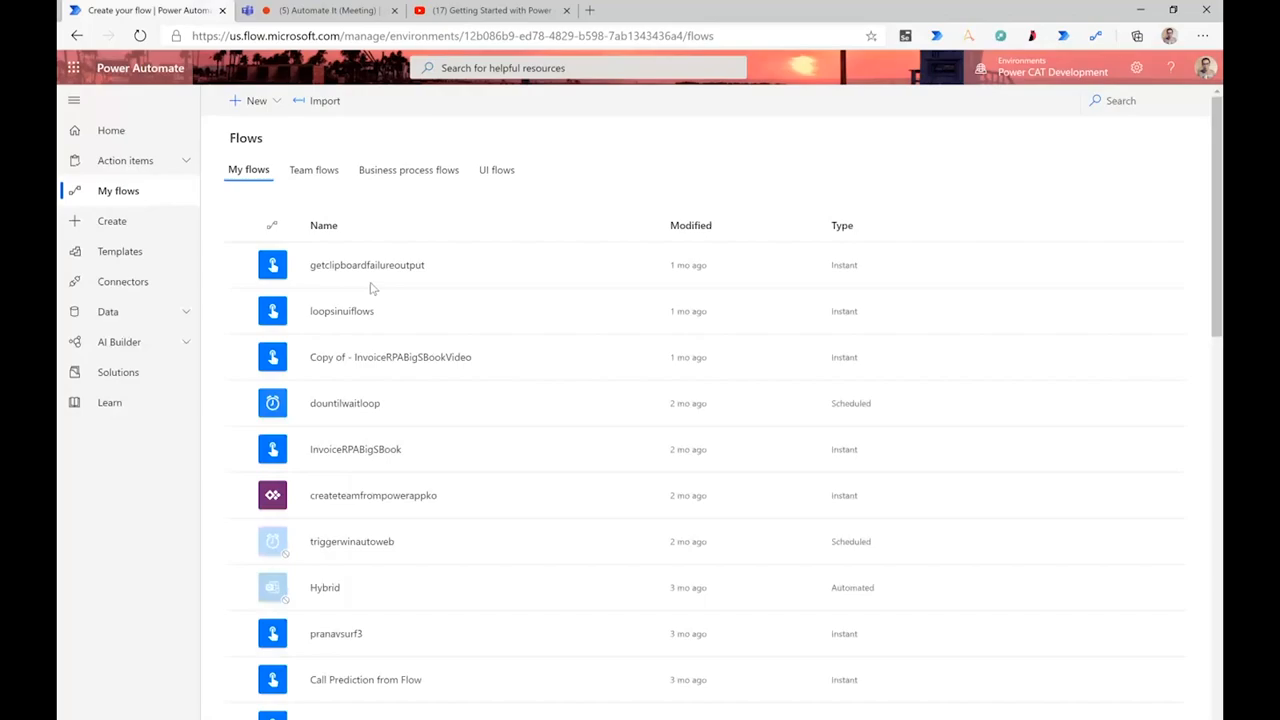
Create the scheduled cloud flow 'sfs' with its repeat interval, then search actions for 'ui flow'
{"action": "left_click", "coordinate": [256, 100]}
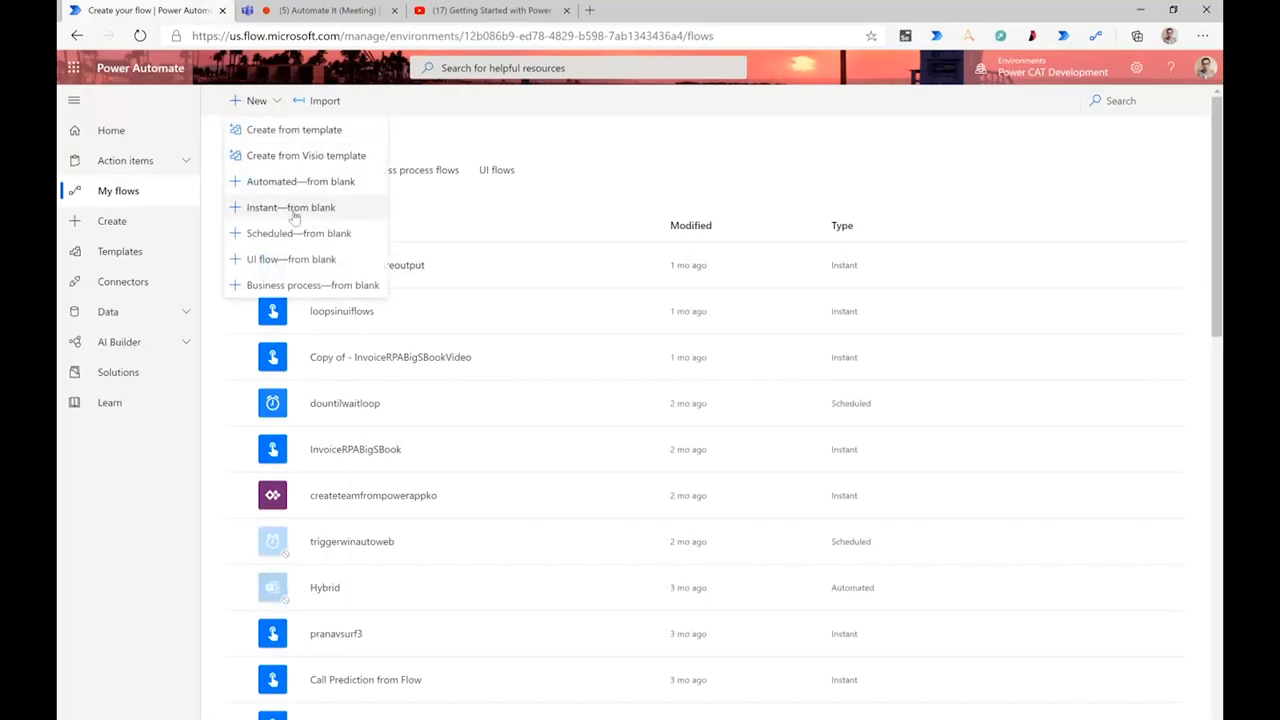
{"action": "left_click", "coordinate": [298, 233]}
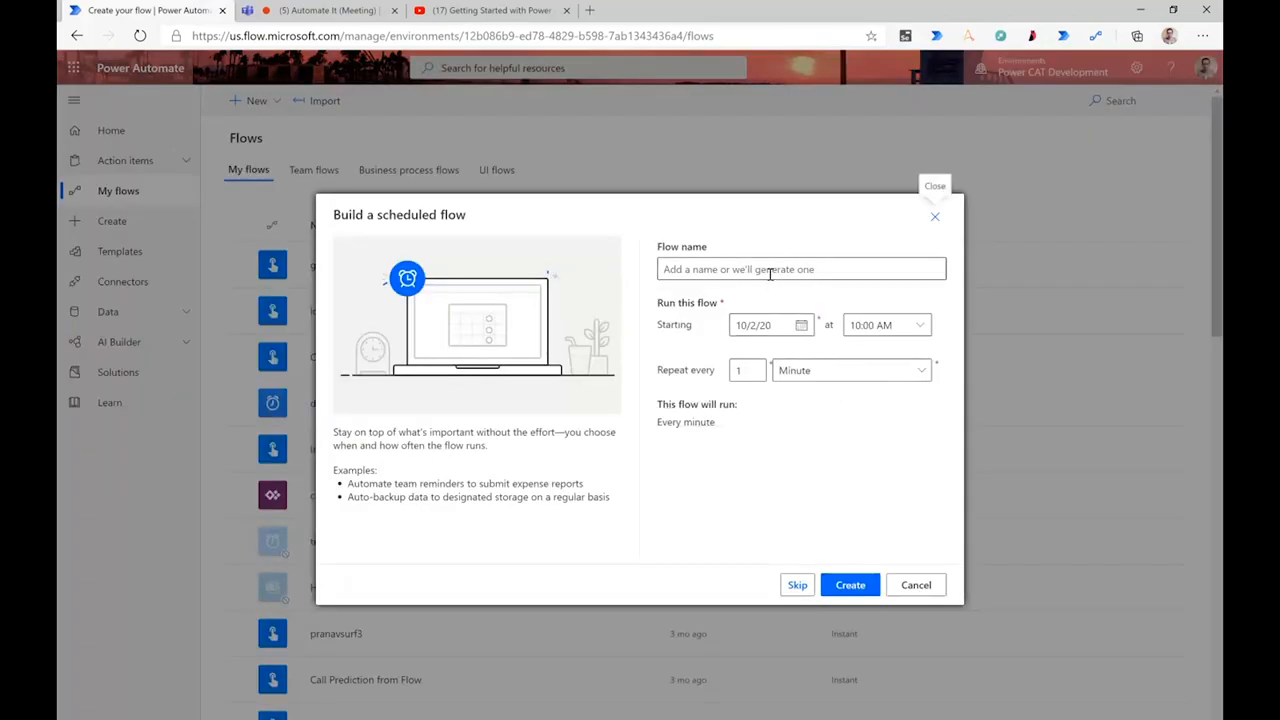
{"action": "left_click", "coordinate": [850, 370]}
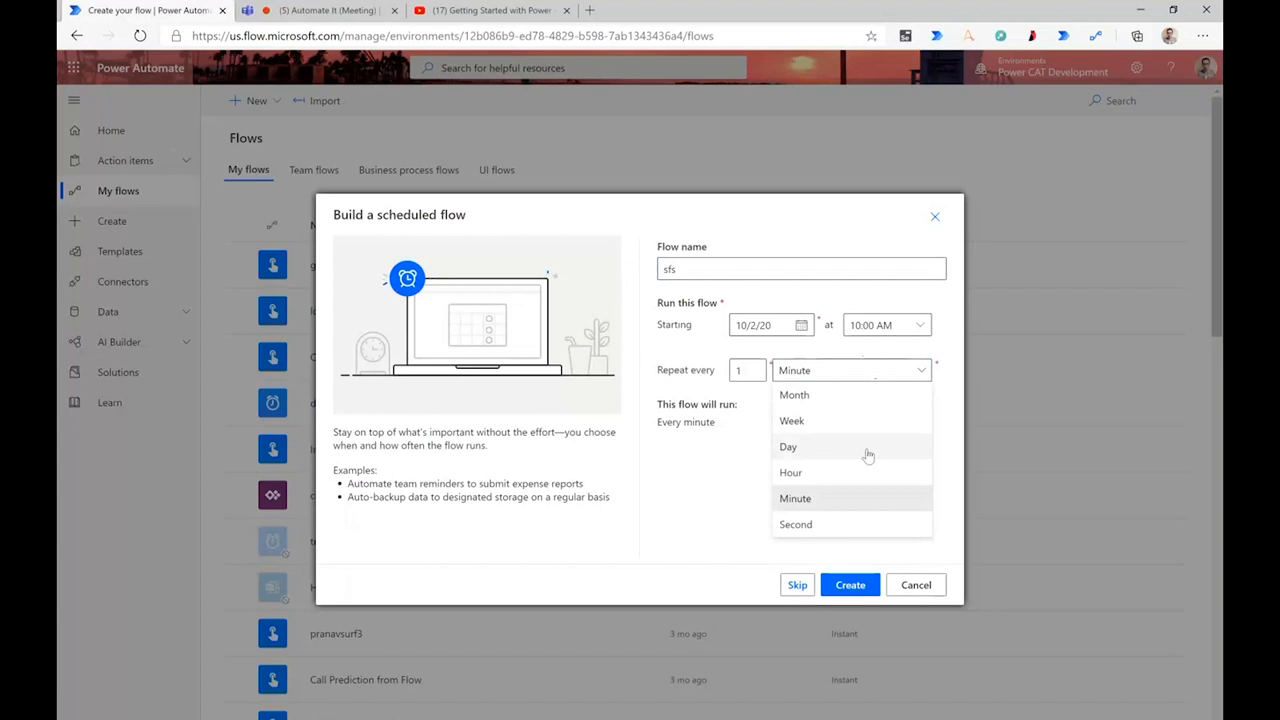
{"action": "left_click", "coordinate": [849, 584]}
{"action": "type", "text": "u"}
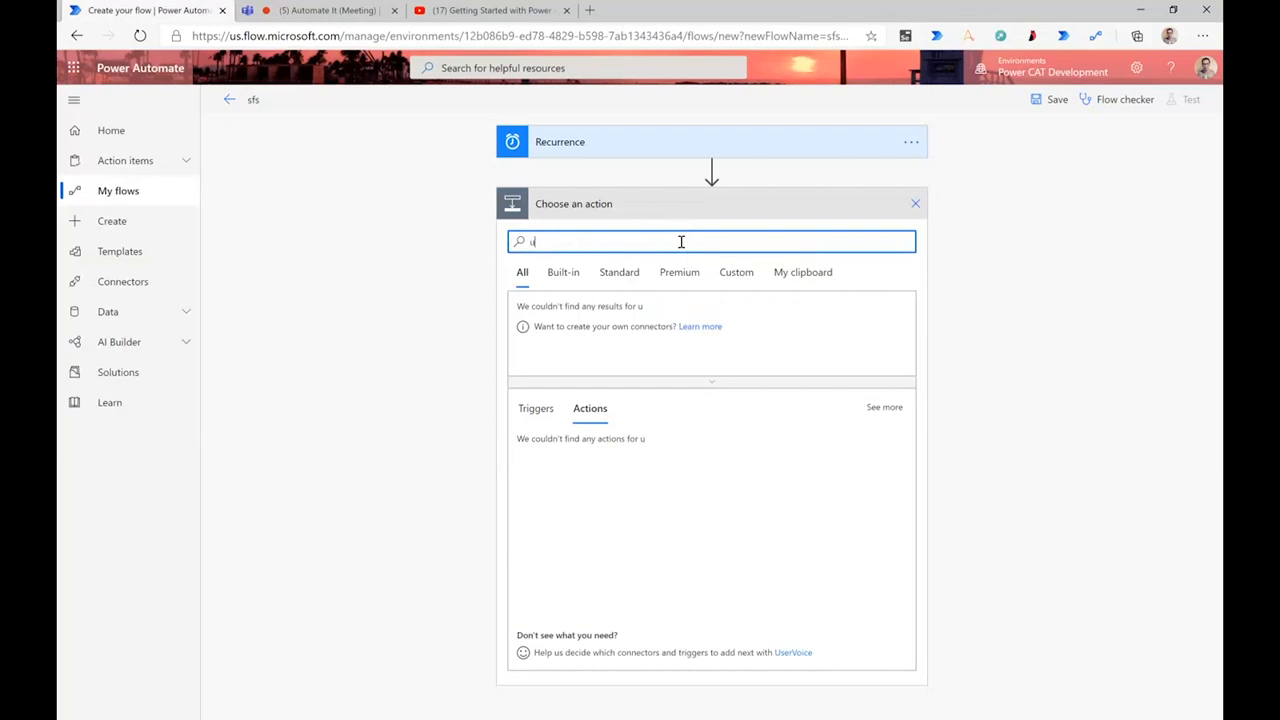
{"action": "type", "text": "i flow"}
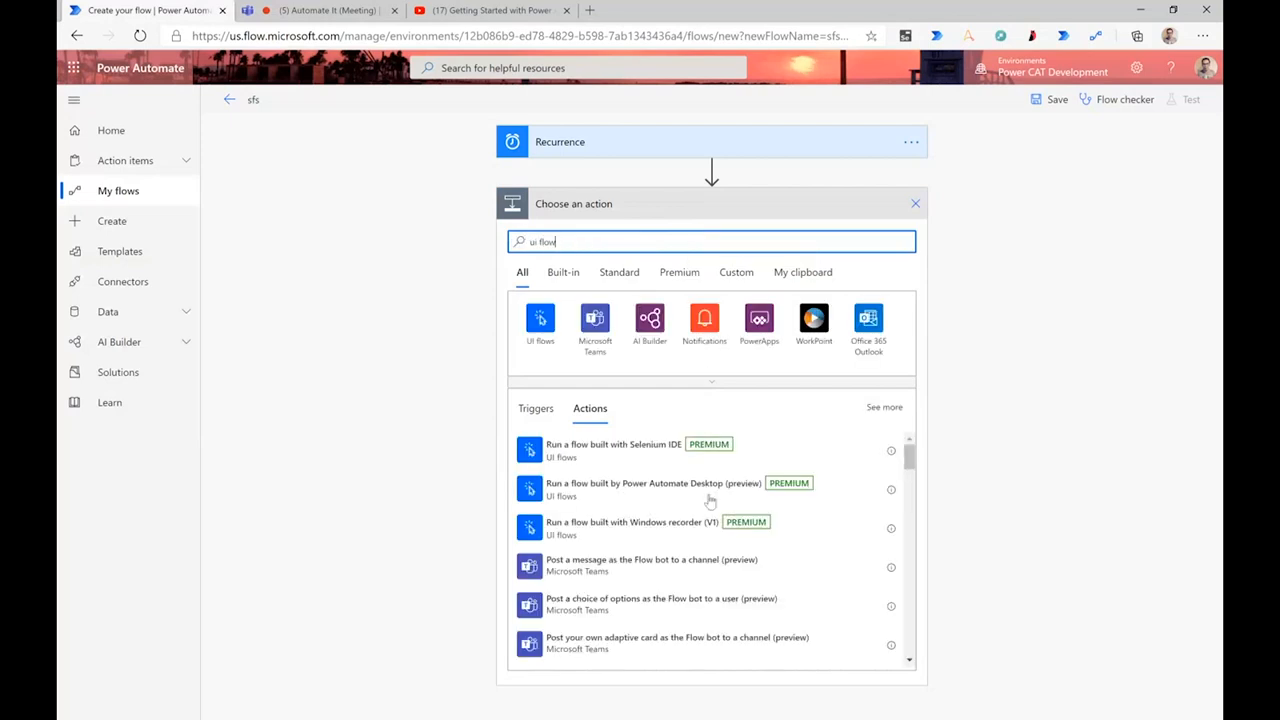
{"action": "mouse_move", "coordinate": [700, 490]}
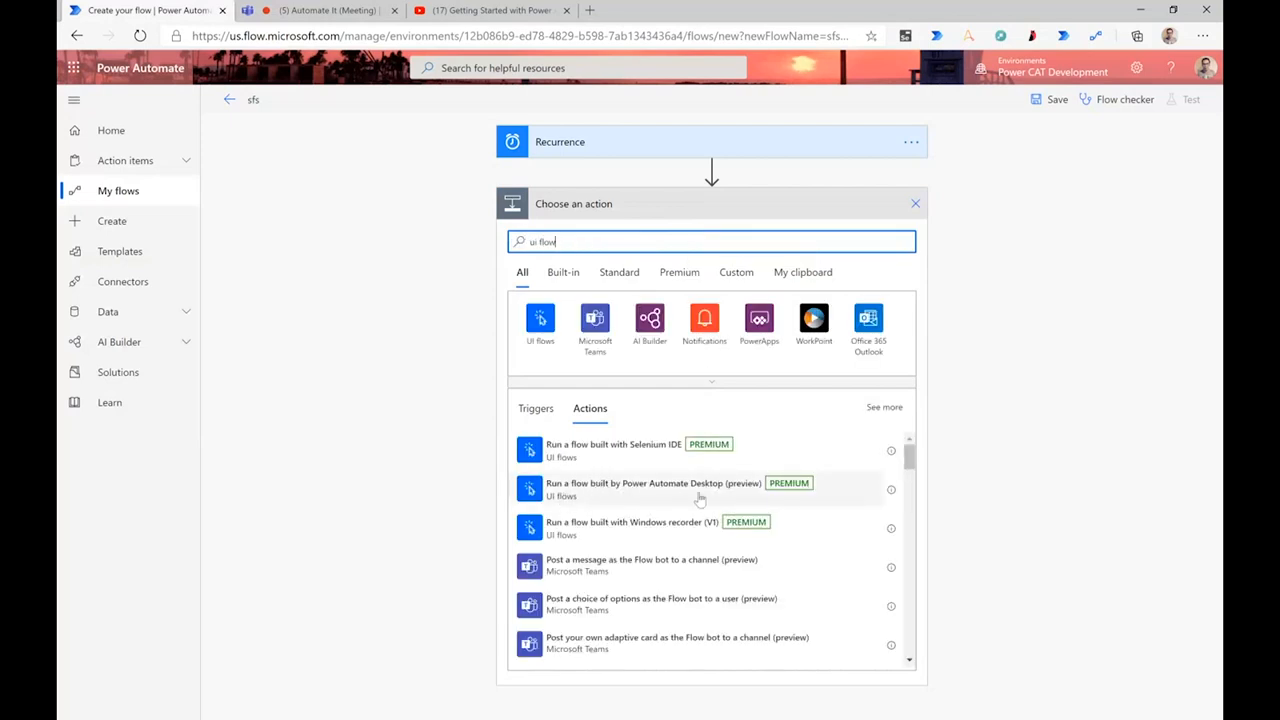
{"action": "mouse_move", "coordinate": [745, 500]}
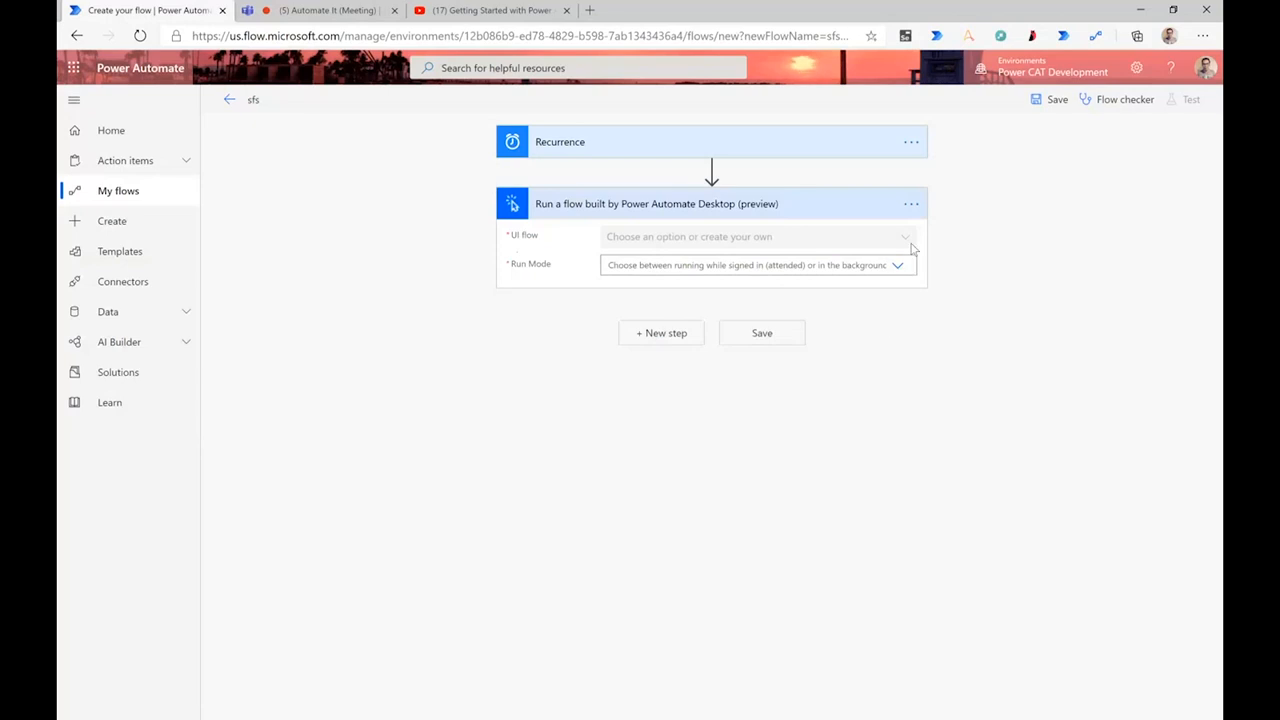
Set the desktop flow step to run jon11 with Run Mode Attended
{"action": "left_click", "coordinate": [757, 237]}
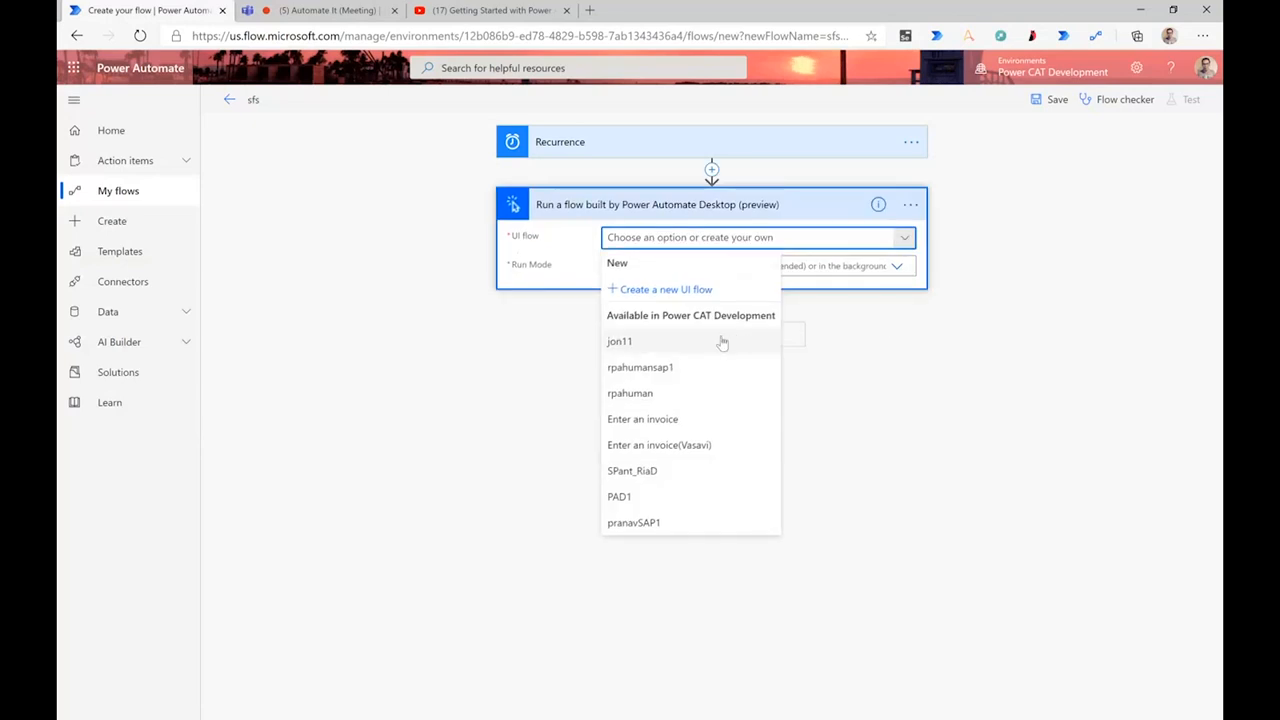
{"action": "left_click", "coordinate": [619, 341]}
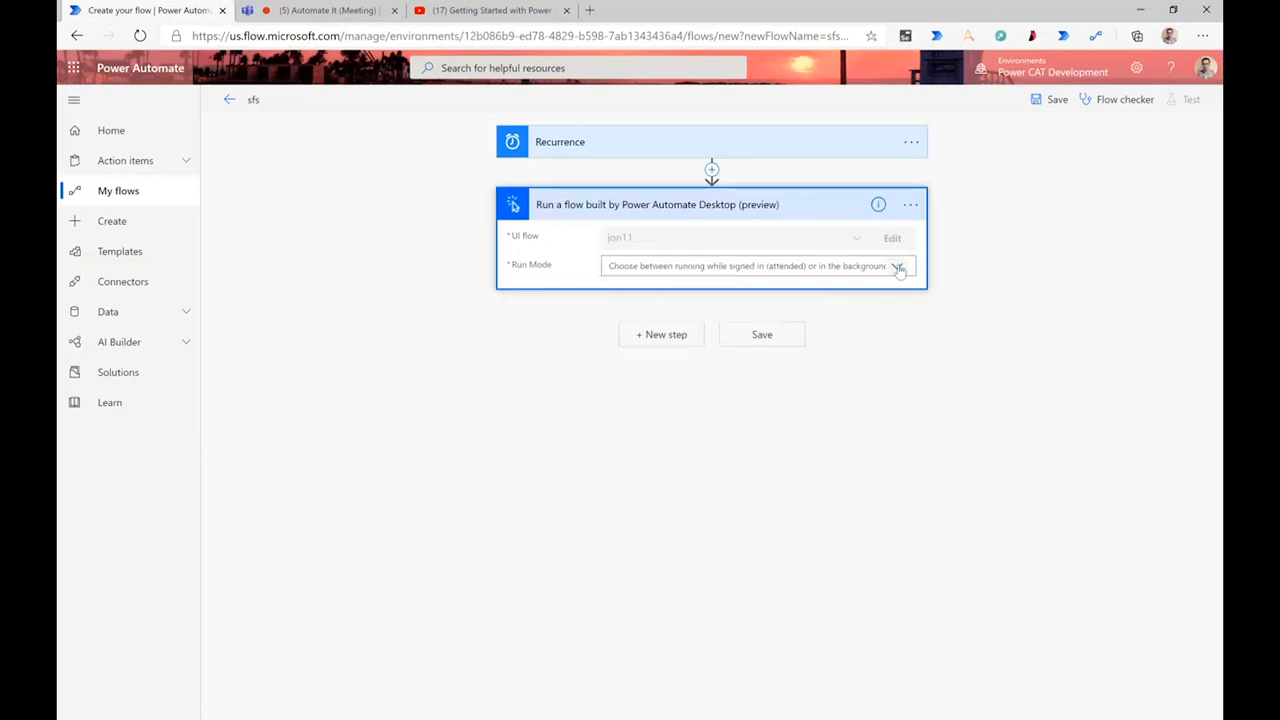
{"action": "left_click", "coordinate": [896, 265]}
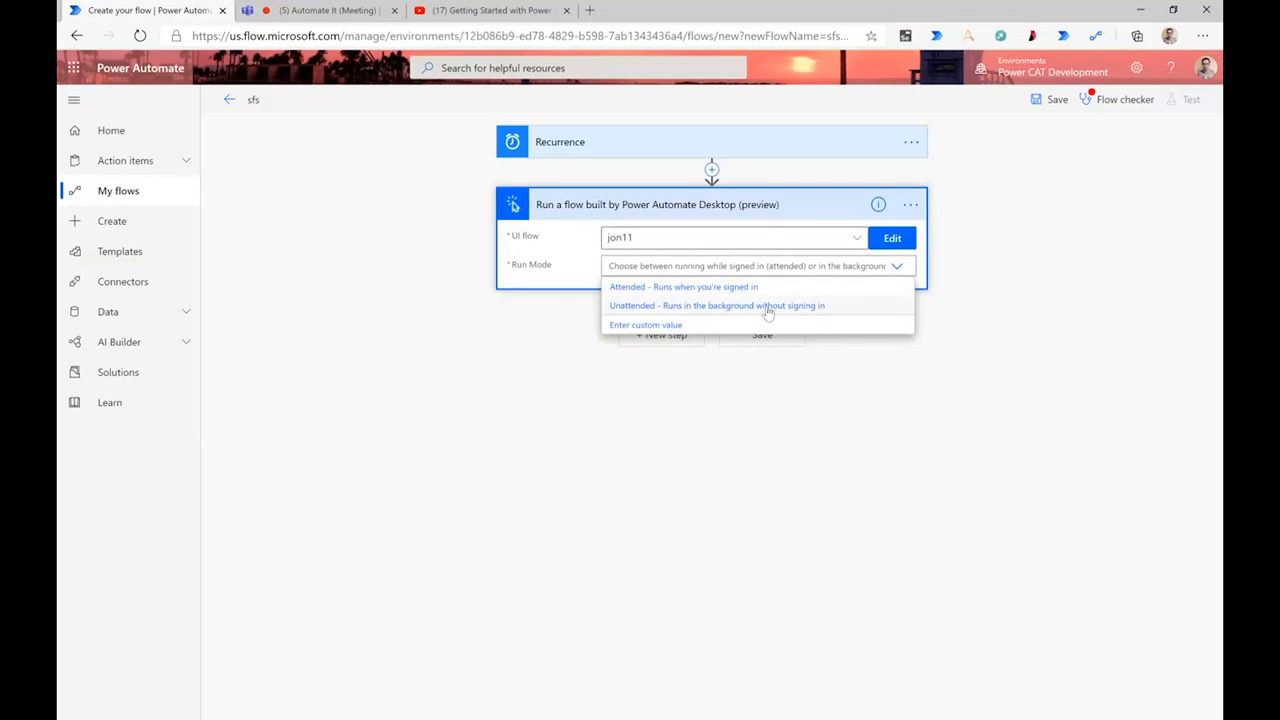
{"action": "left_click", "coordinate": [683, 286]}
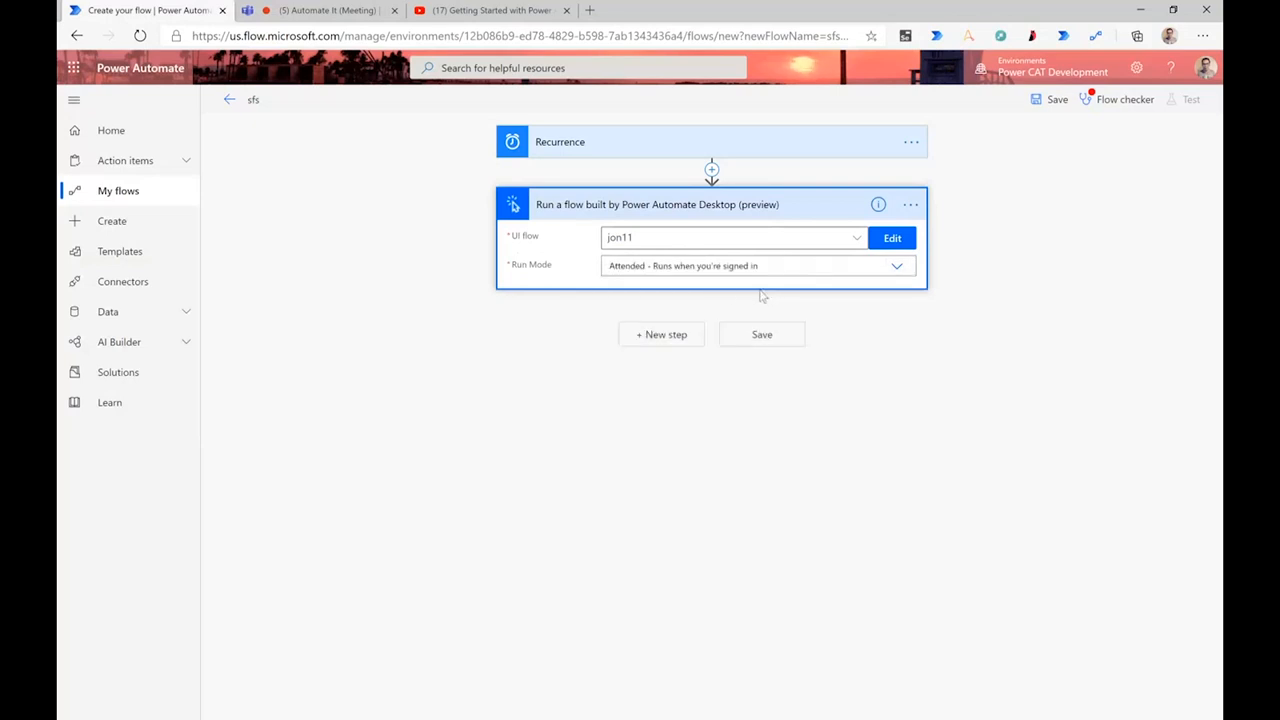
{"action": "mouse_move", "coordinate": [728, 291]}
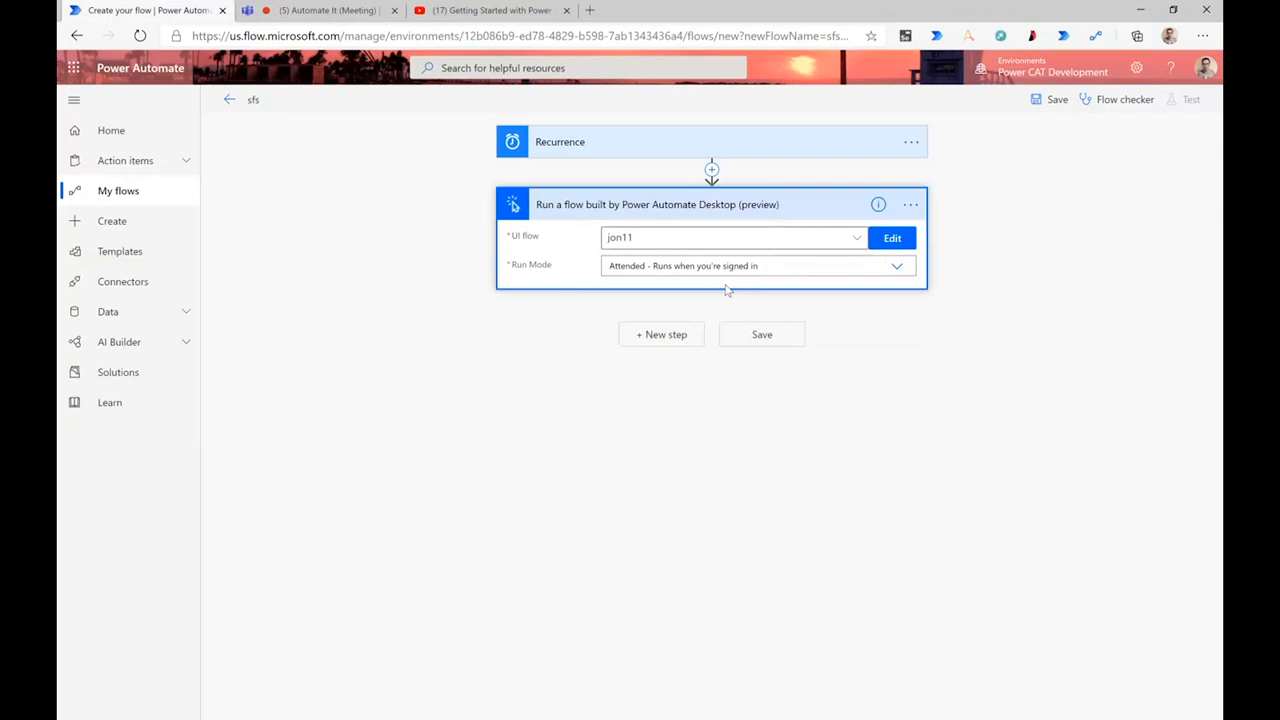
{"action": "mouse_move", "coordinate": [460, 700]}
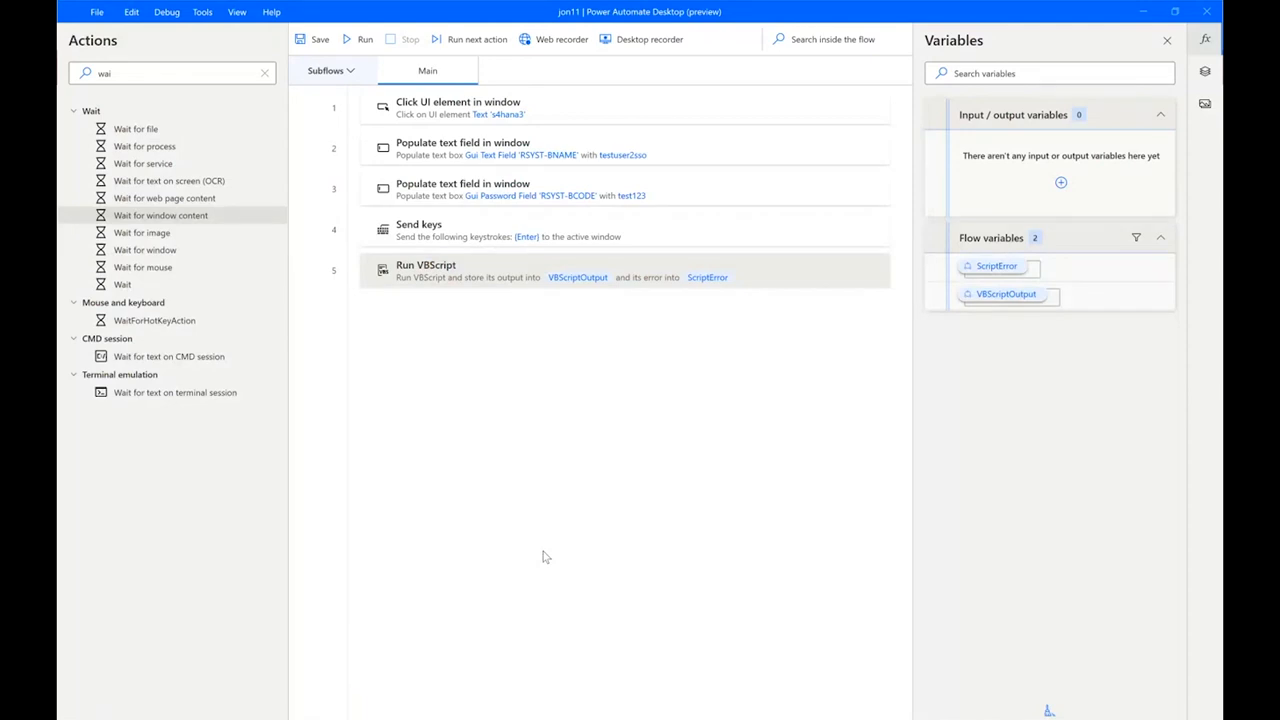
{"action": "mouse_move", "coordinate": [590, 578]}
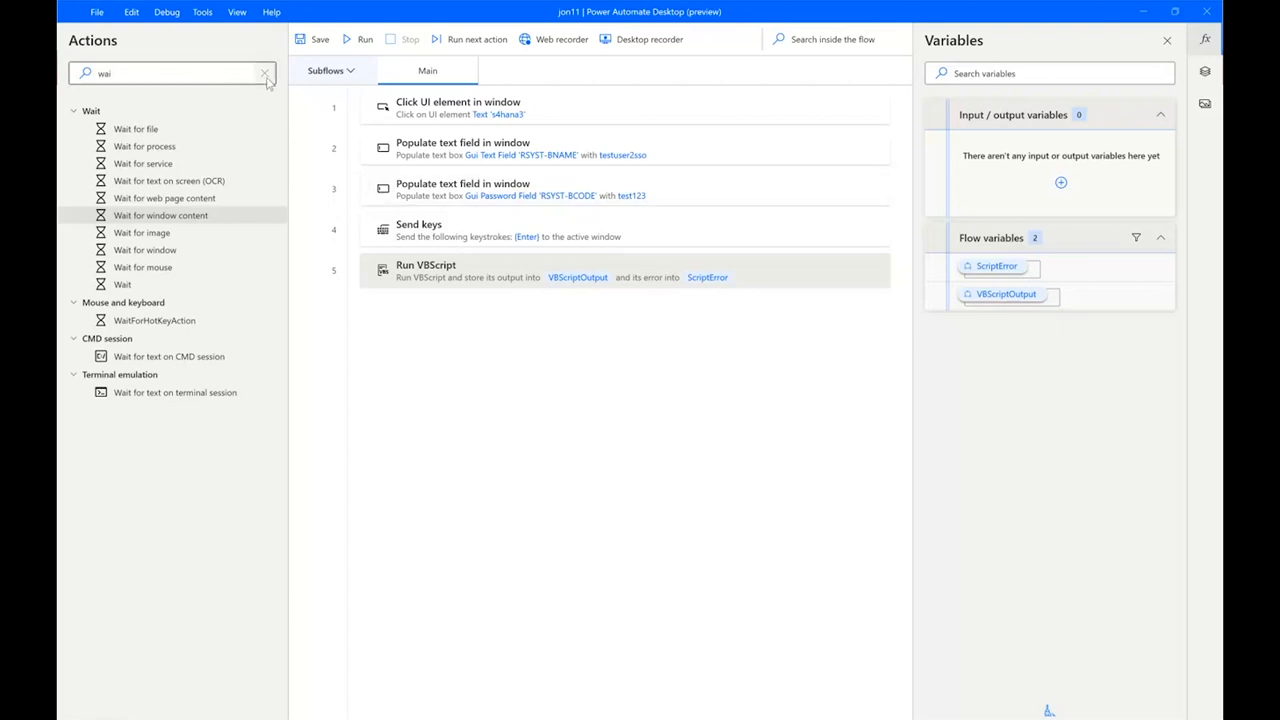
{"action": "mouse_move", "coordinate": [365, 281]}
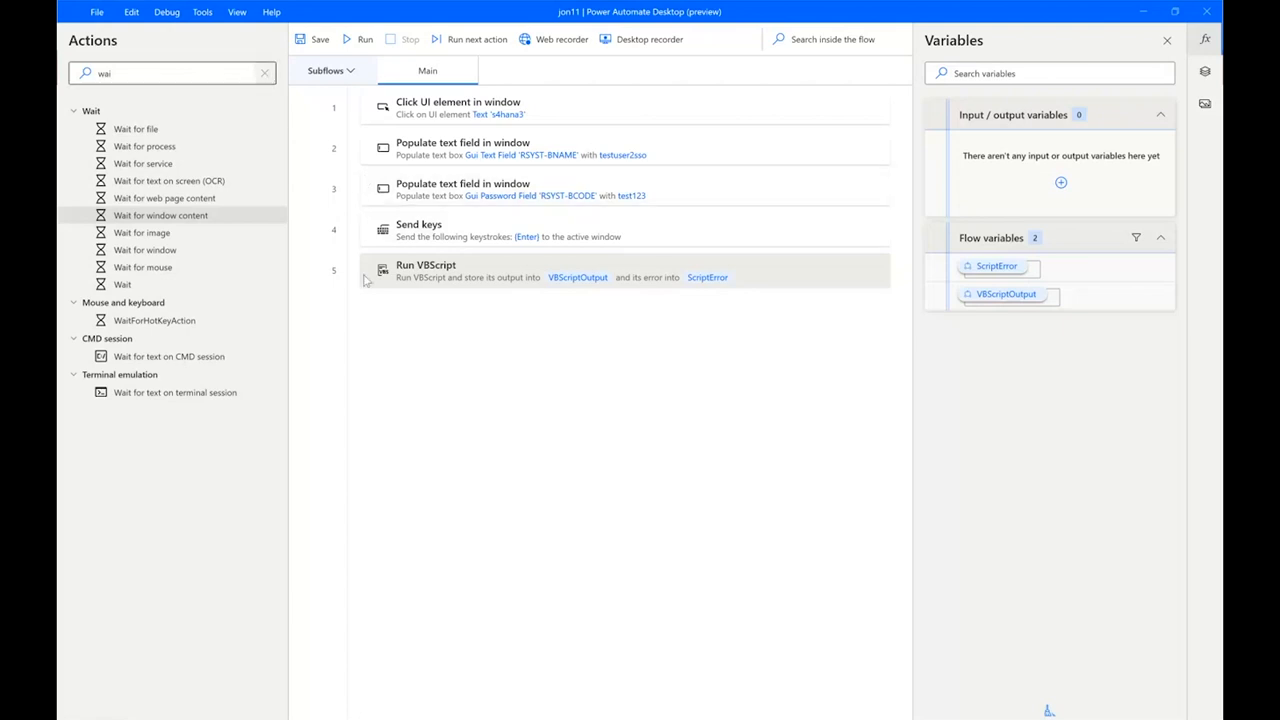
{"action": "mouse_move", "coordinate": [405, 354]}
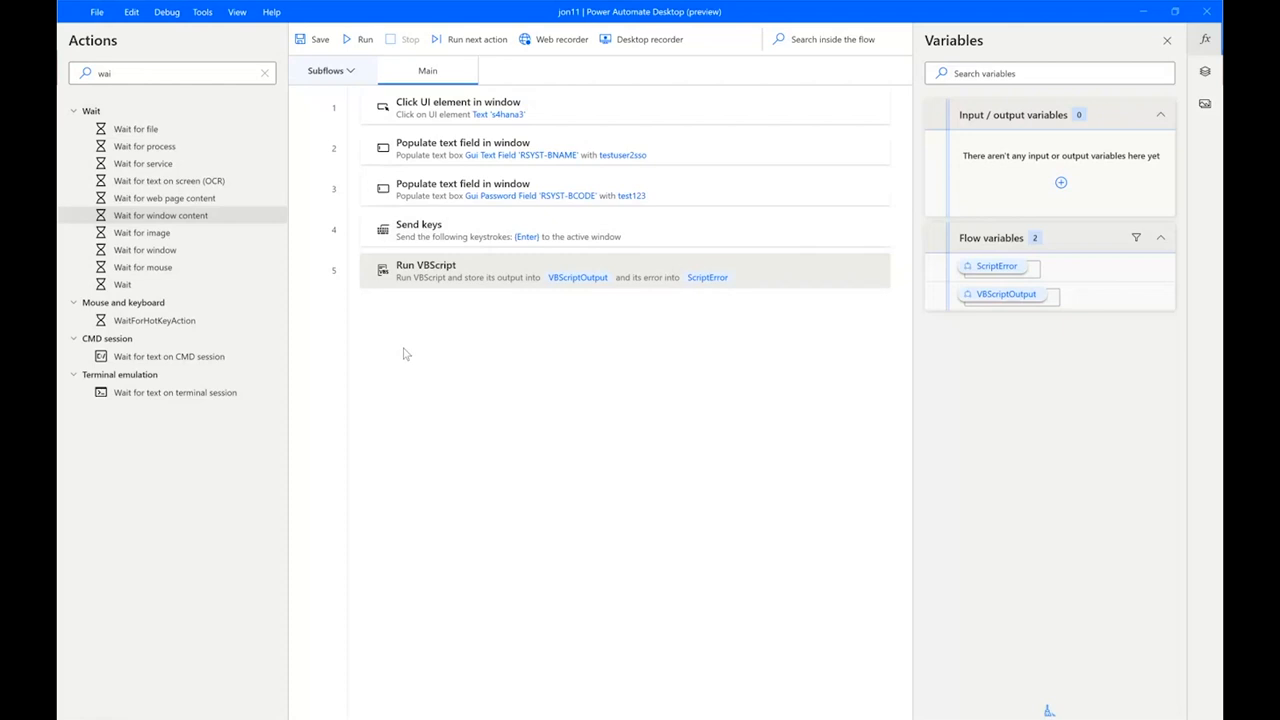
Clear 'wai' from the Actions search box so all categories show
{"action": "left_click", "coordinate": [264, 73]}
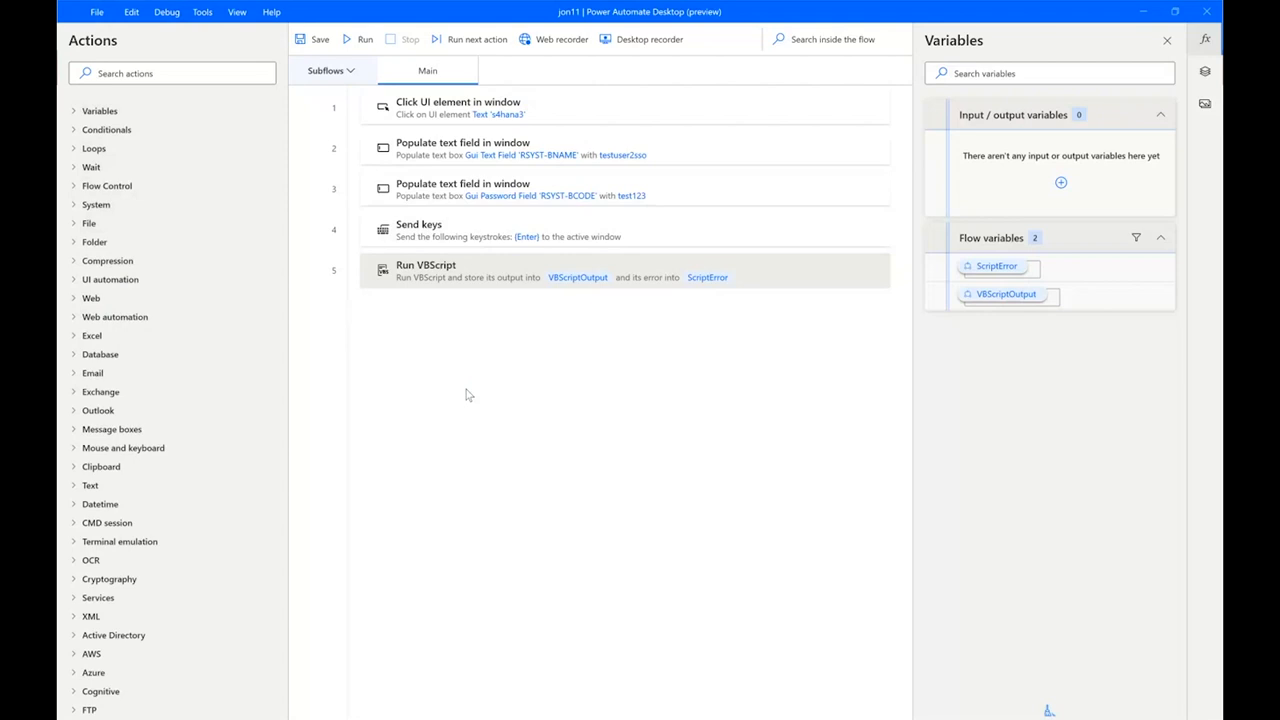
{"action": "mouse_move", "coordinate": [330, 714]}
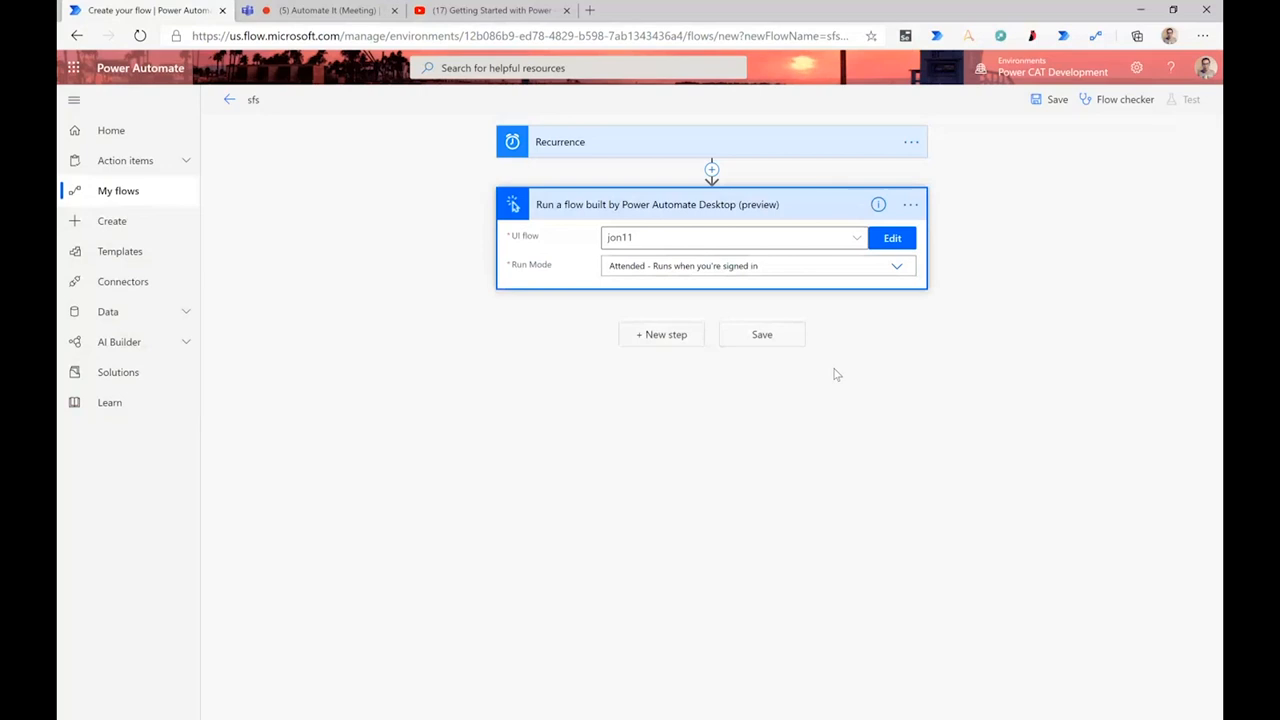
{"action": "mouse_move", "coordinate": [765, 537]}
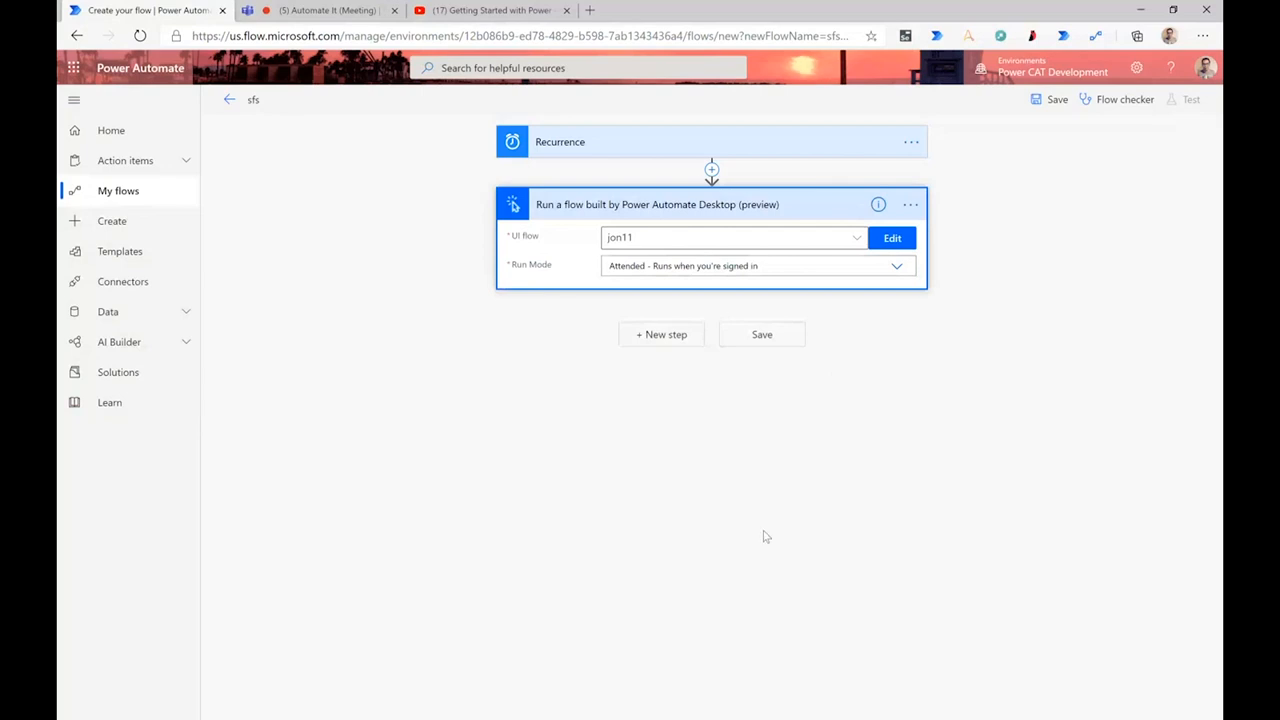
{"action": "mouse_move", "coordinate": [1090, 126]}
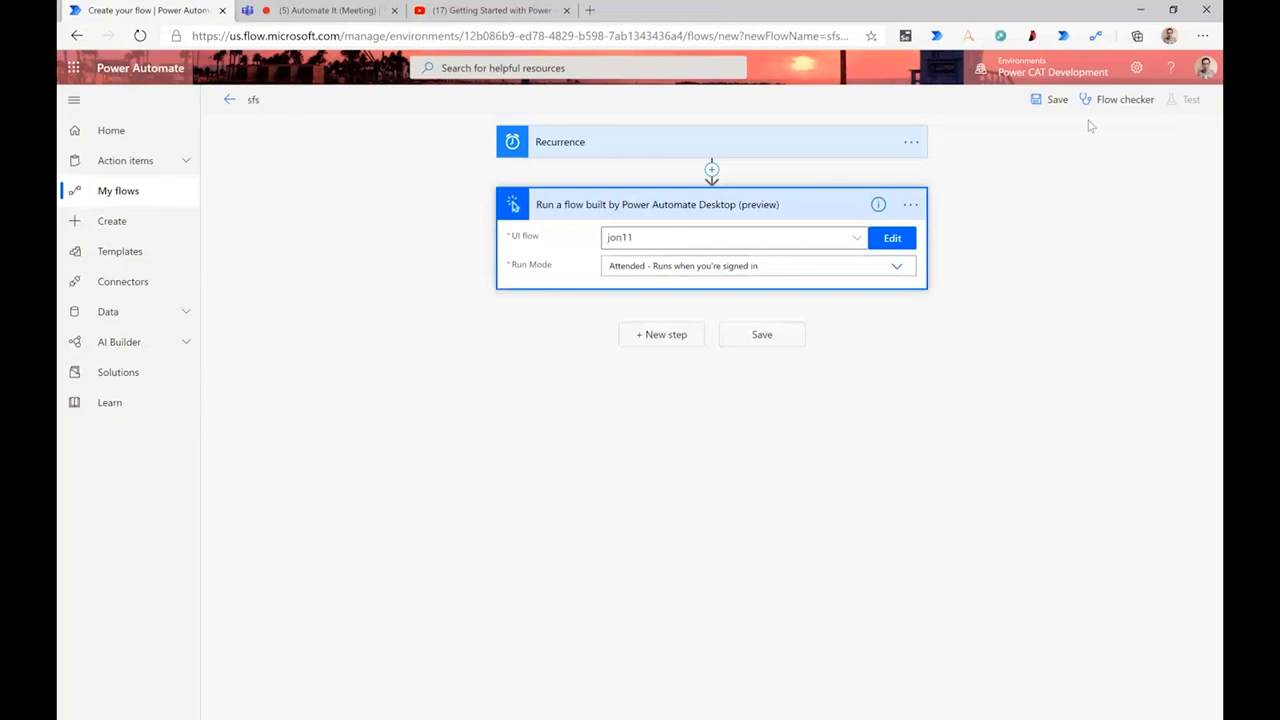
{"action": "mouse_move", "coordinate": [715, 370]}
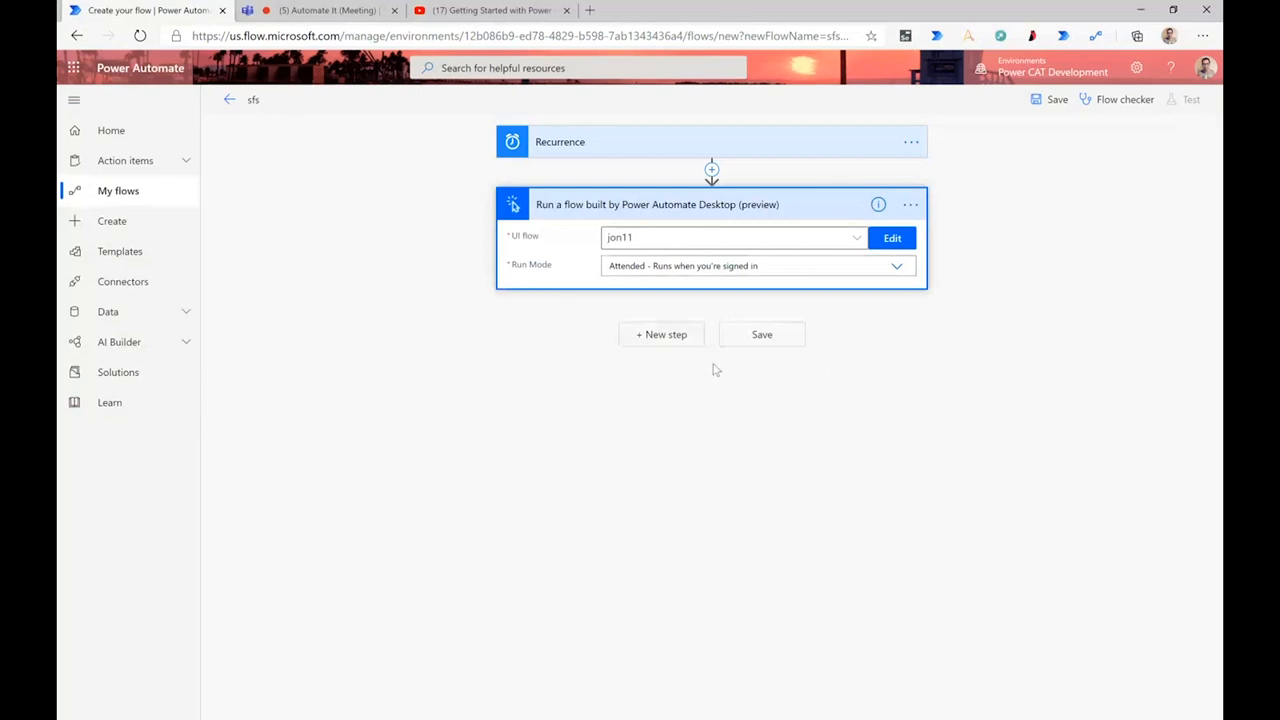
{"action": "mouse_move", "coordinate": [669, 496]}
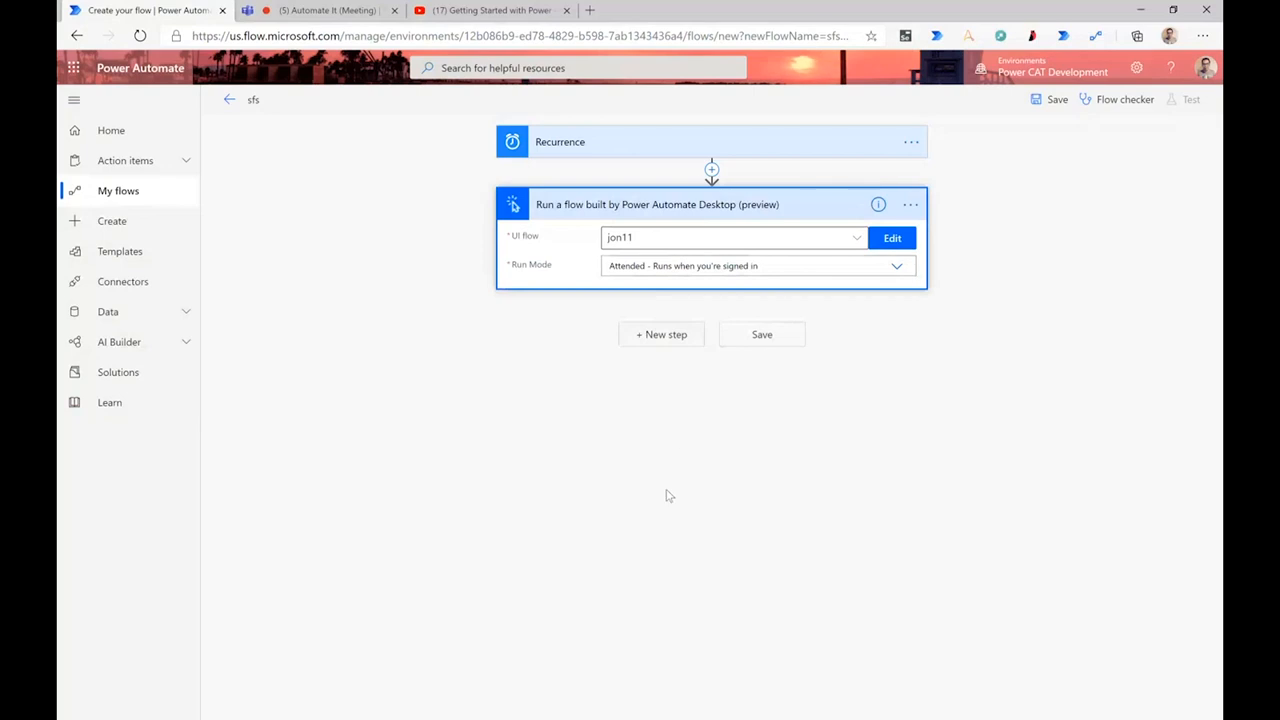
{"action": "mouse_move", "coordinate": [709, 530]}
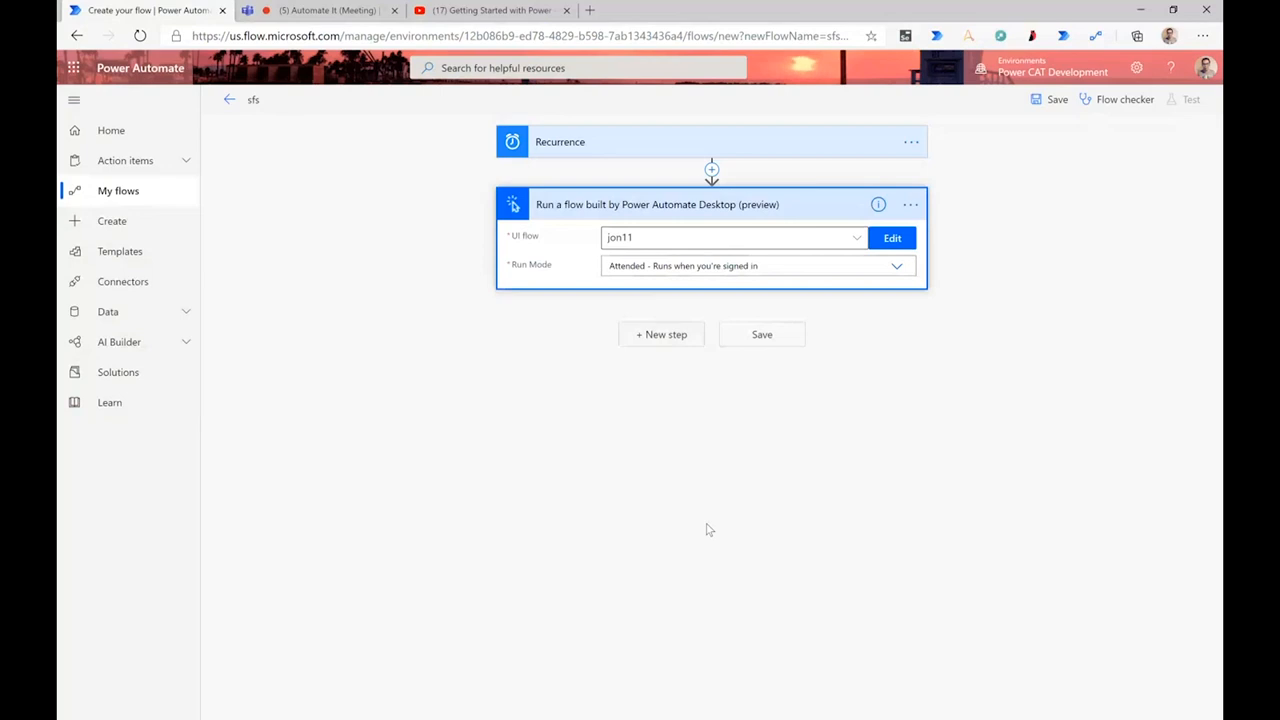
{"action": "mouse_move", "coordinate": [720, 133]}
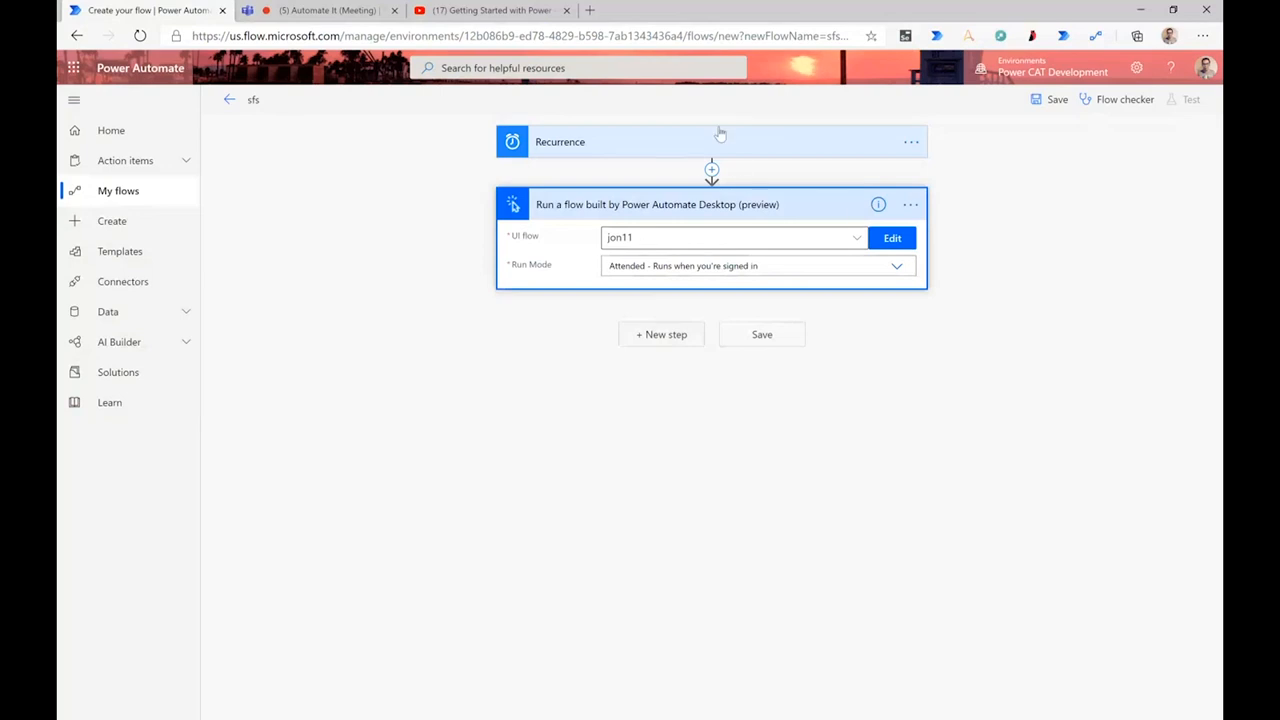
{"action": "mouse_move", "coordinate": [605, 576]}
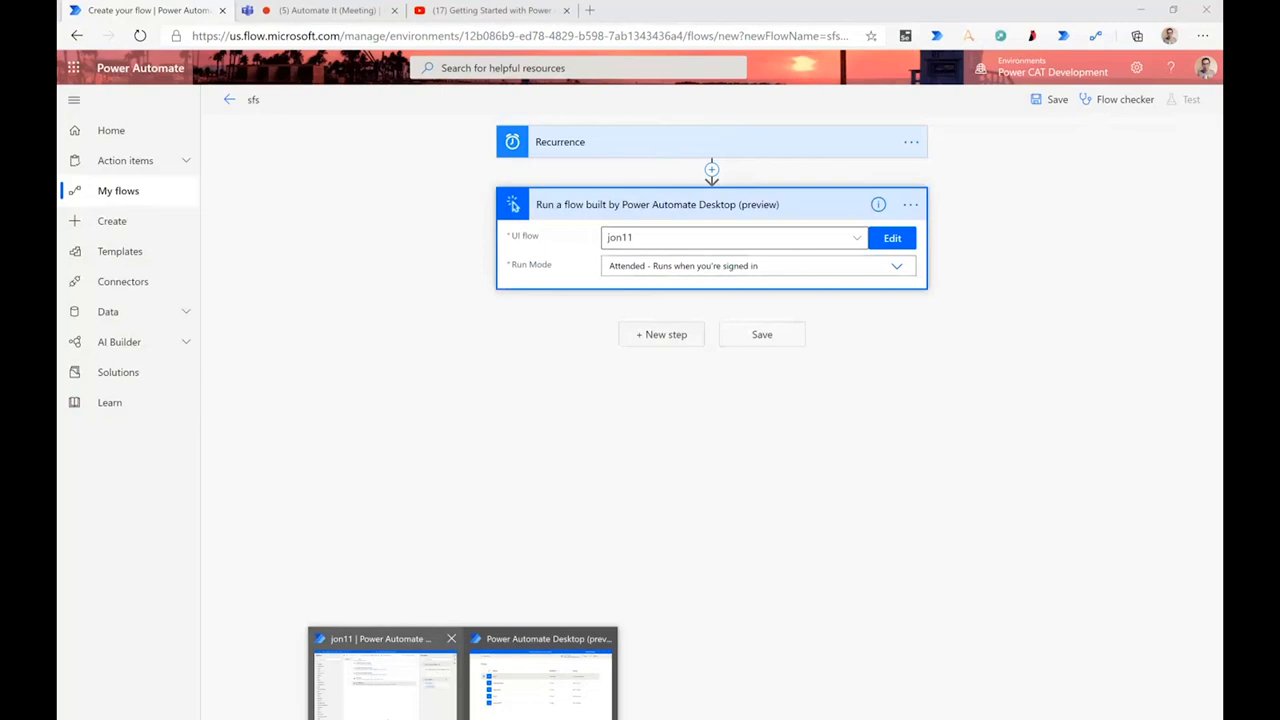
Bring the jon11 window forward from the Power Automate Desktop taskbar thumbnail
{"action": "left_click", "coordinate": [541, 680]}
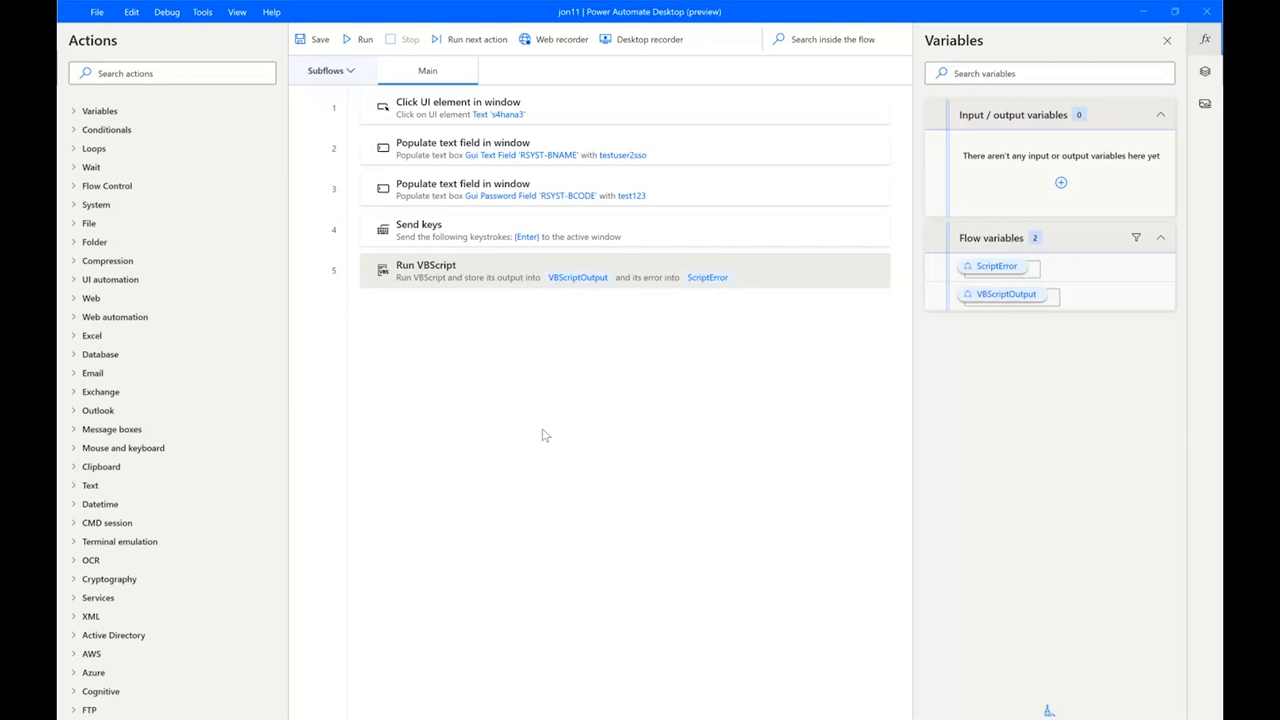
{"action": "mouse_move", "coordinate": [752, 458]}
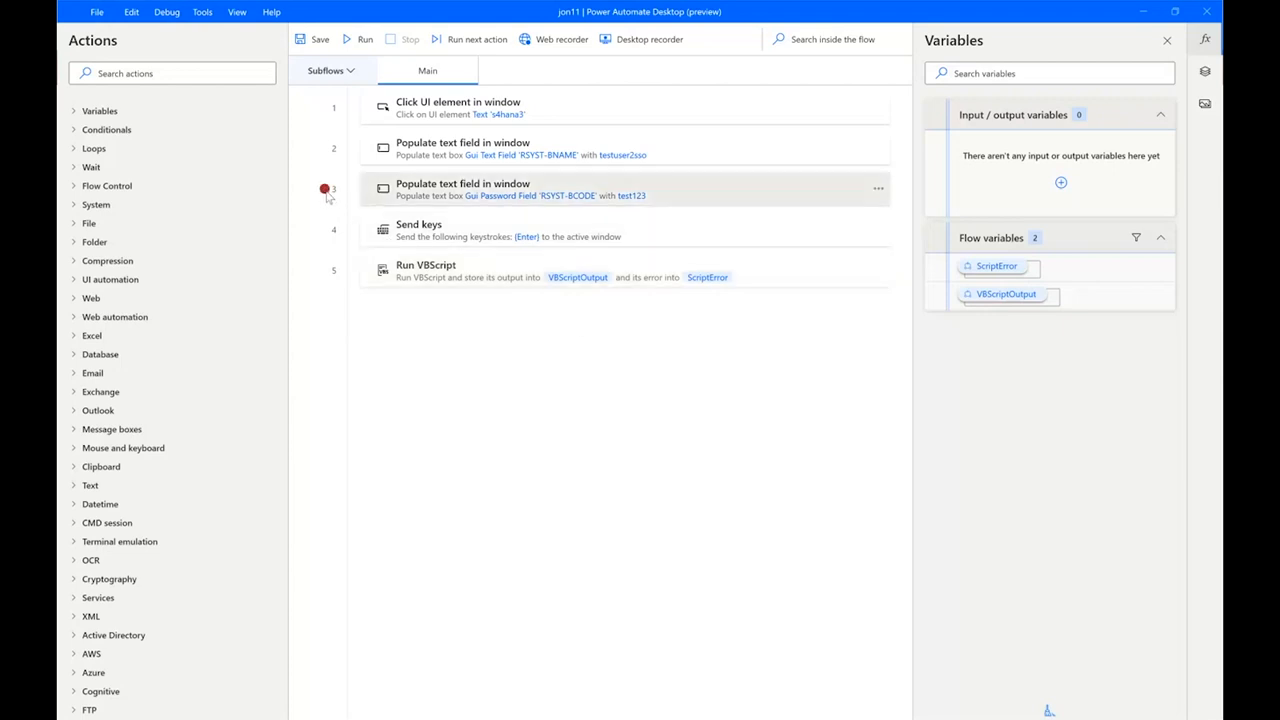
{"action": "mouse_move", "coordinate": [524, 373]}
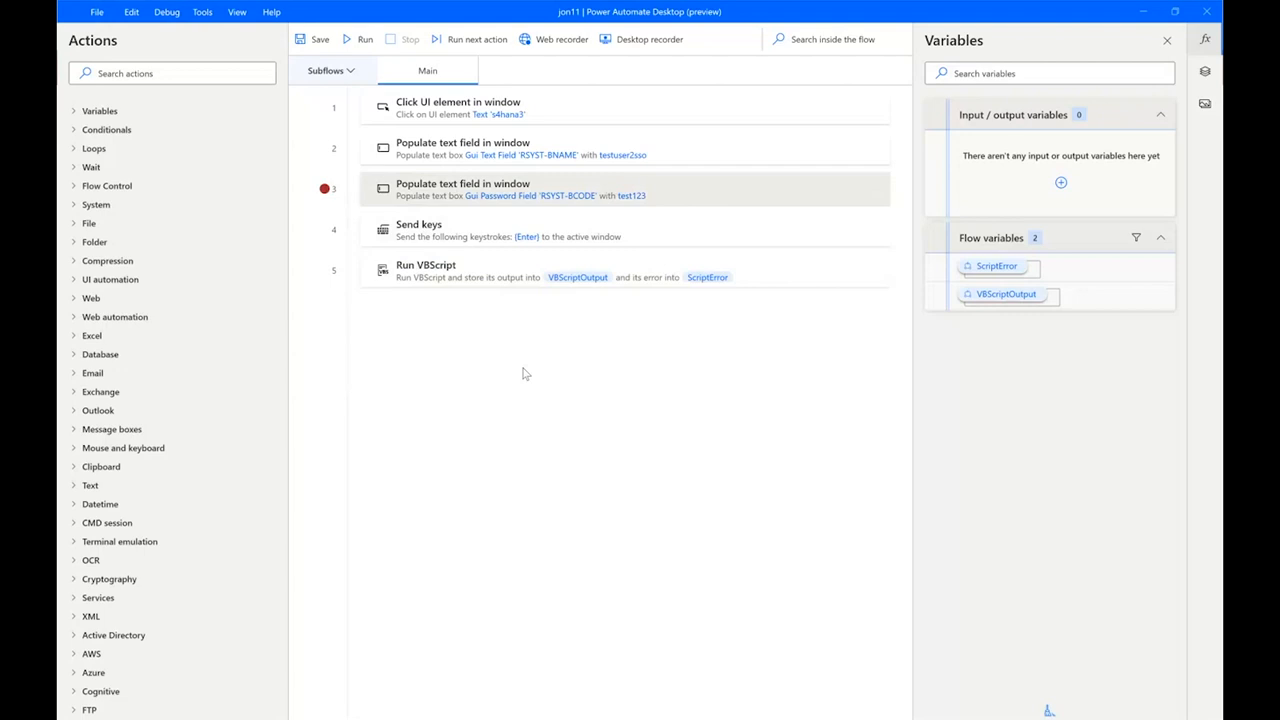
{"action": "mouse_move", "coordinate": [518, 363]}
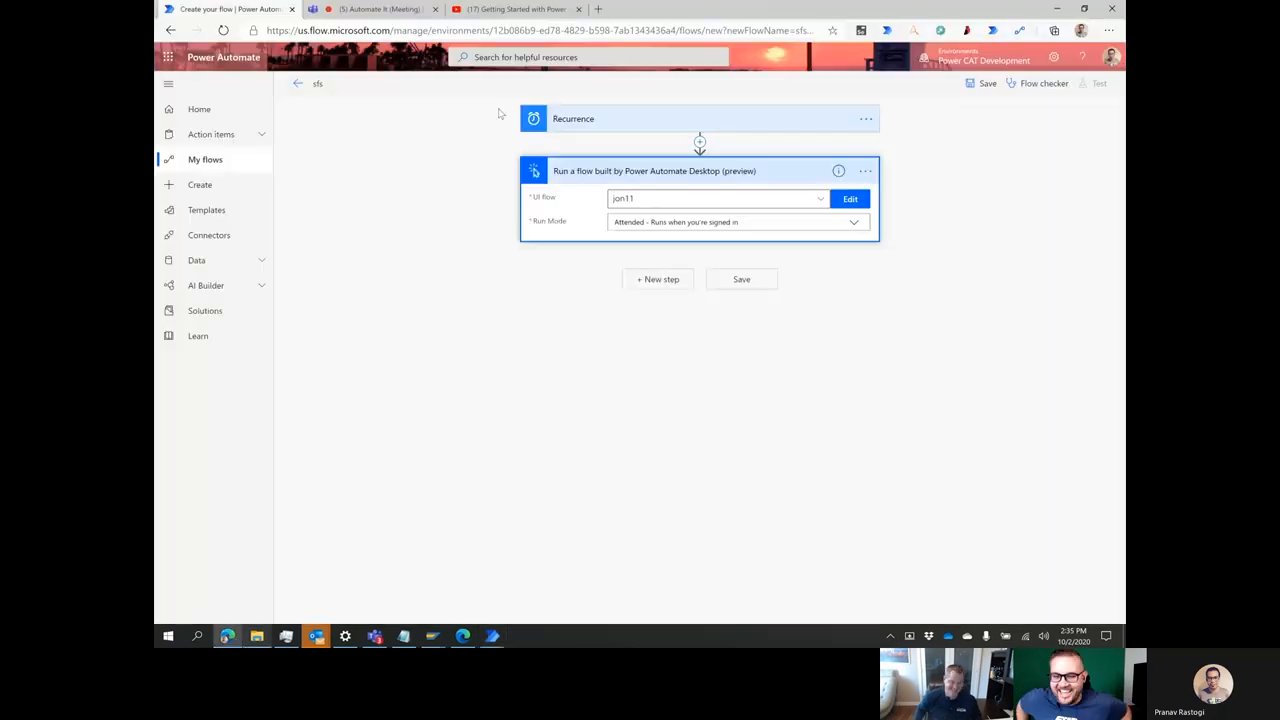
Switch to the Microsoft Teams meeting browser tab
{"action": "left_click", "coordinate": [375, 9]}
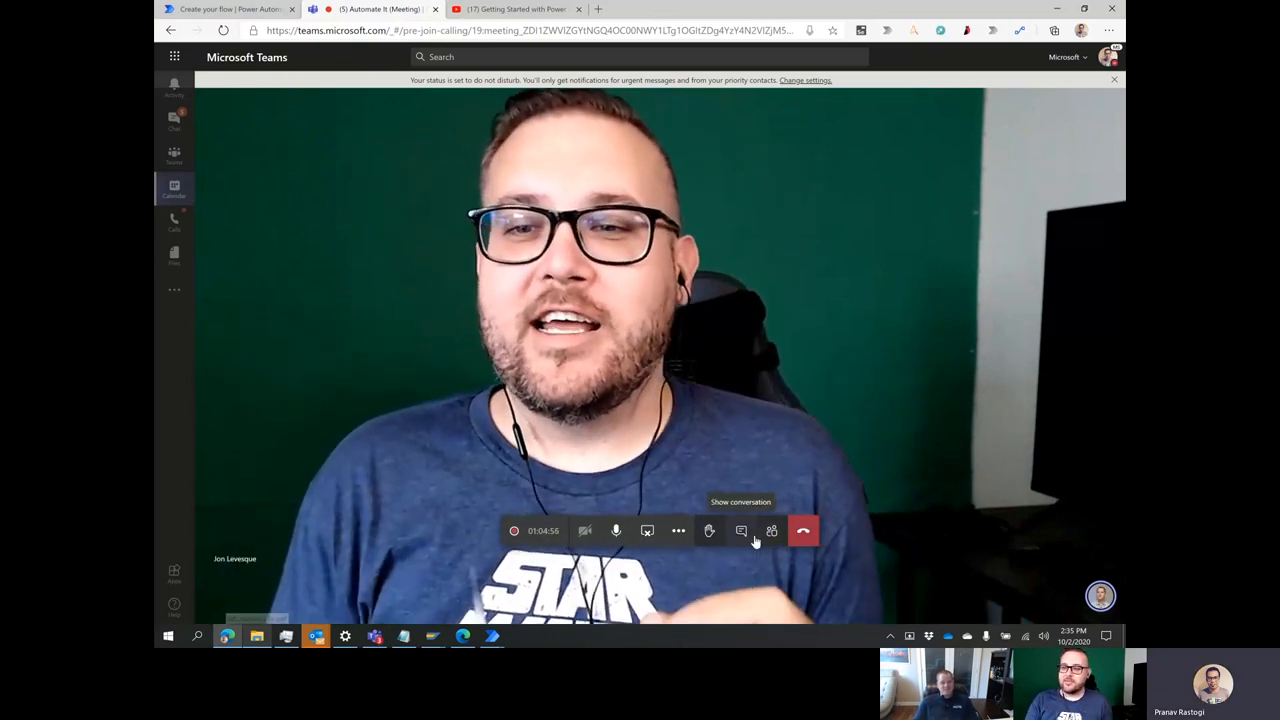